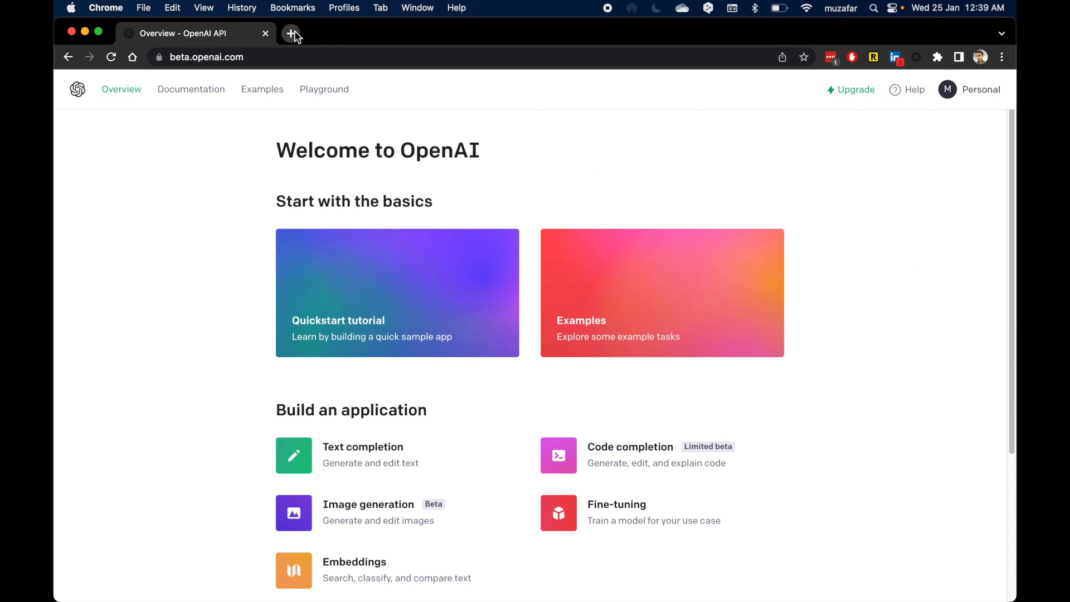
click(291, 32)
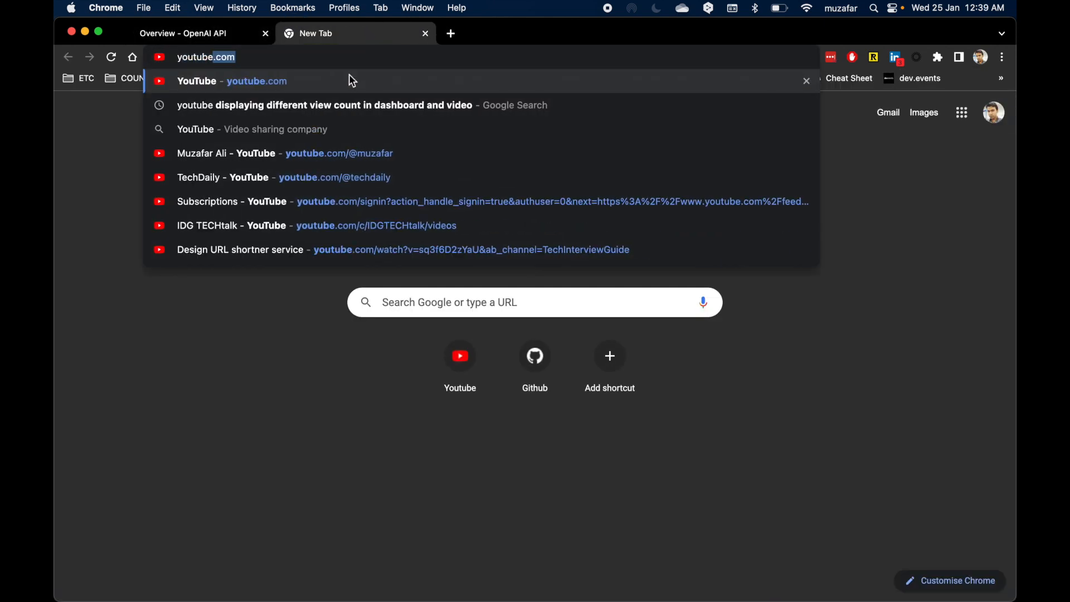
text(/@muzafar)
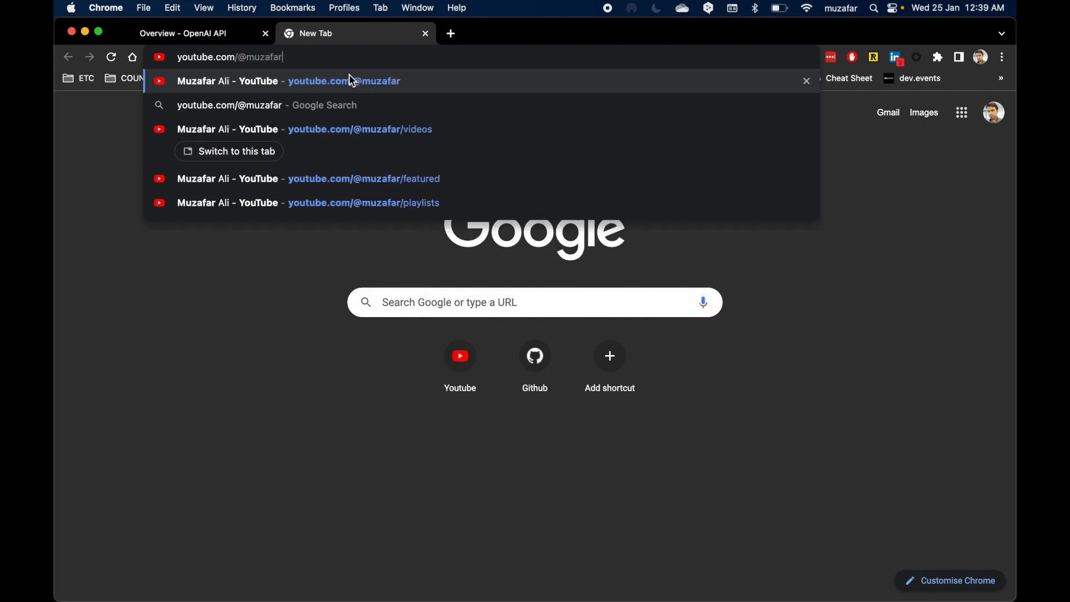
text(/videos)
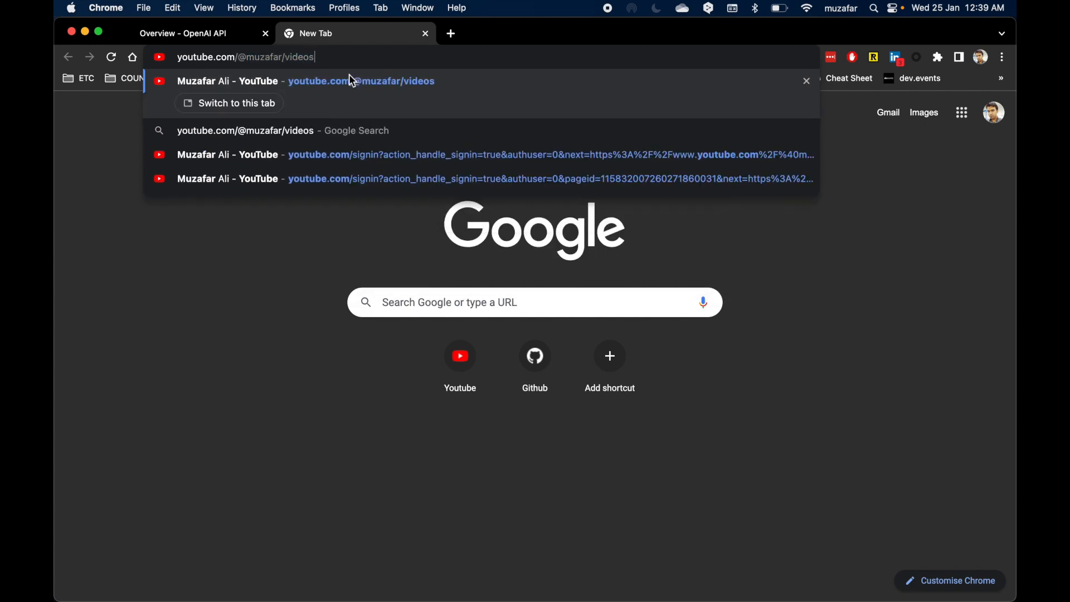
key(Enter)
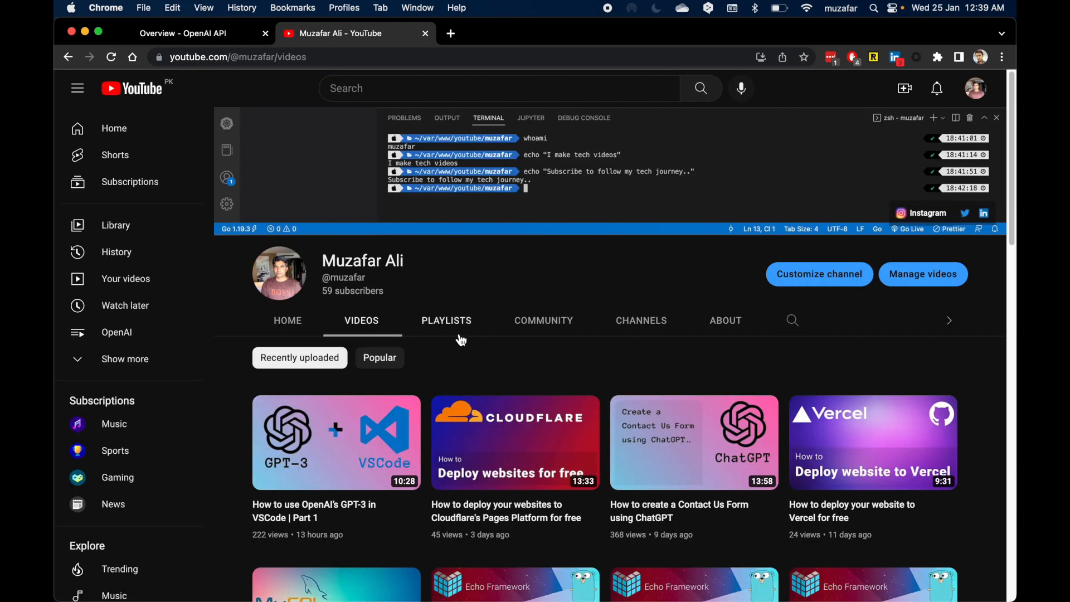
mouse_move(178, 527)
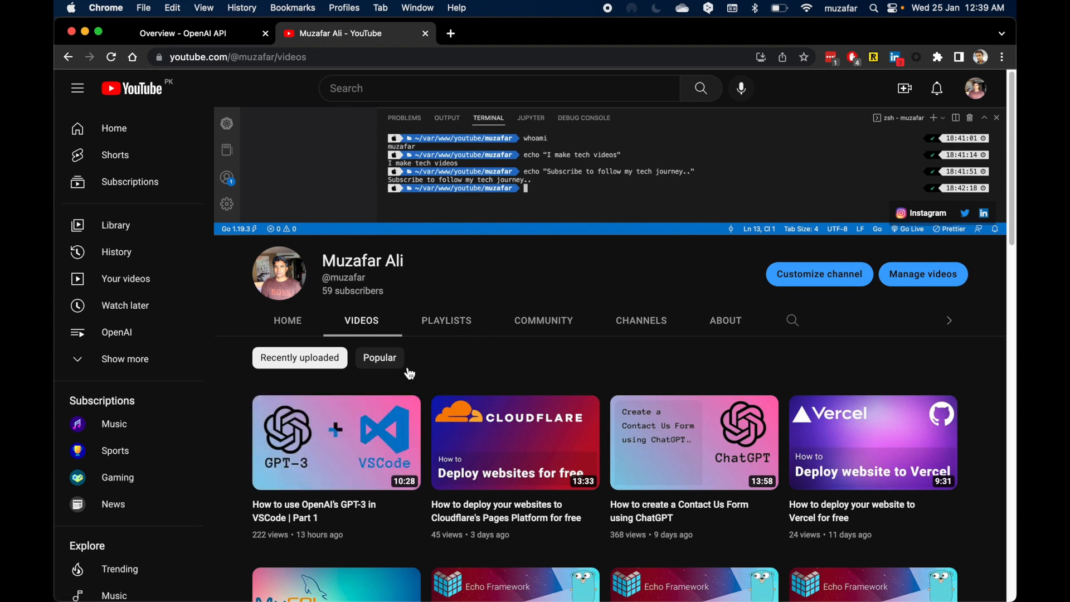
click(446, 320)
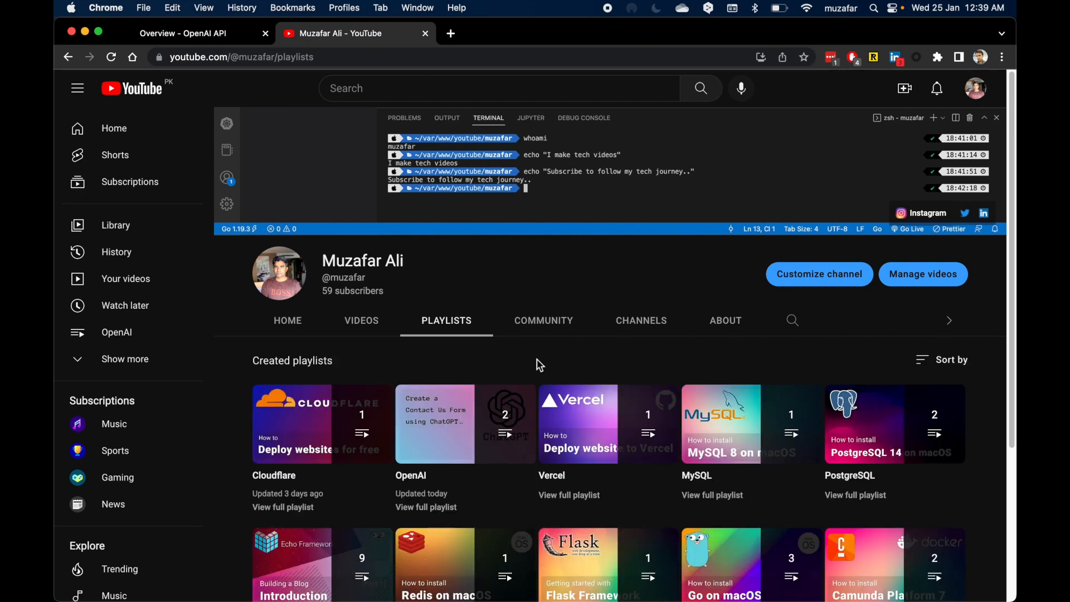
scroll(down, 3)
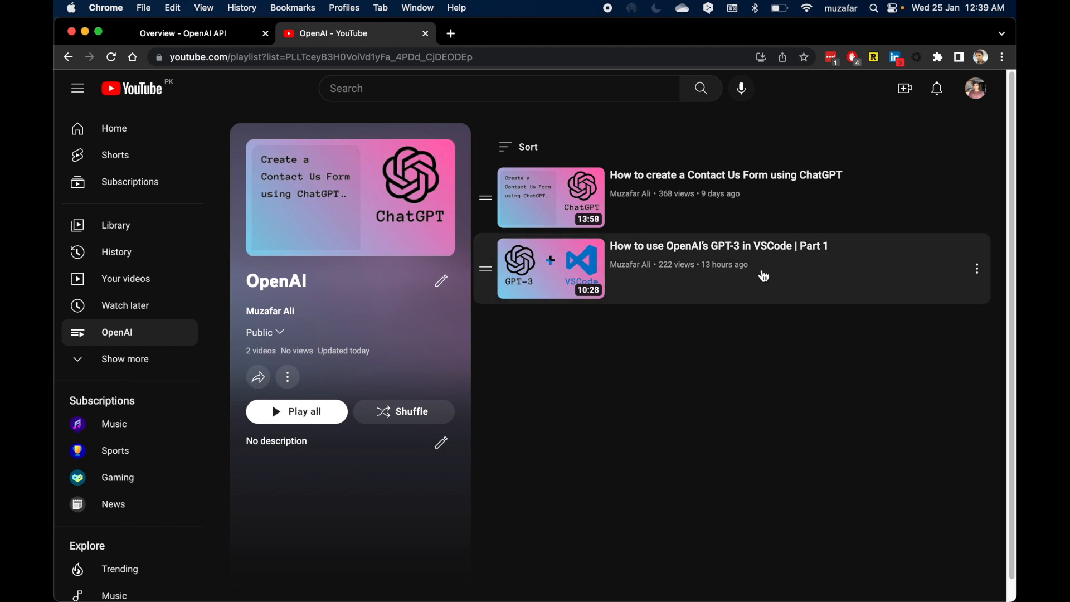
mouse_move(761, 264)
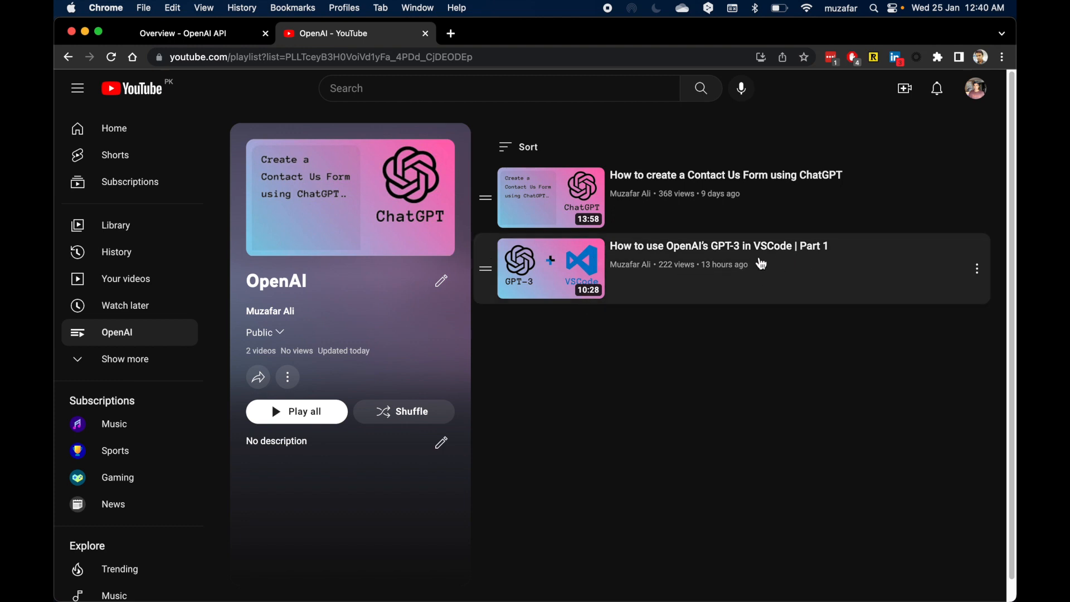
mouse_move(684, 269)
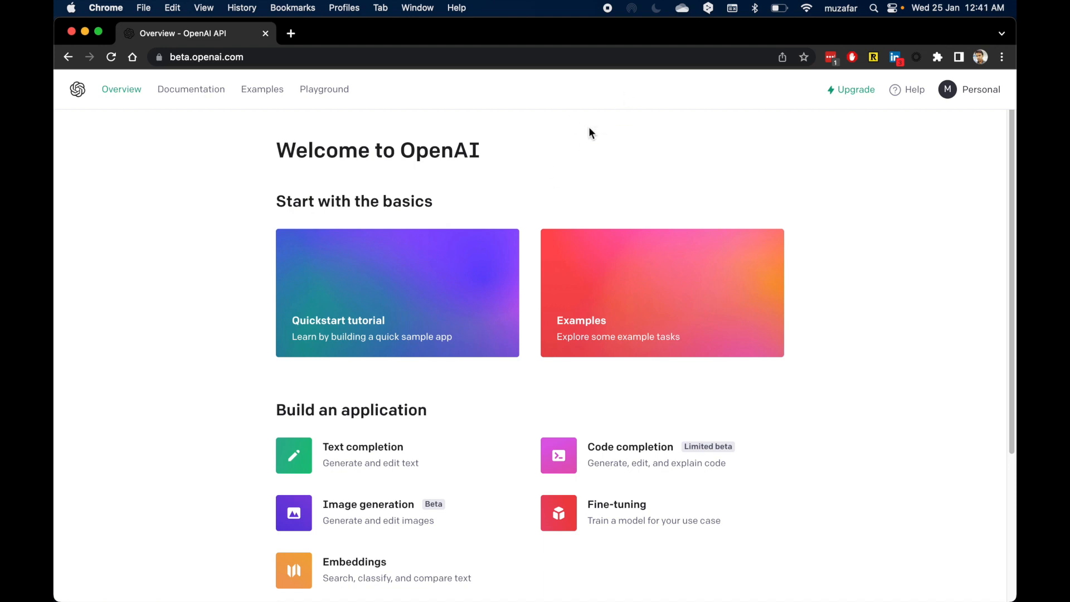
mouse_move(588, 165)
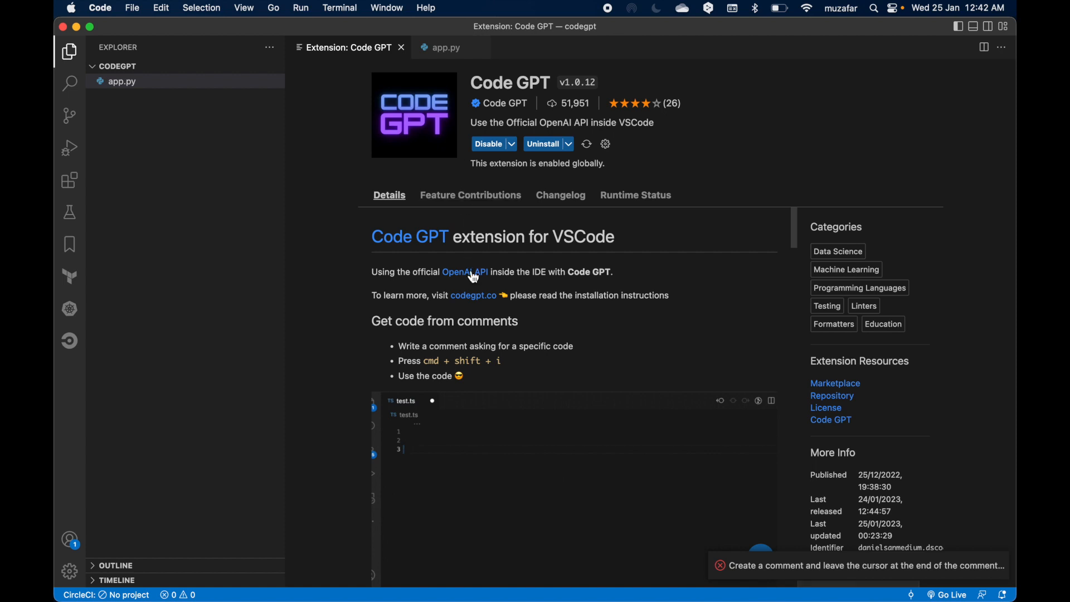
Start a 'validate an email' comment, then return to the app.py file in VS Code.
text(// validate an email with regex and comment)
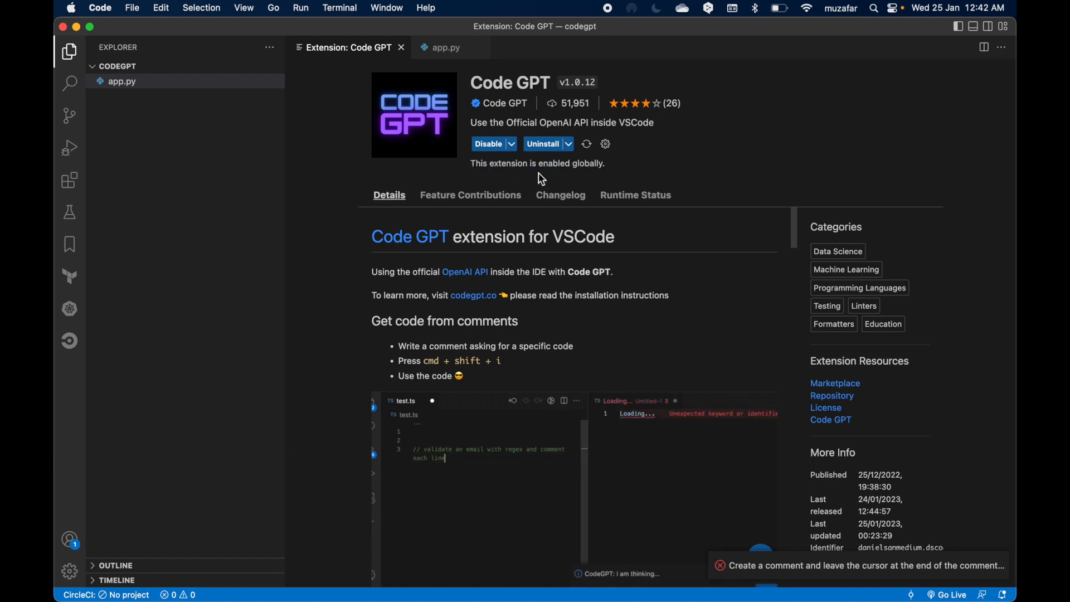
click(445, 47)
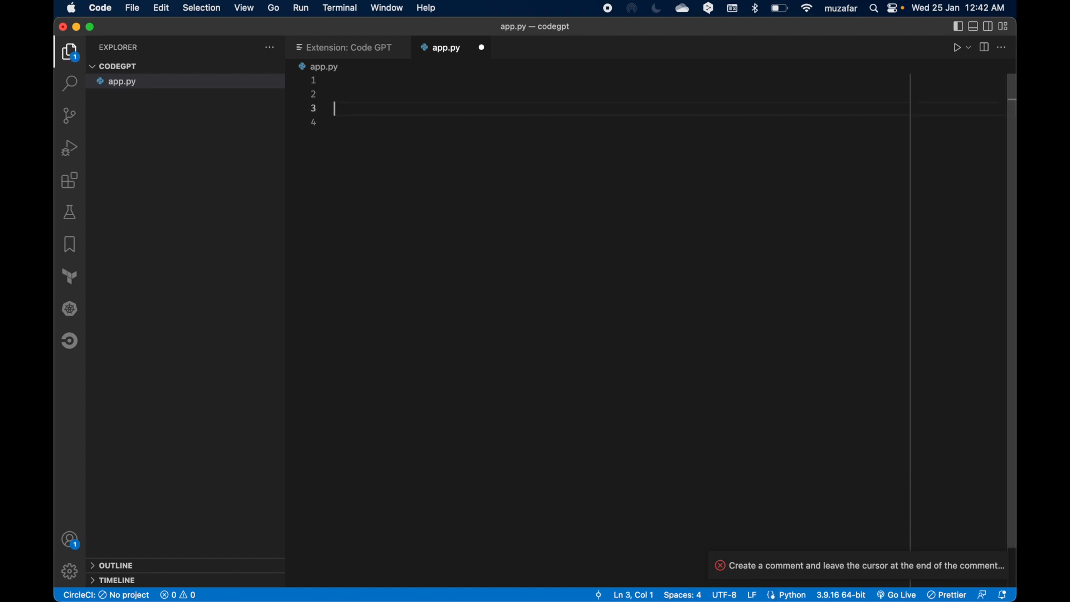
Write the comment '# validate an email with regex' on line 3 of app.py.
text(#)
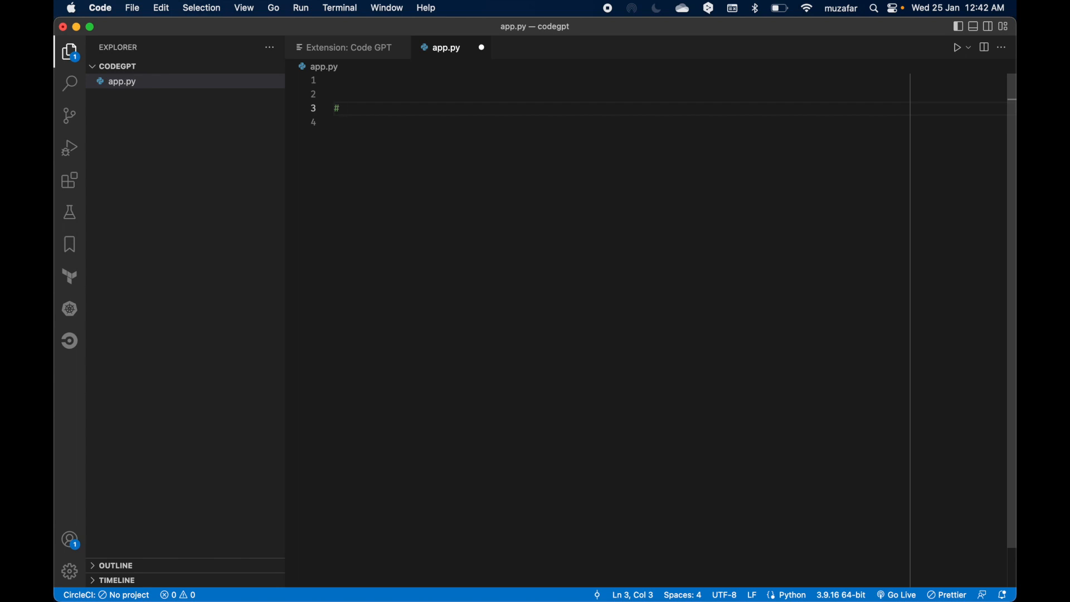
text(validate an em)
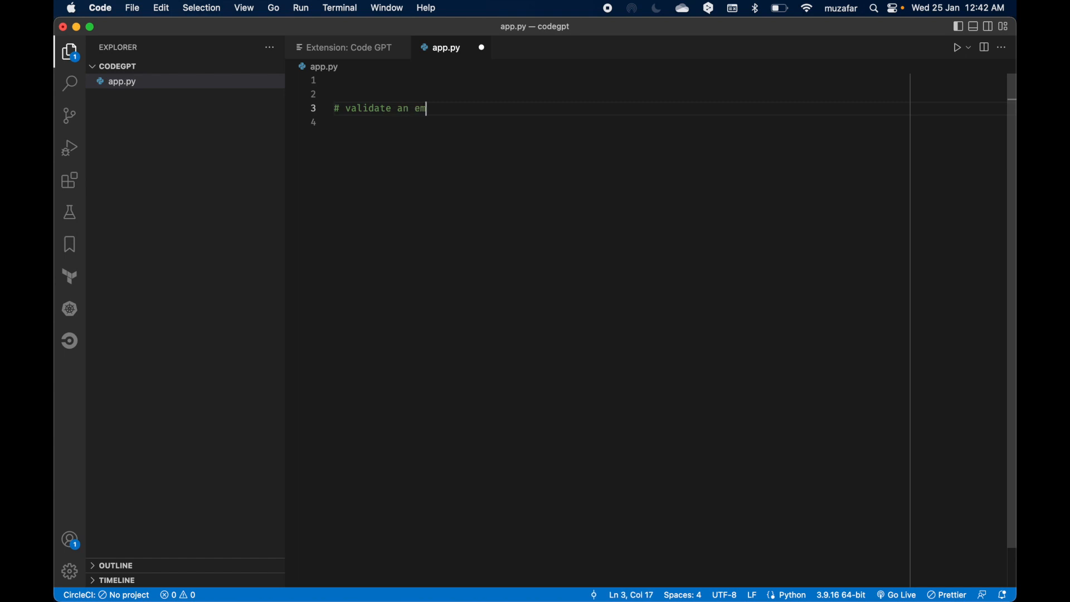
text(ail)
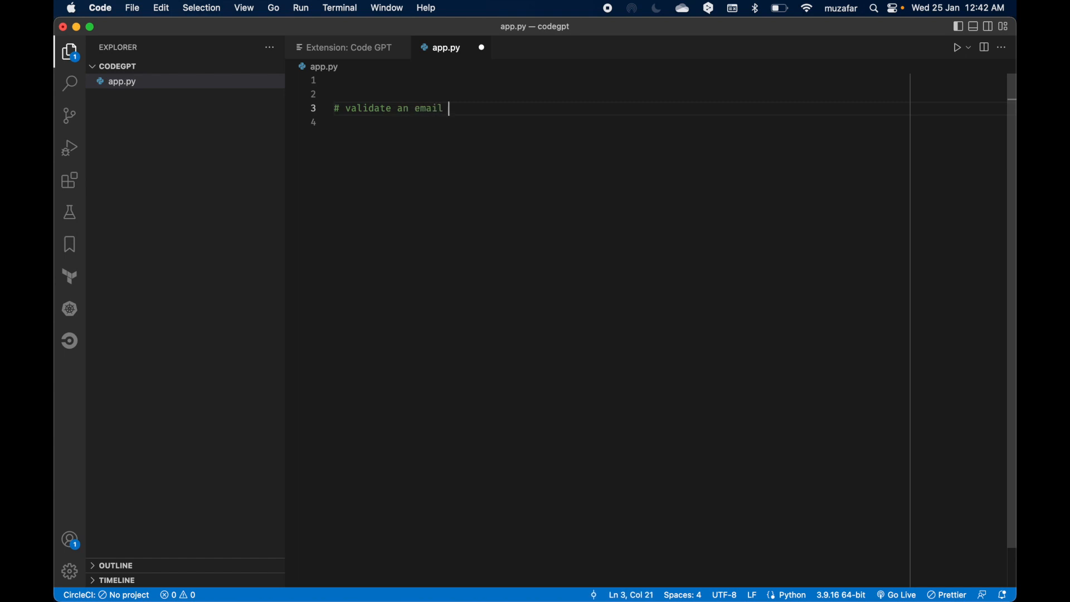
text(with regex)
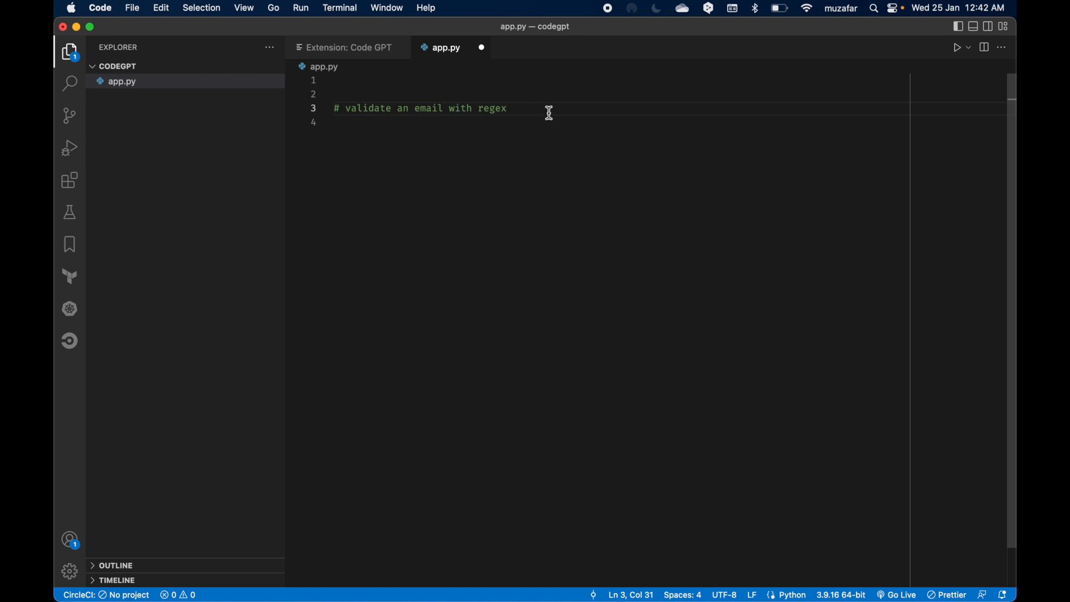
mouse_move(380, 124)
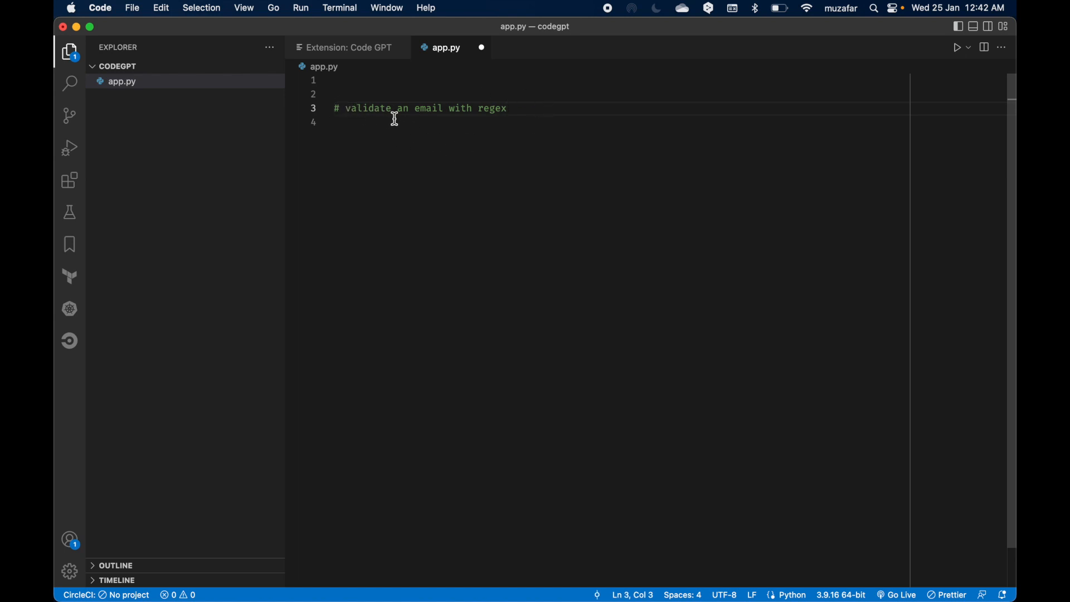
mouse_move(436, 139)
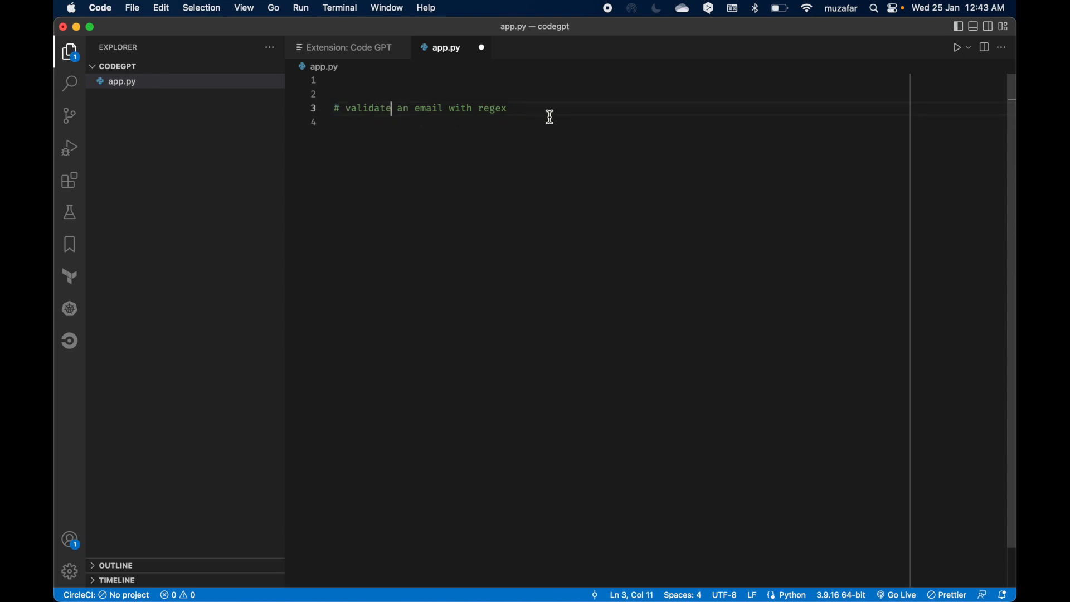
mouse_move(521, 107)
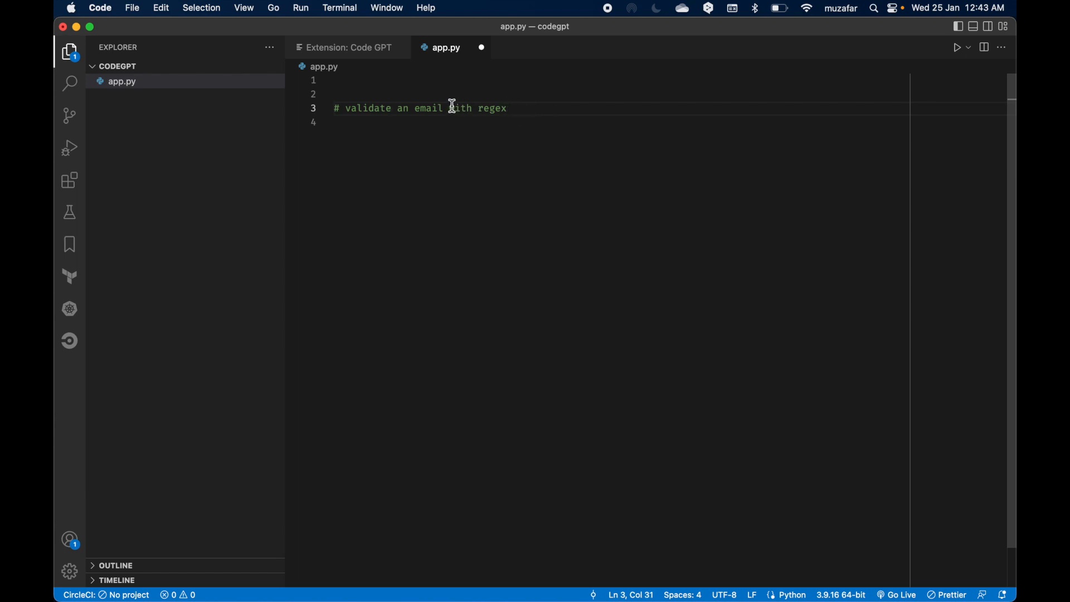
Generate email-validation code from the selected comment with CodeGPT, then discard Untitled-1 unsaved.
drag(333, 108, 443, 108)
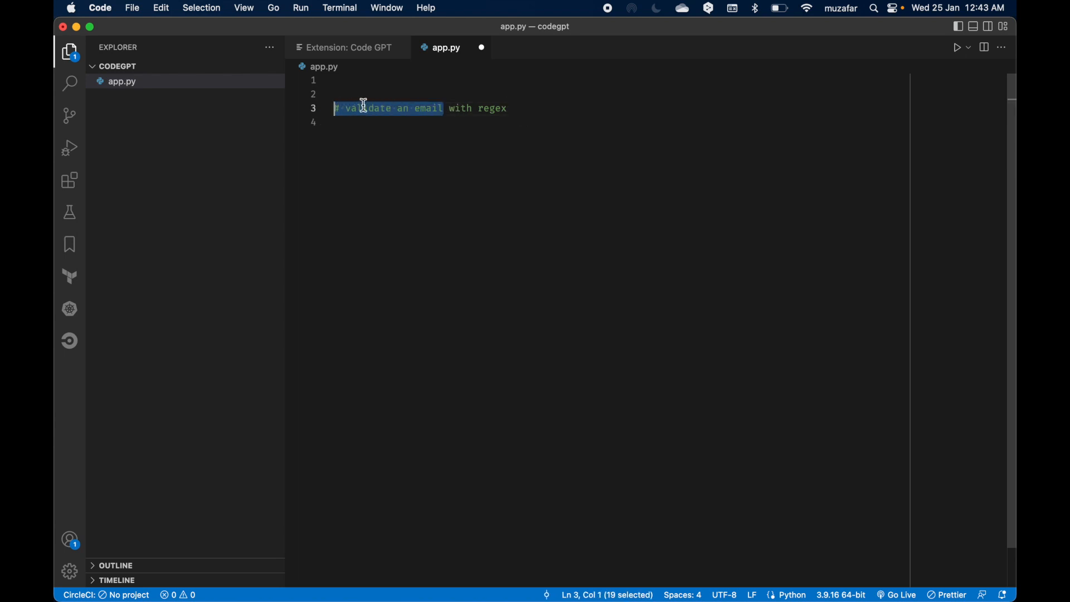
click(408, 120)
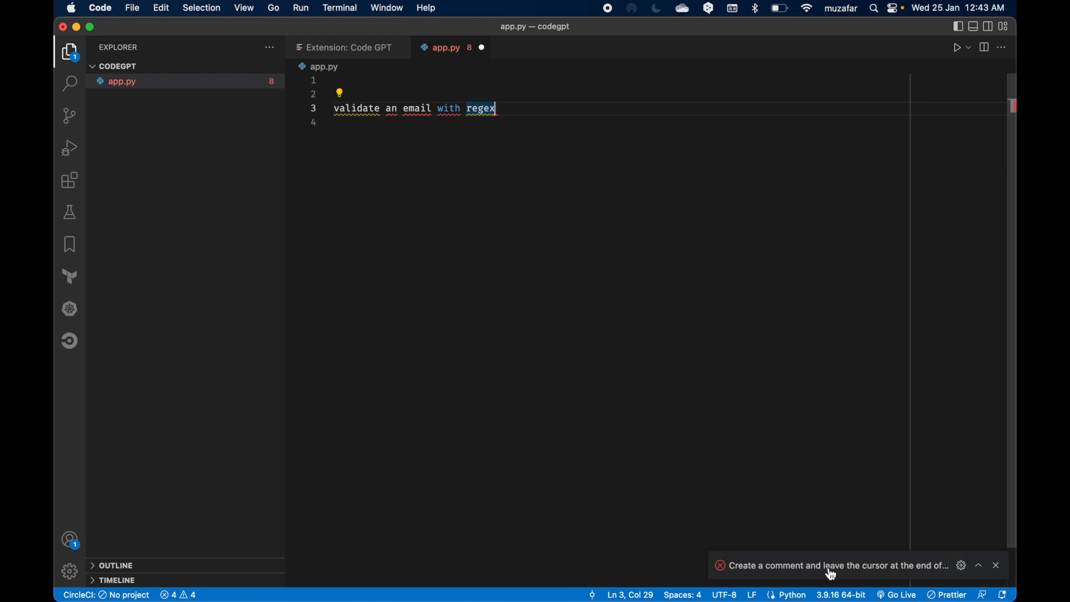
mouse_move(524, 109)
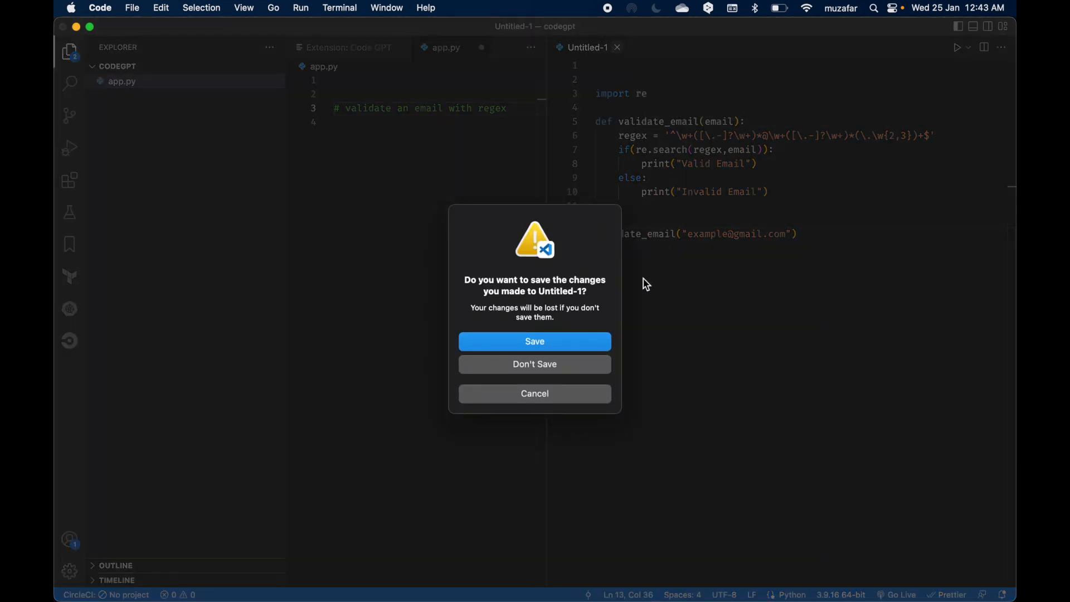
click(534, 363)
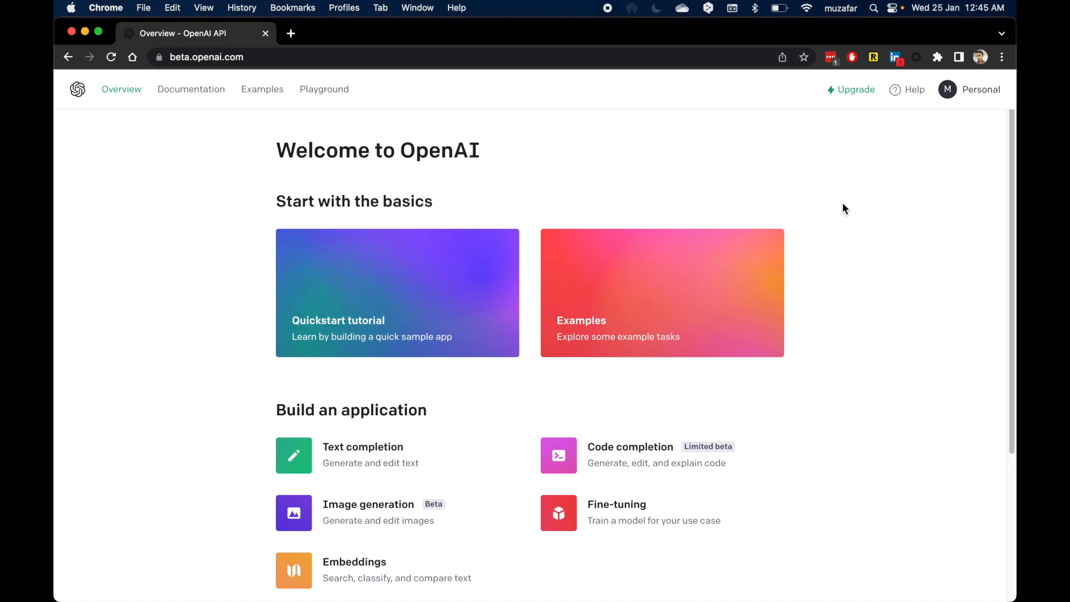
mouse_move(823, 219)
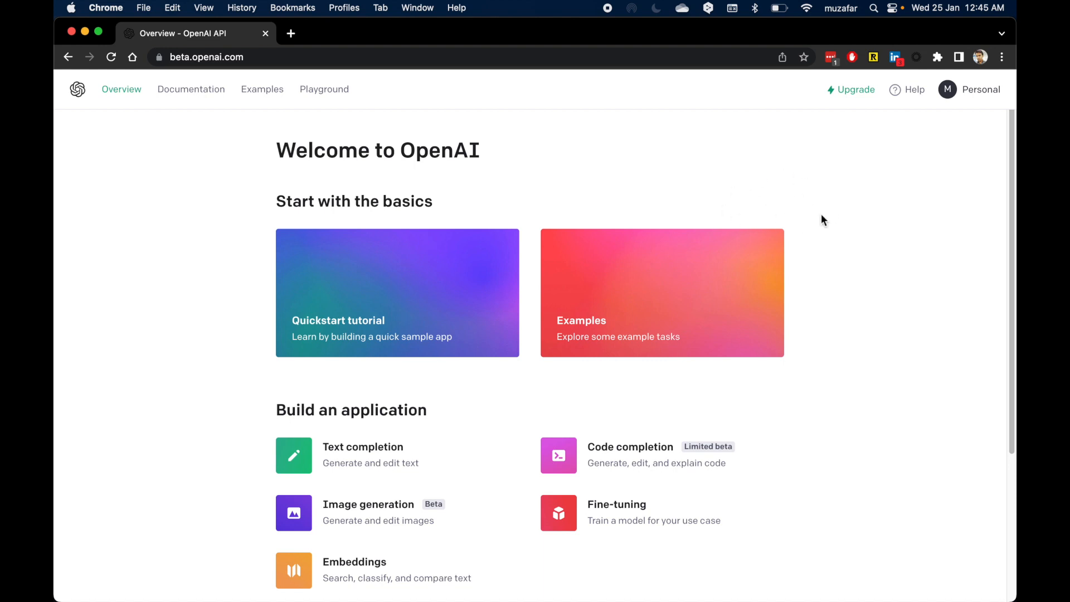
mouse_move(903, 239)
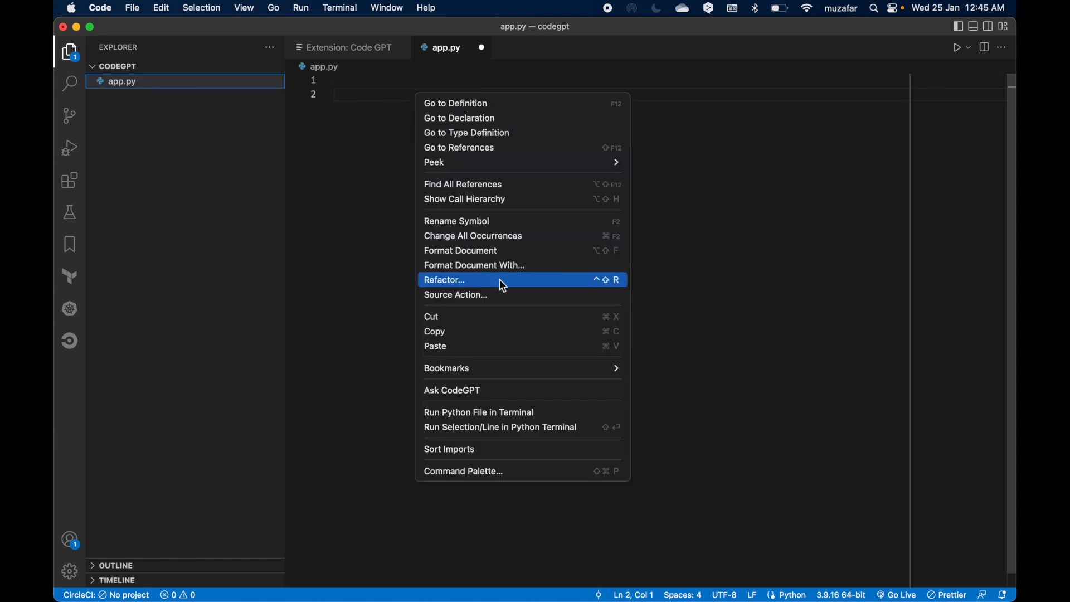
mouse_move(470, 390)
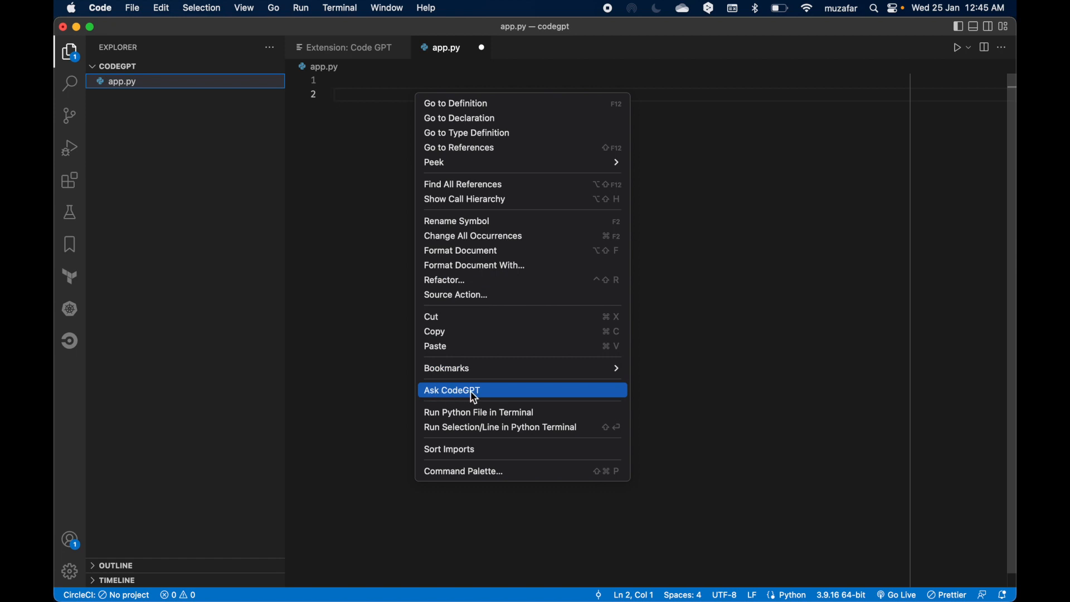
mouse_move(380, 321)
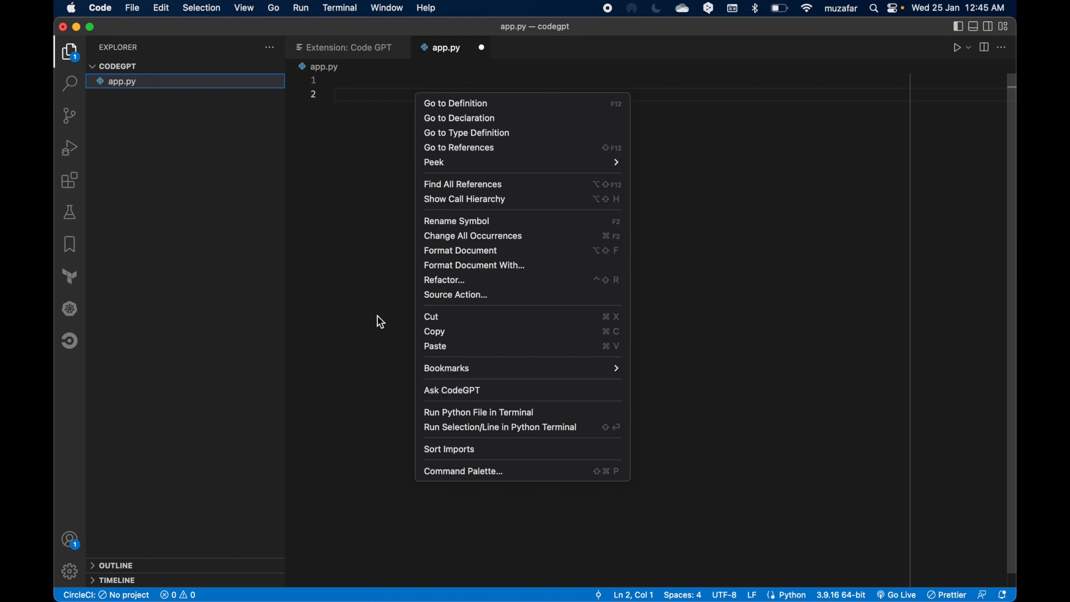
Dismiss the menu and filter the Command Palette with 'codegpt' to list CodeGPT commands.
click(436, 250)
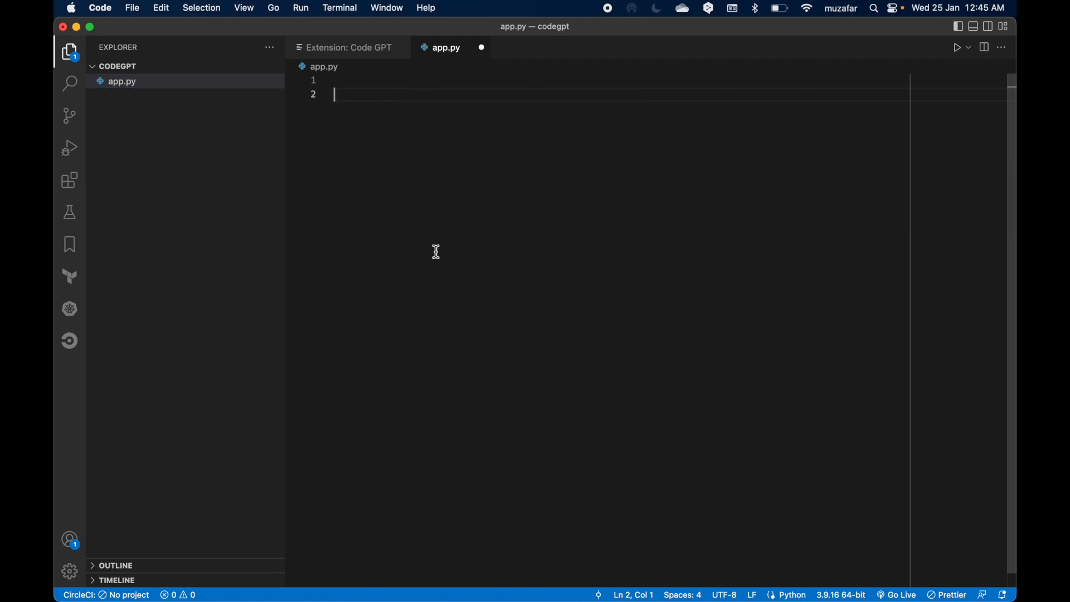
mouse_move(436, 251)
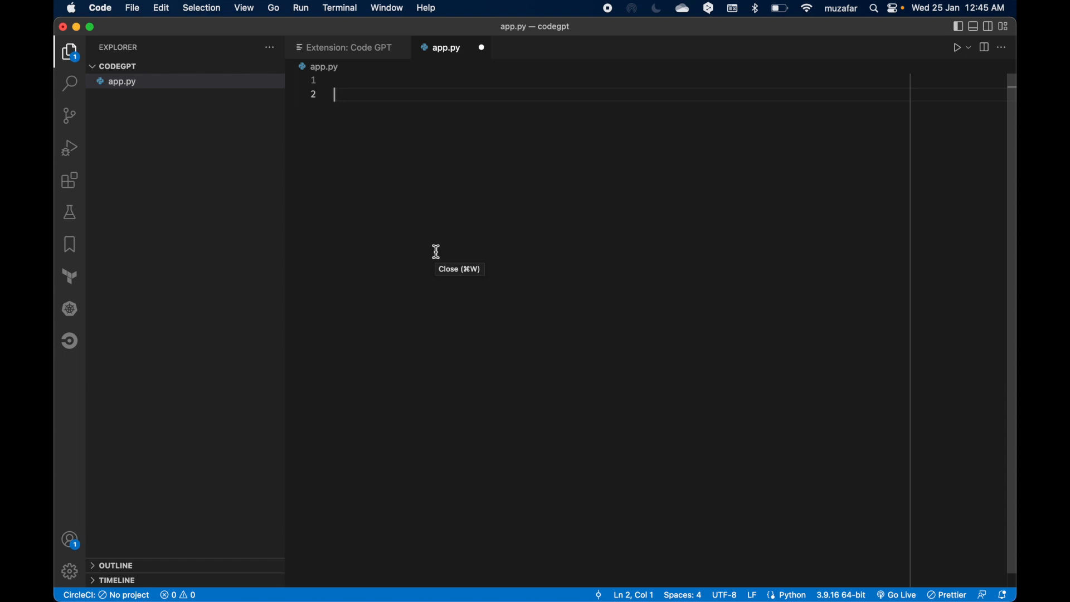
key(cmd+shift+p)
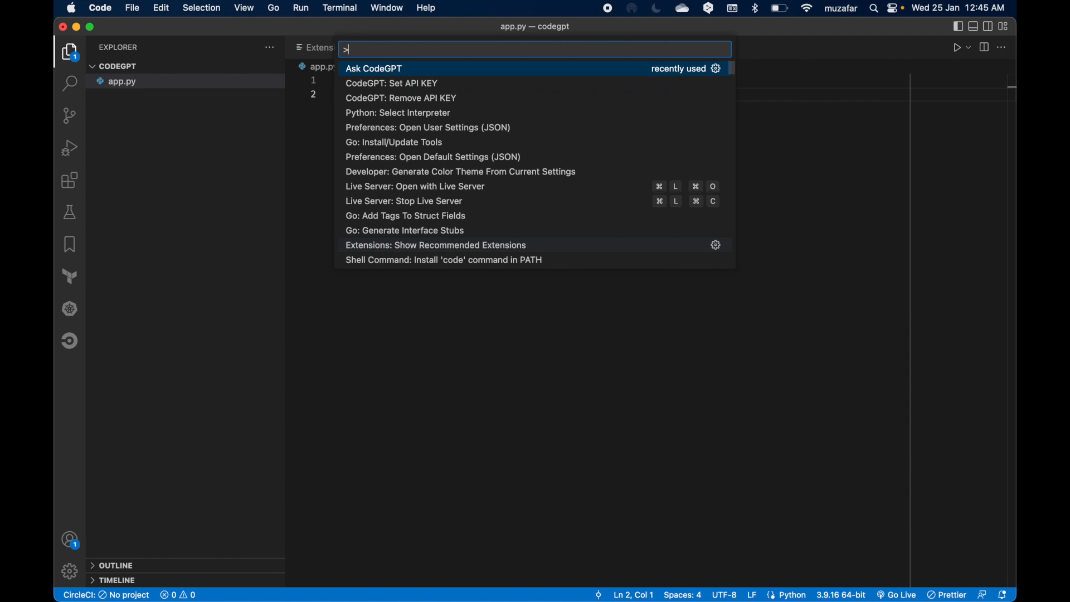
text(codeg)
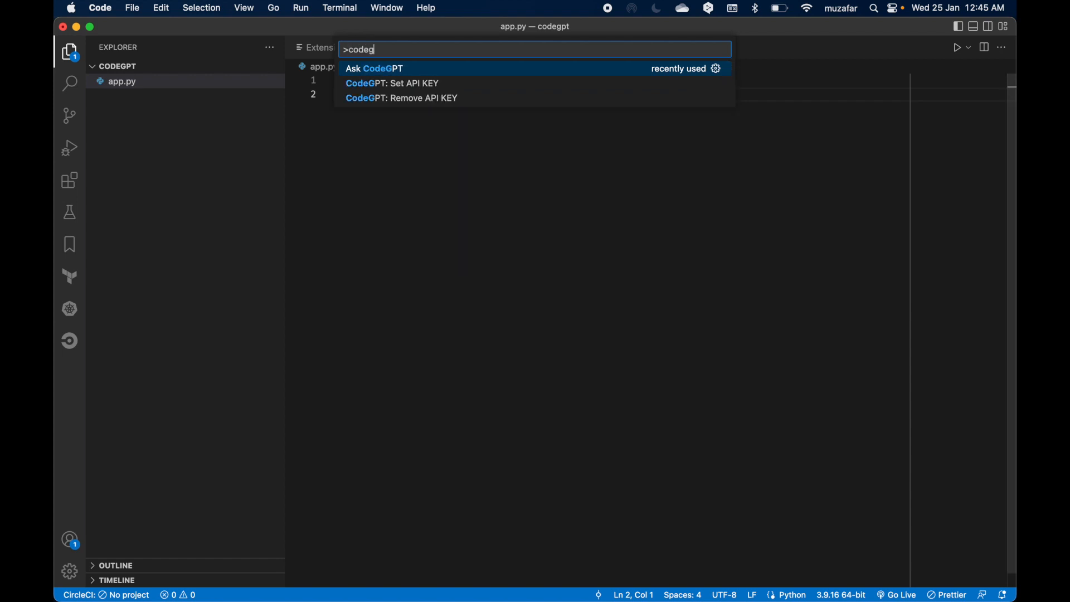
text(t)
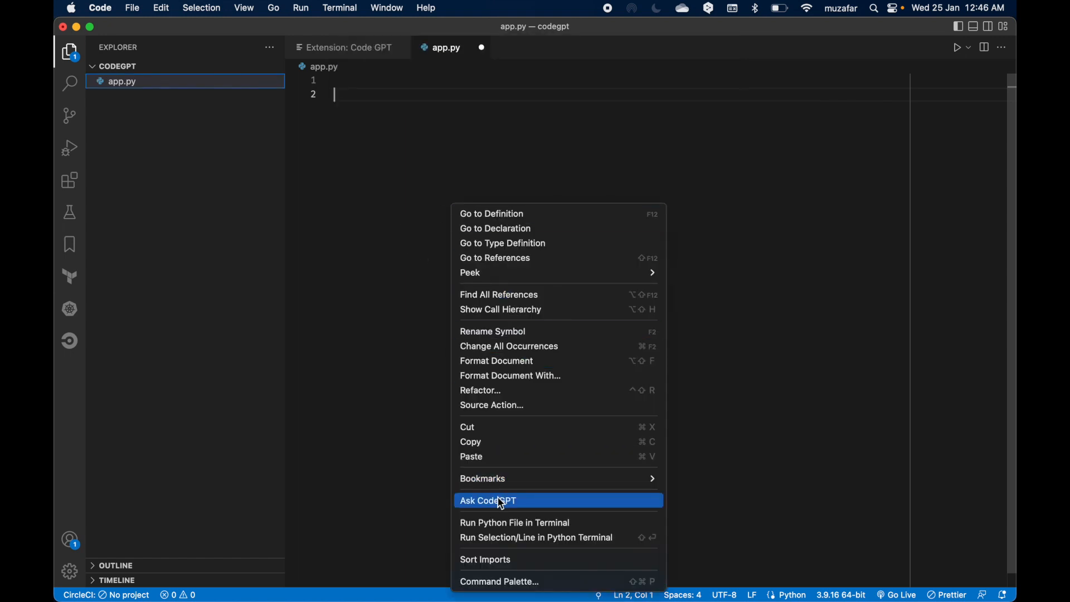
Ask CodeGPT to 'solve leetcode's twosum problem in python' and submit the question.
click(487, 501)
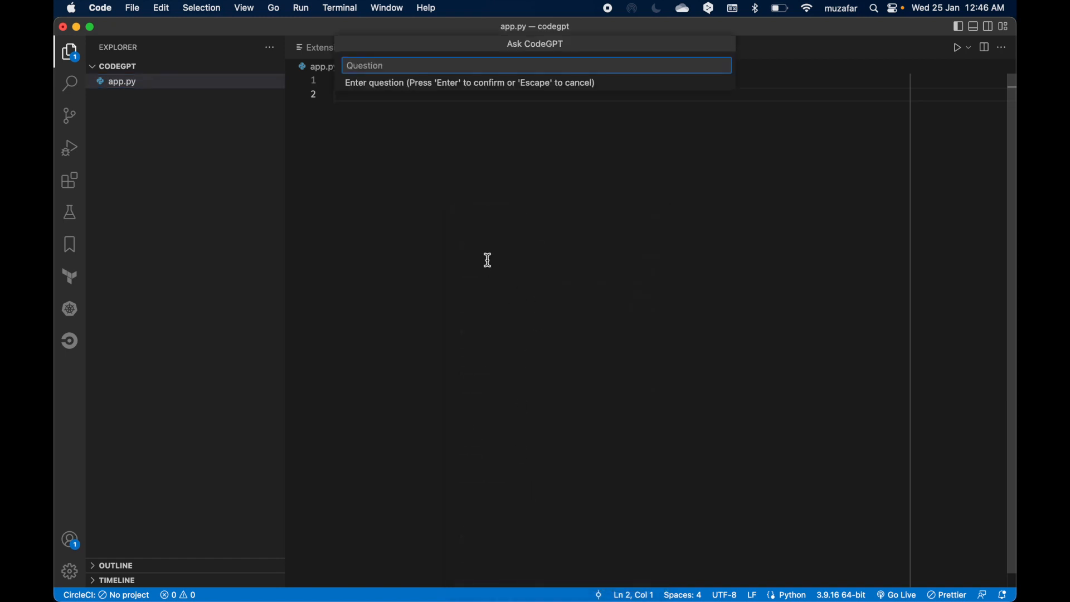
mouse_move(487, 260)
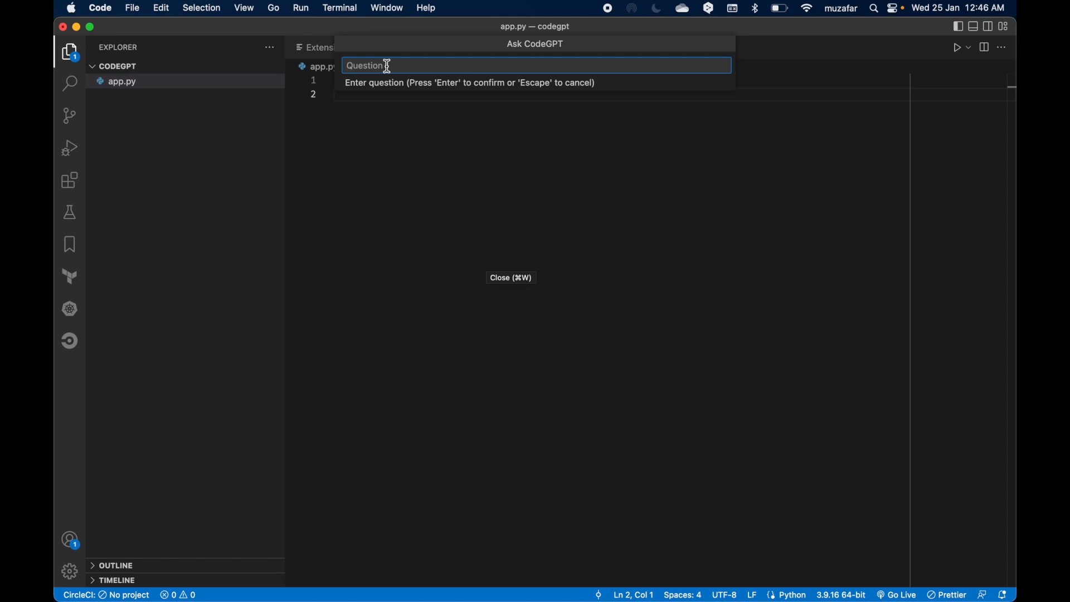
text(solv)
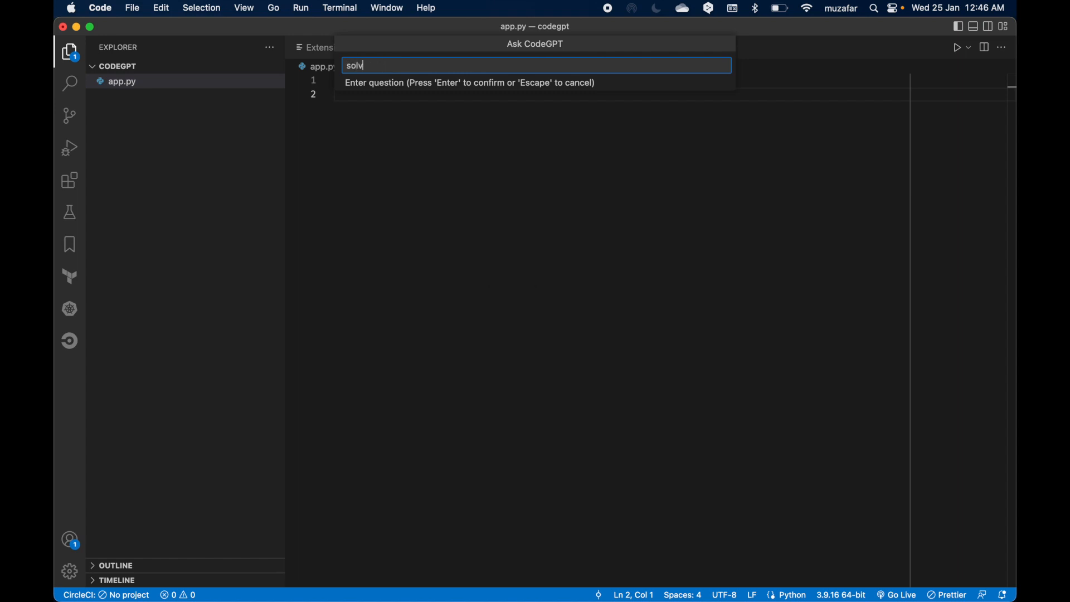
text(e)
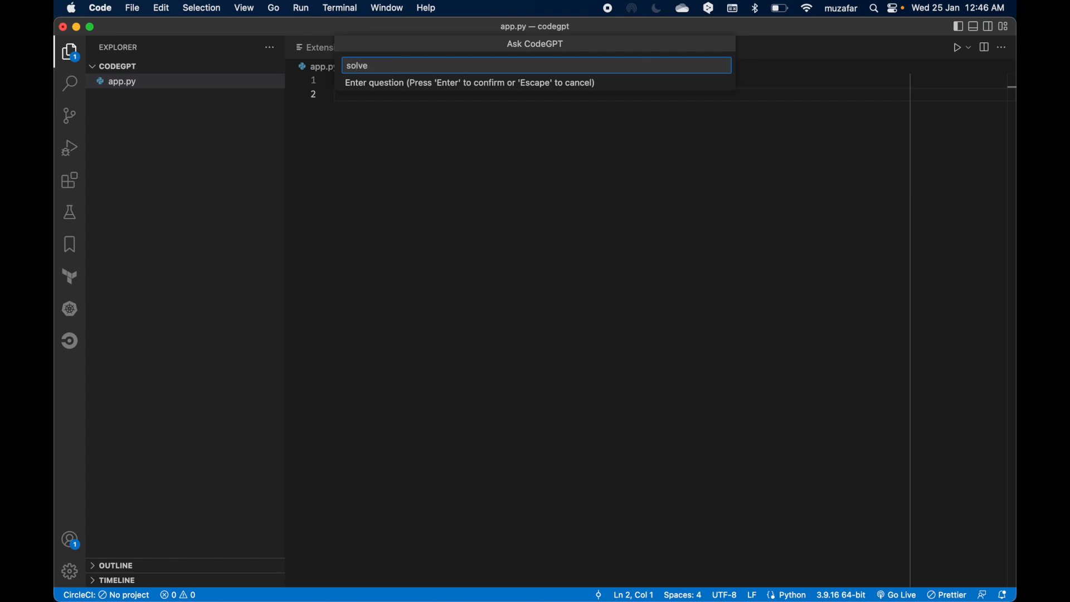
text(leetcode's)
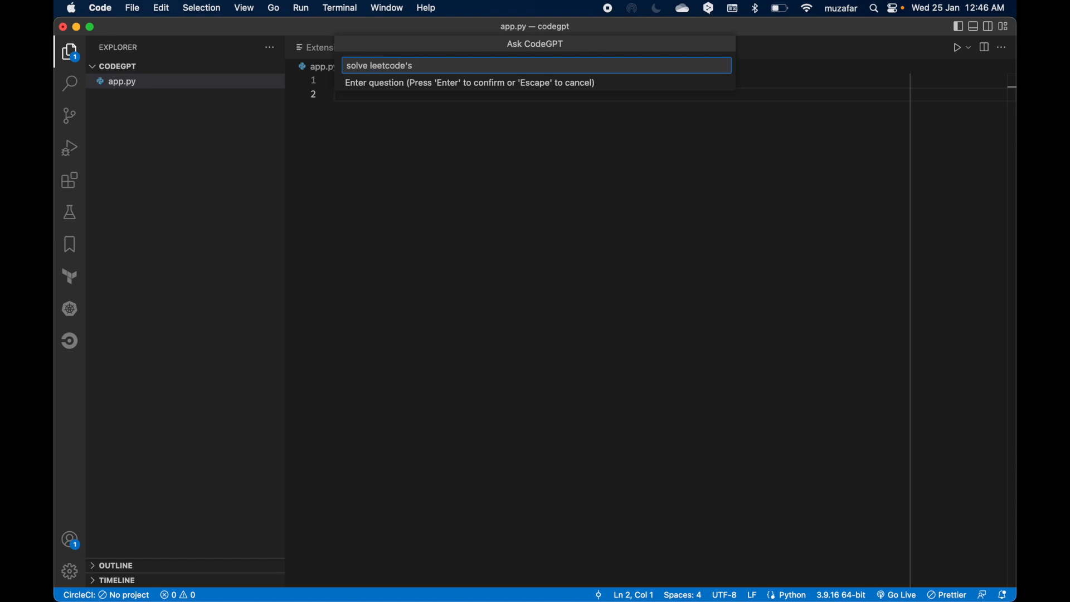
text(twosum problem in pytho)
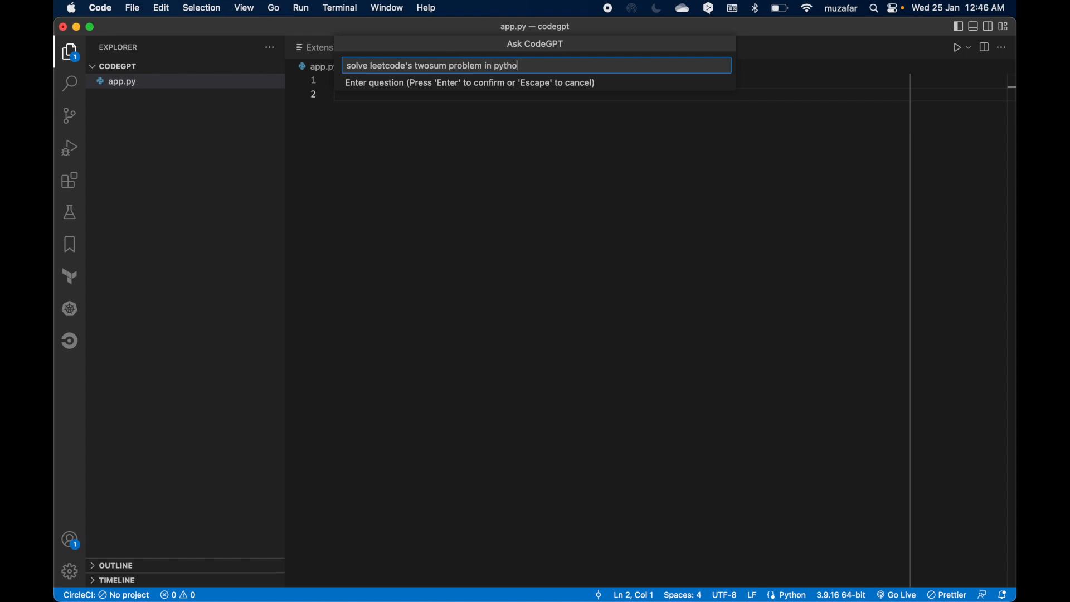
key(Enter)
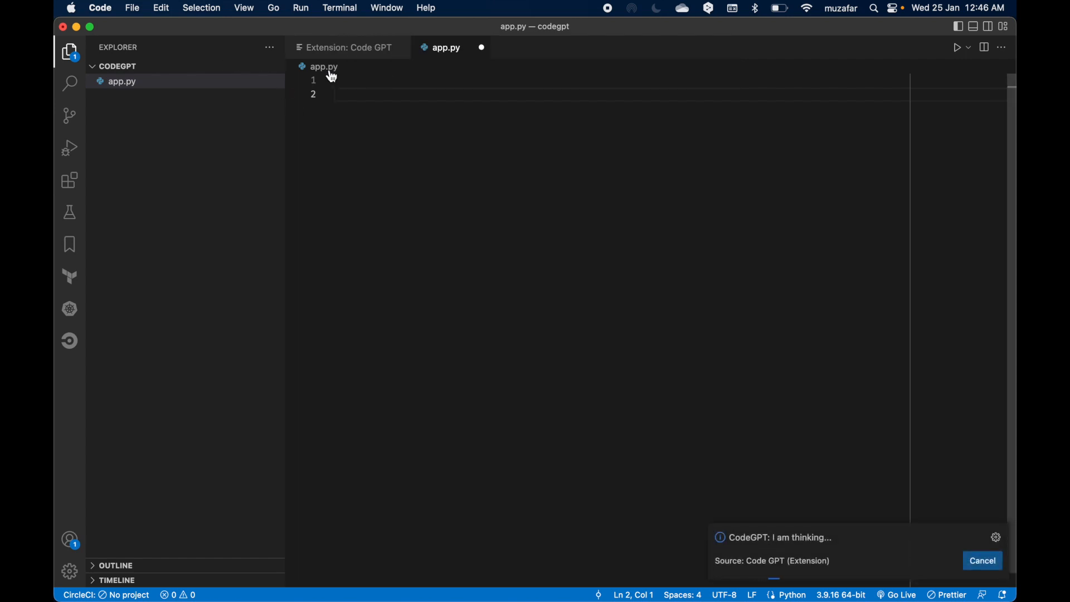
mouse_move(439, 104)
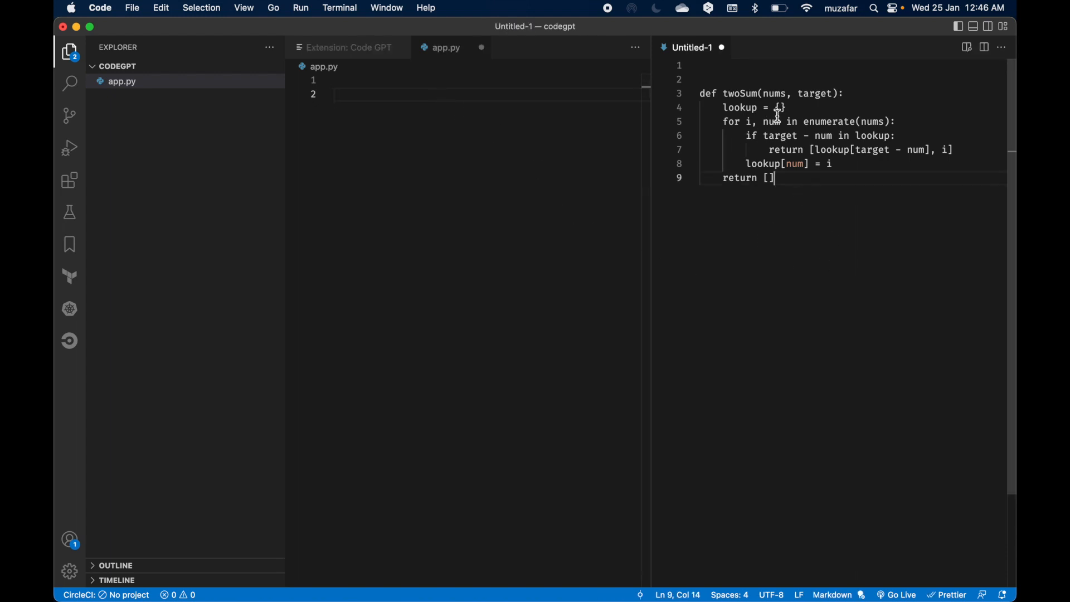
Close the generated twoSum answer unsaved and remove the extra blank line in app.py.
double_click(740, 93)
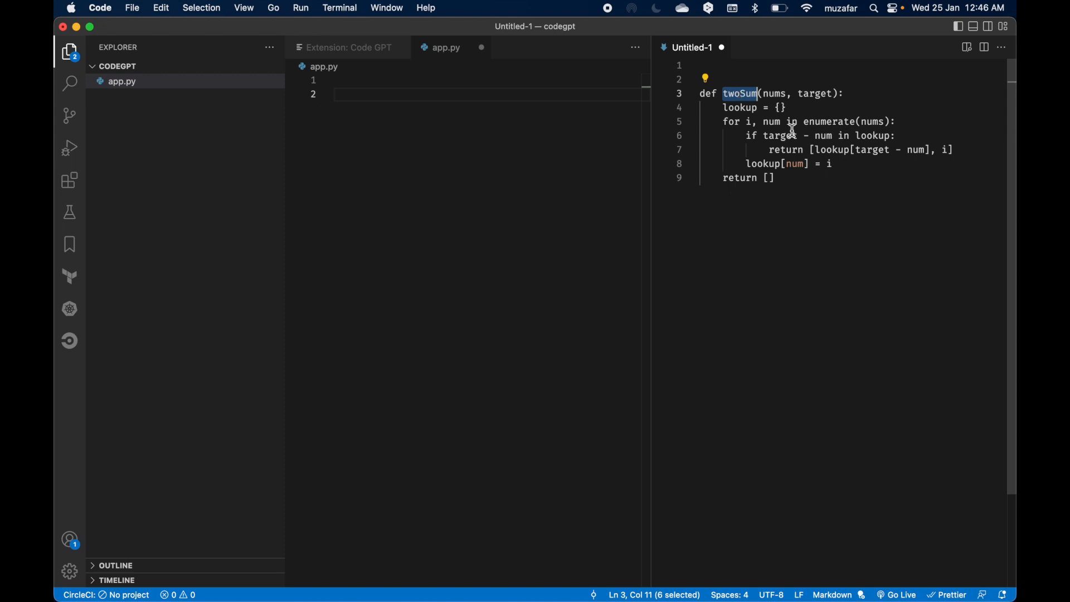
key(cmd+a)
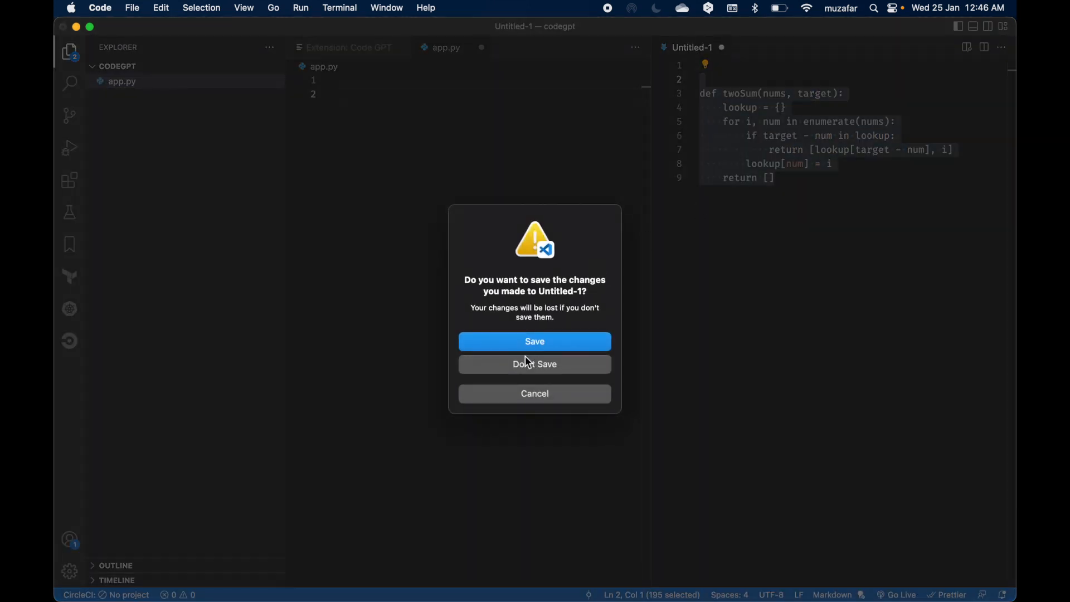
click(534, 363)
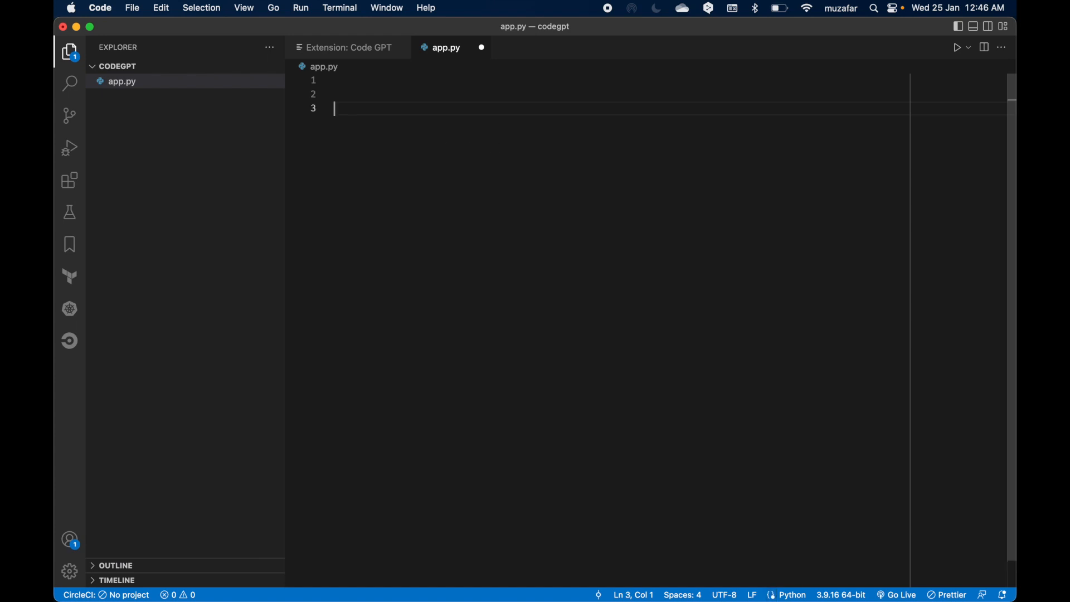
key(backspace)
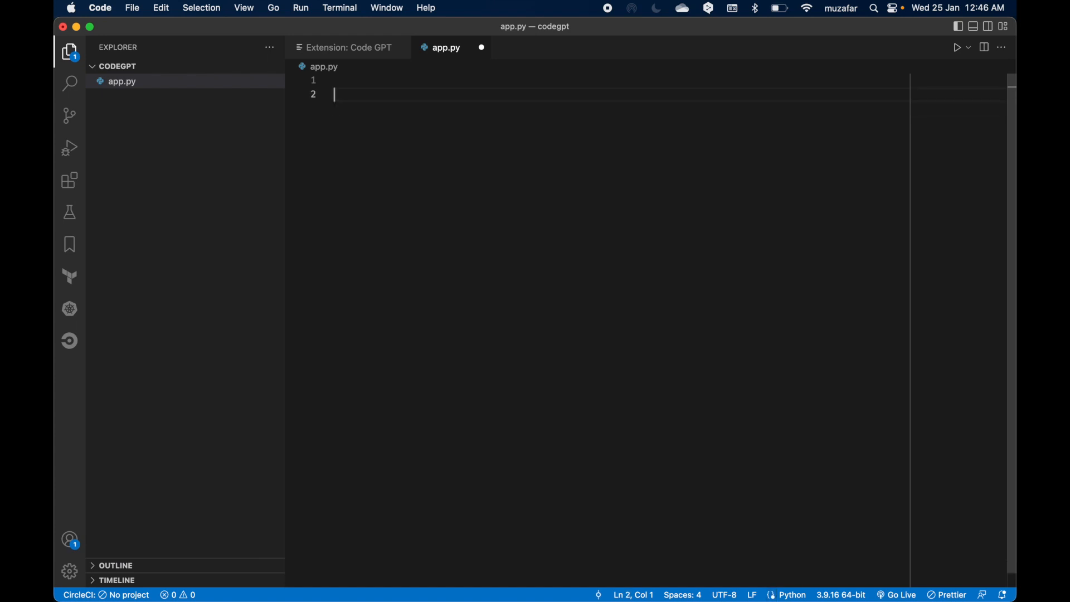
mouse_move(507, 151)
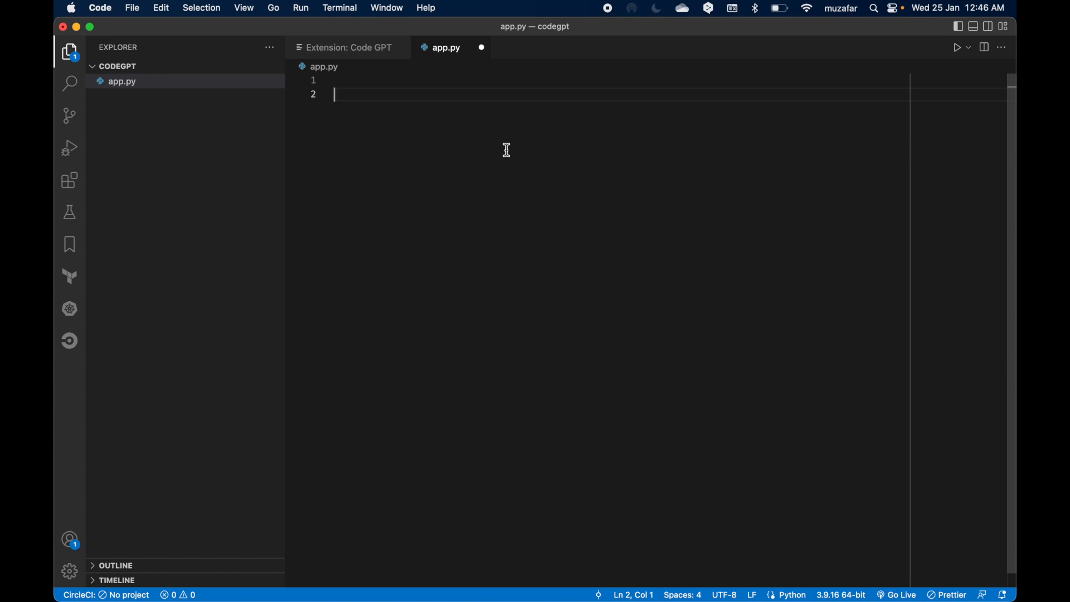
Ask CodeGPT 'what is builder design pattern', correcting 'factory' to 'builder'.
right_click(506, 151)
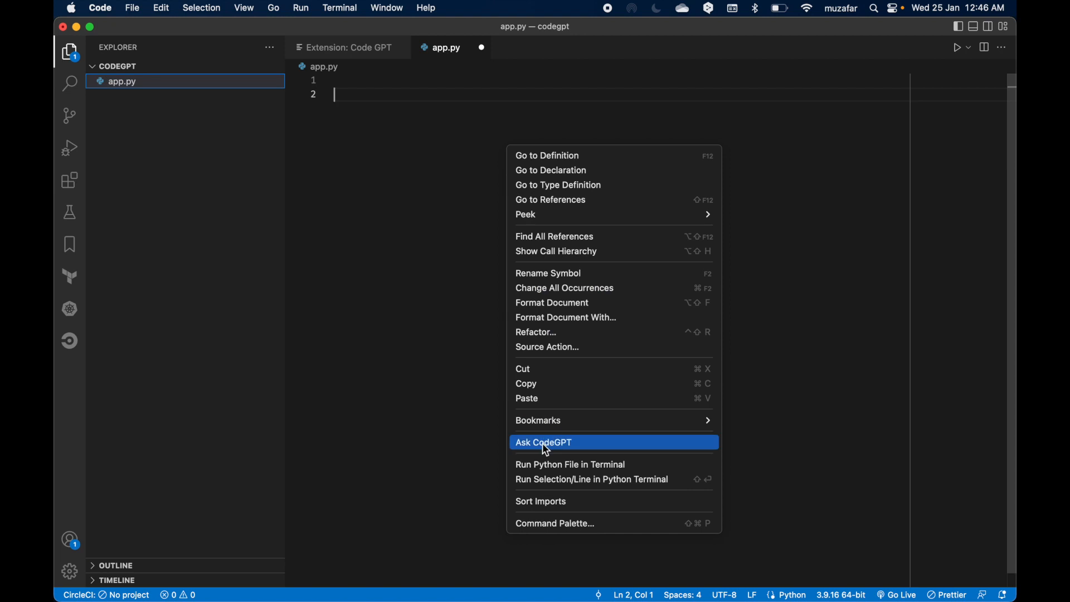
click(543, 443)
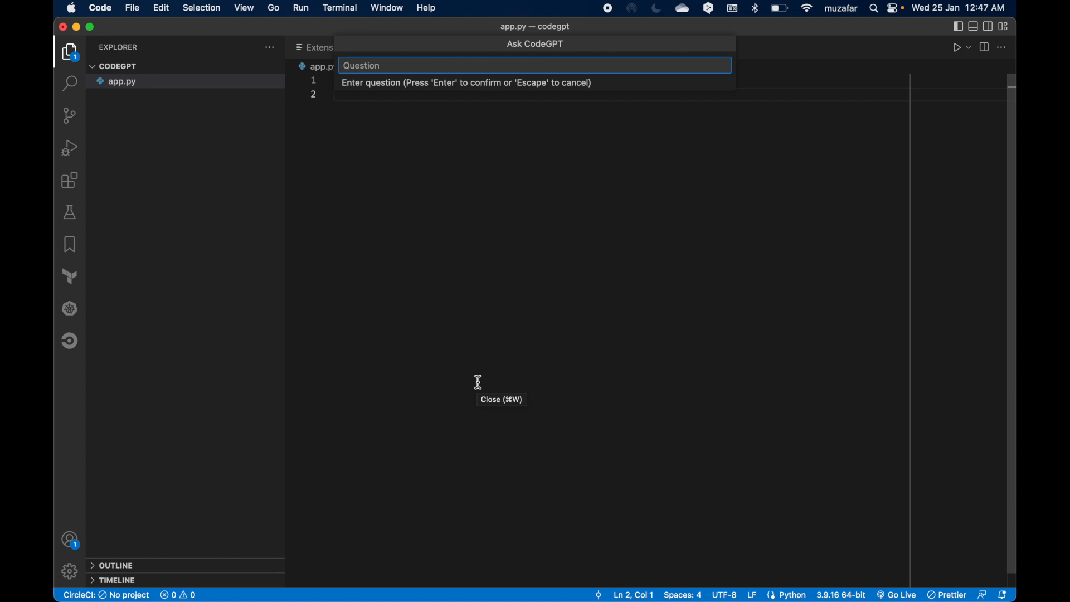
text(what is)
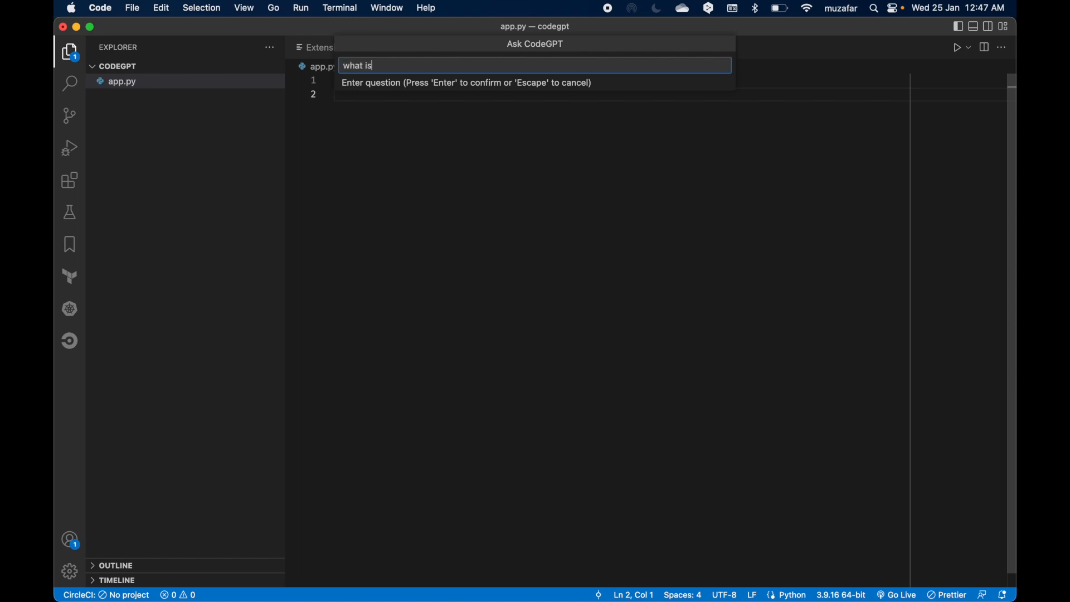
text(fac)
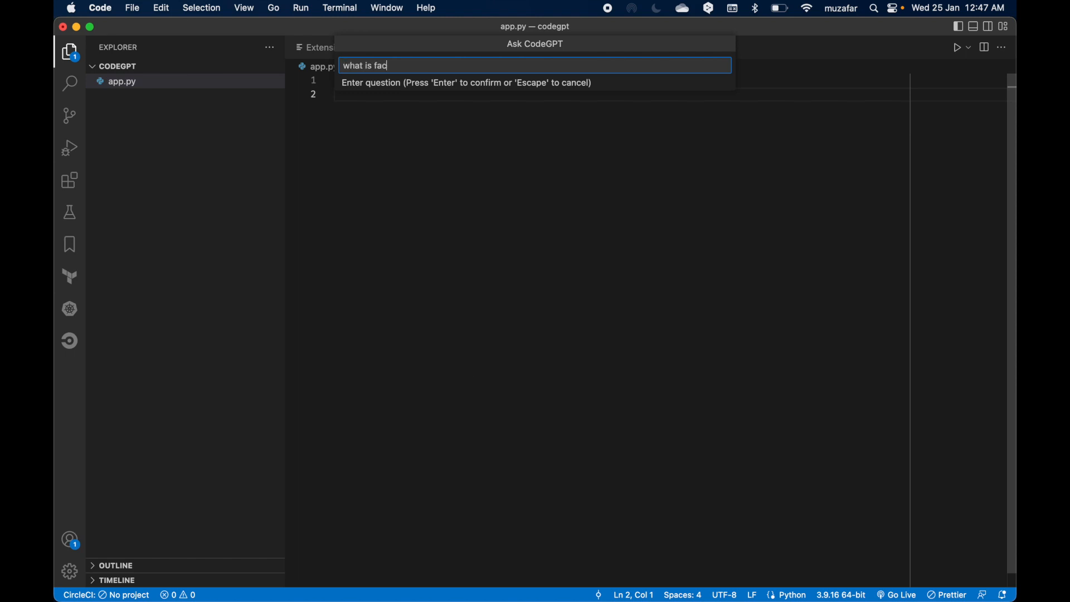
text(tory)
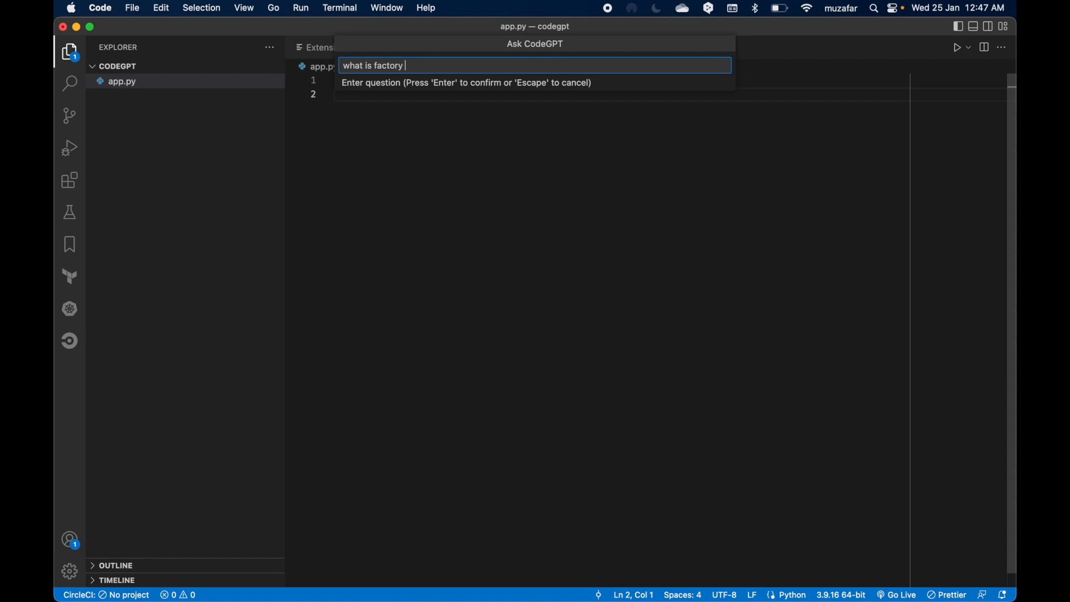
key(Backspace)
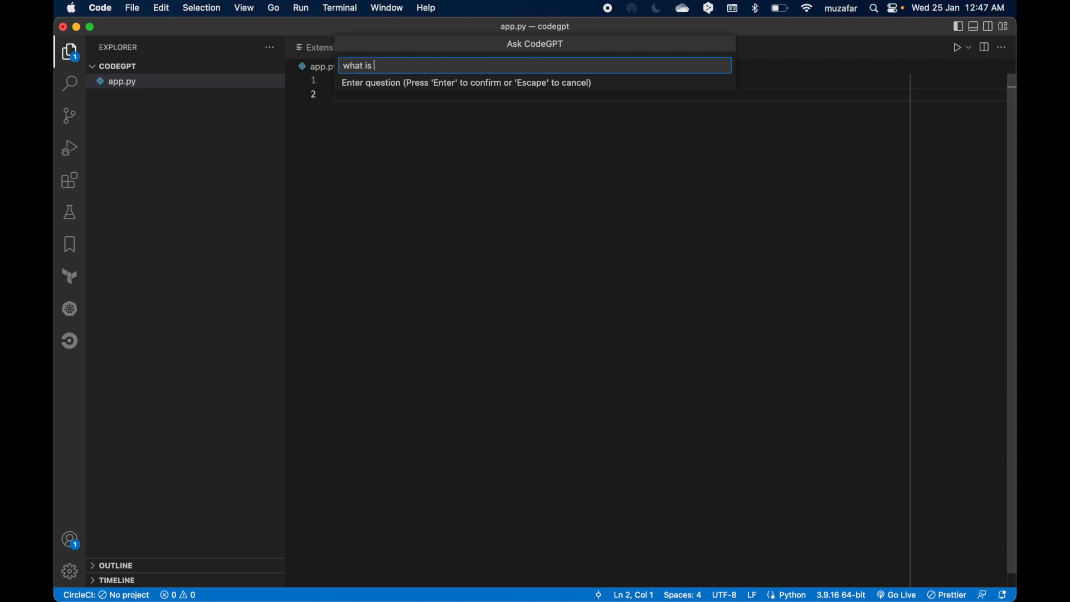
text(builder d)
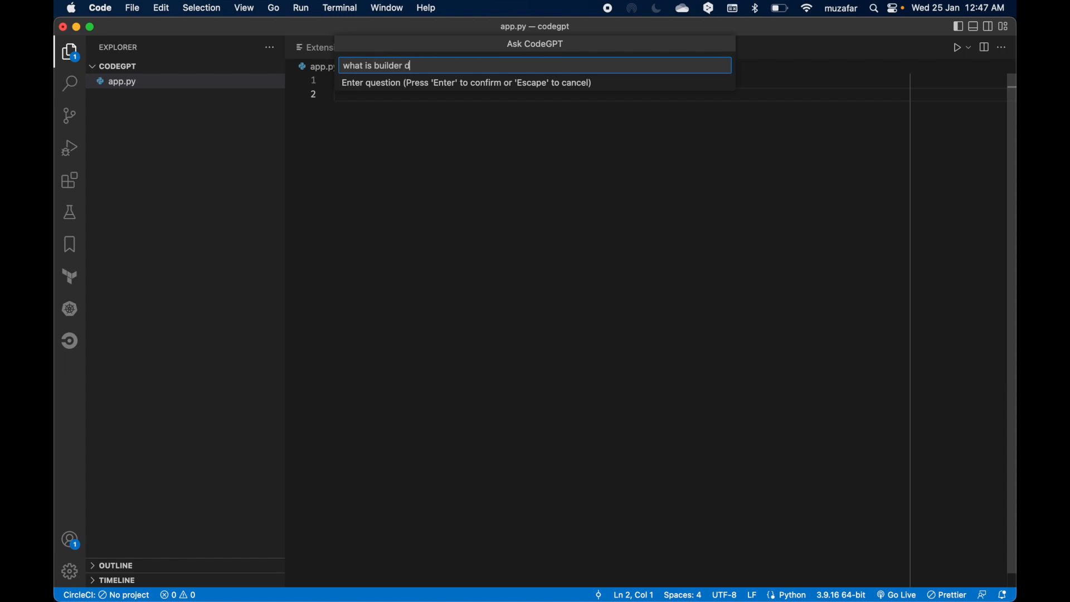
text(esign patter)
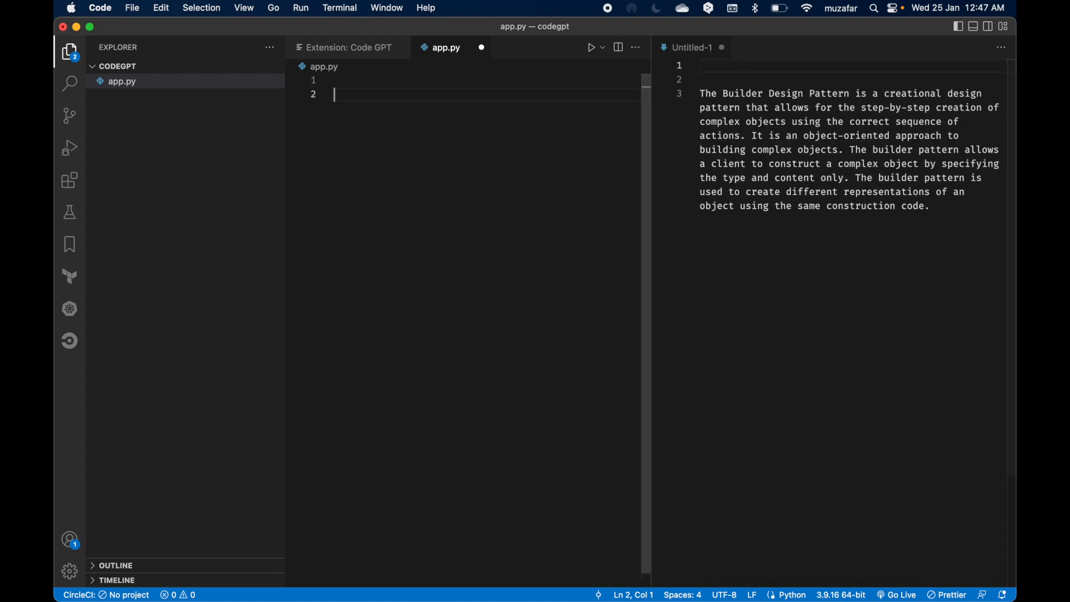
mouse_move(879, 199)
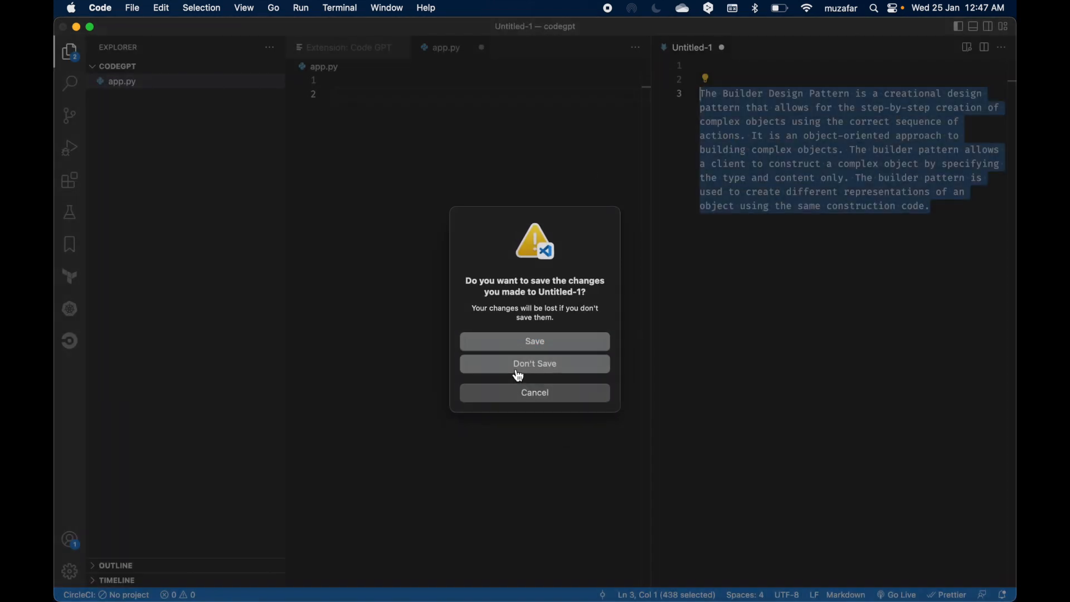
Discard the Builder Design Pattern explanation without saving.
click(534, 363)
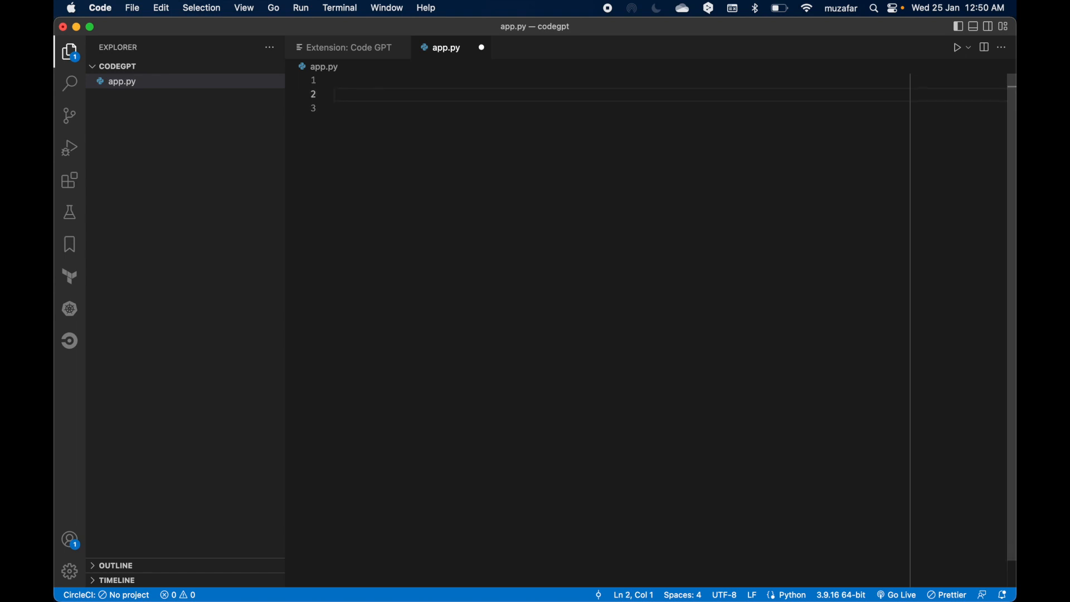
text(#)
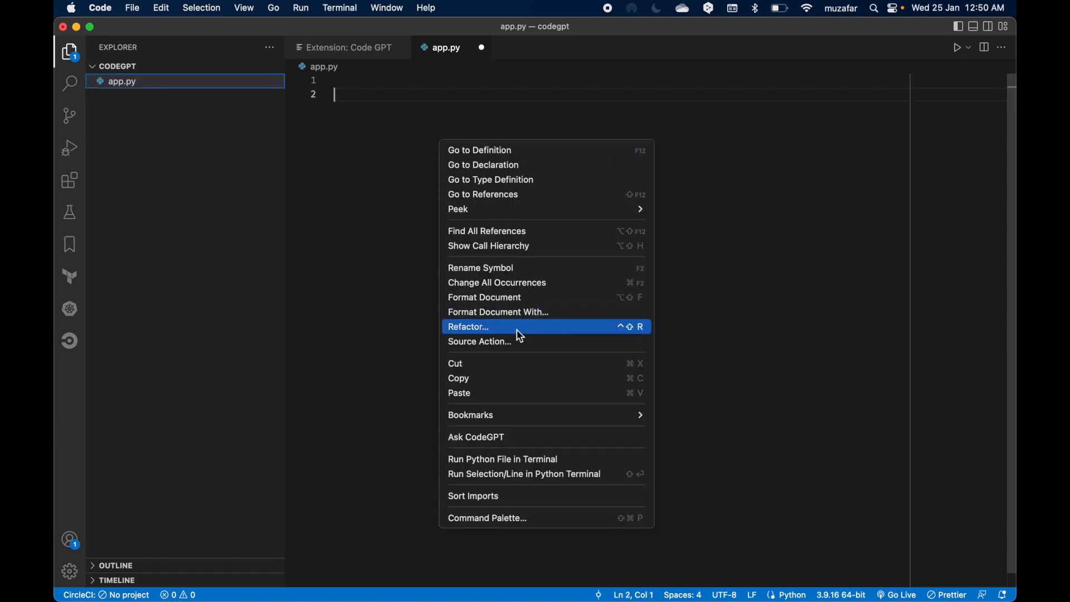
click(476, 437)
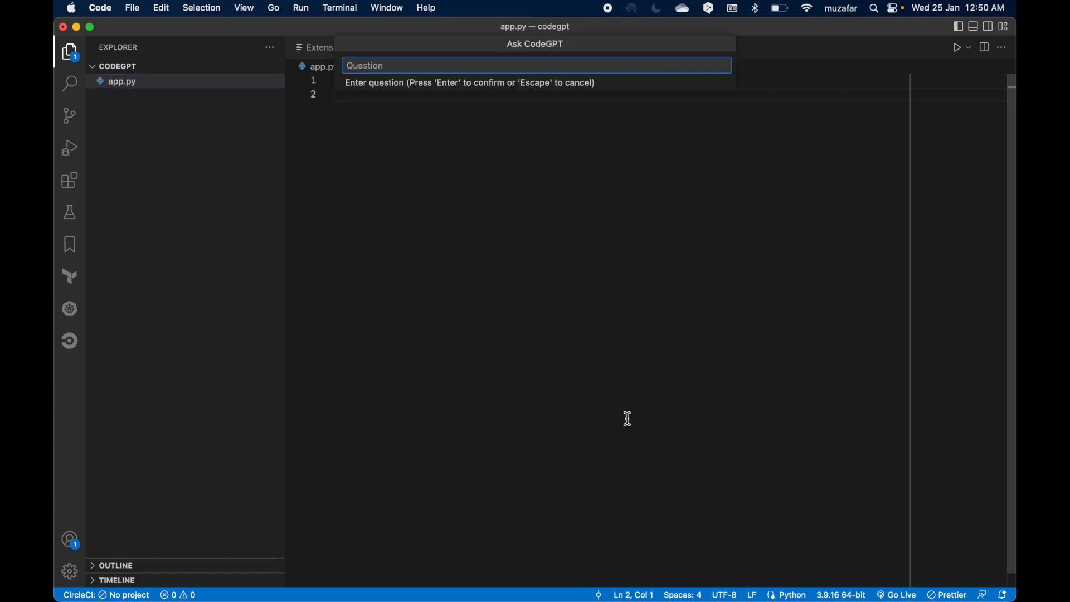
text(solve)
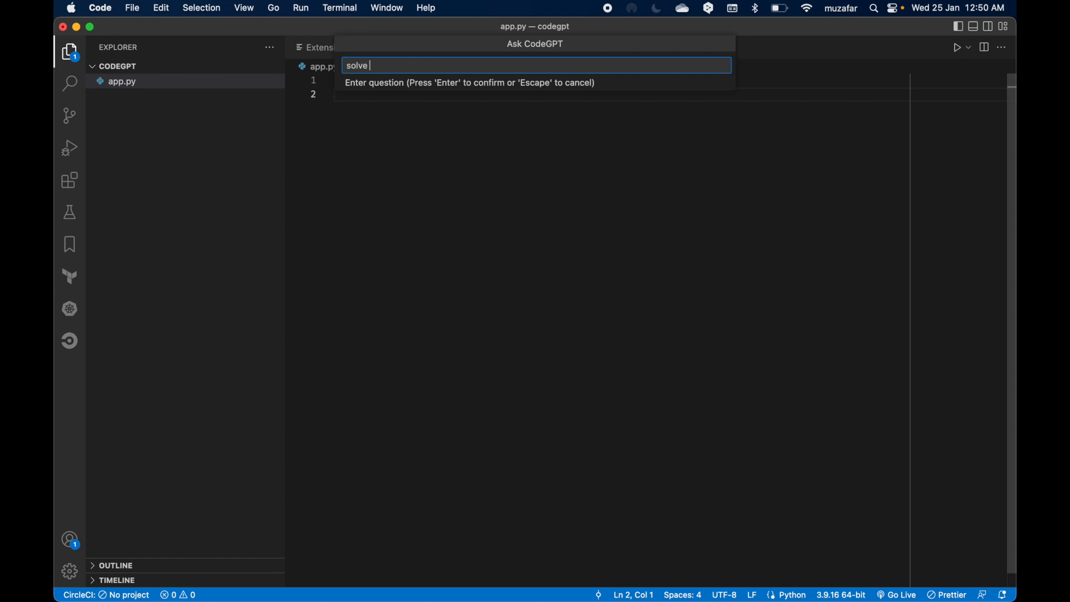
text(leed)
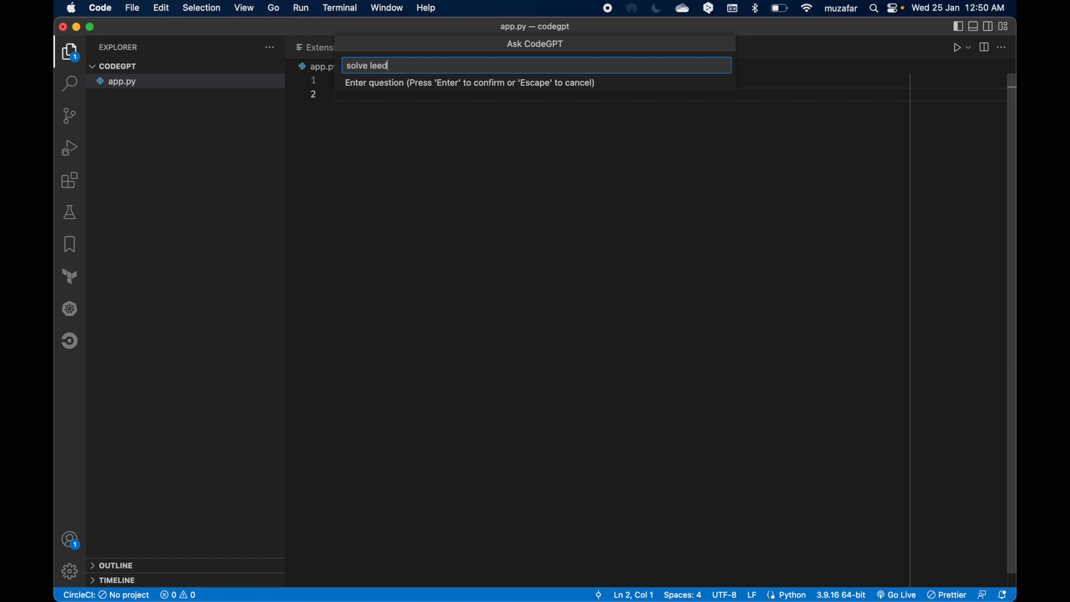
text(t)
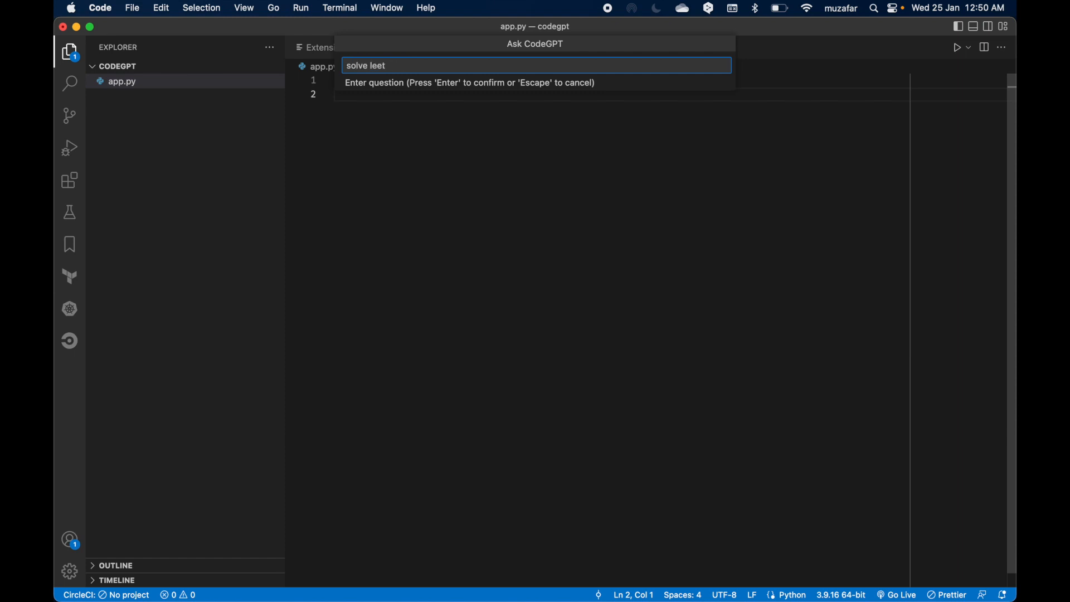
text(cod)
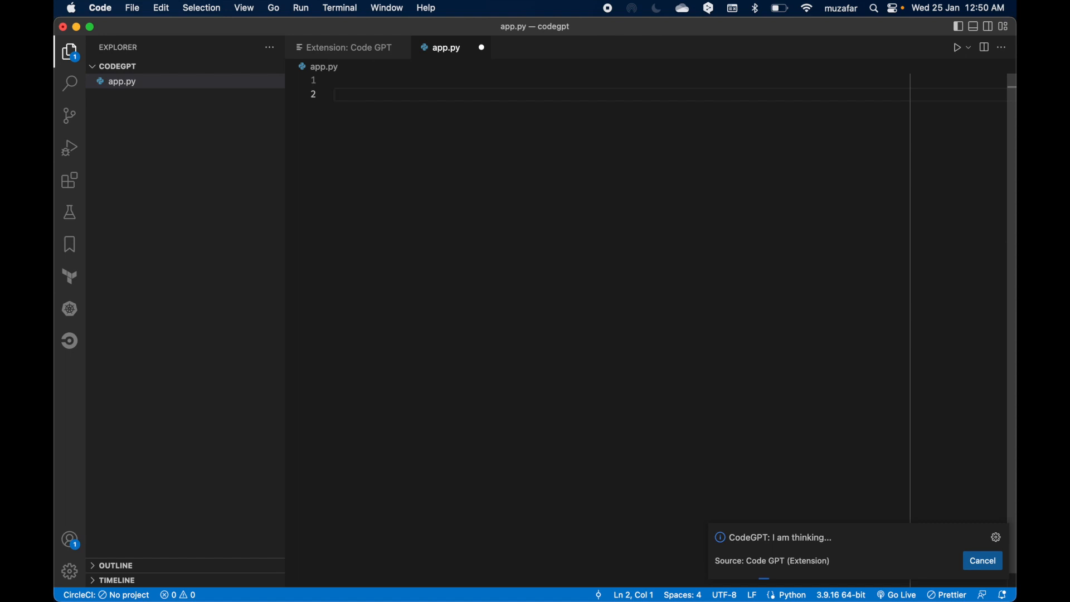
mouse_move(573, 225)
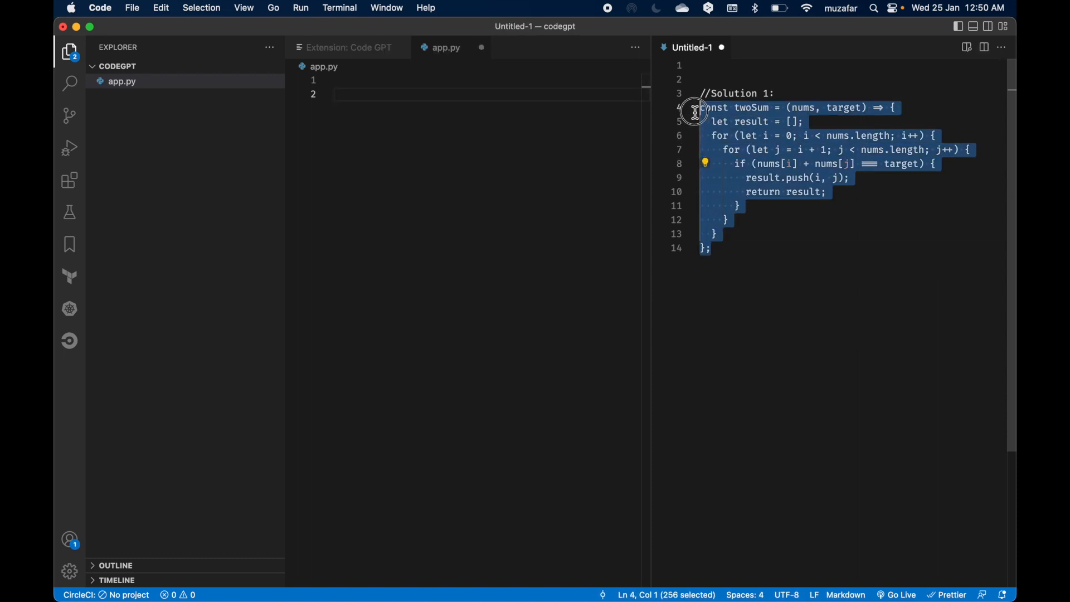
click(722, 47)
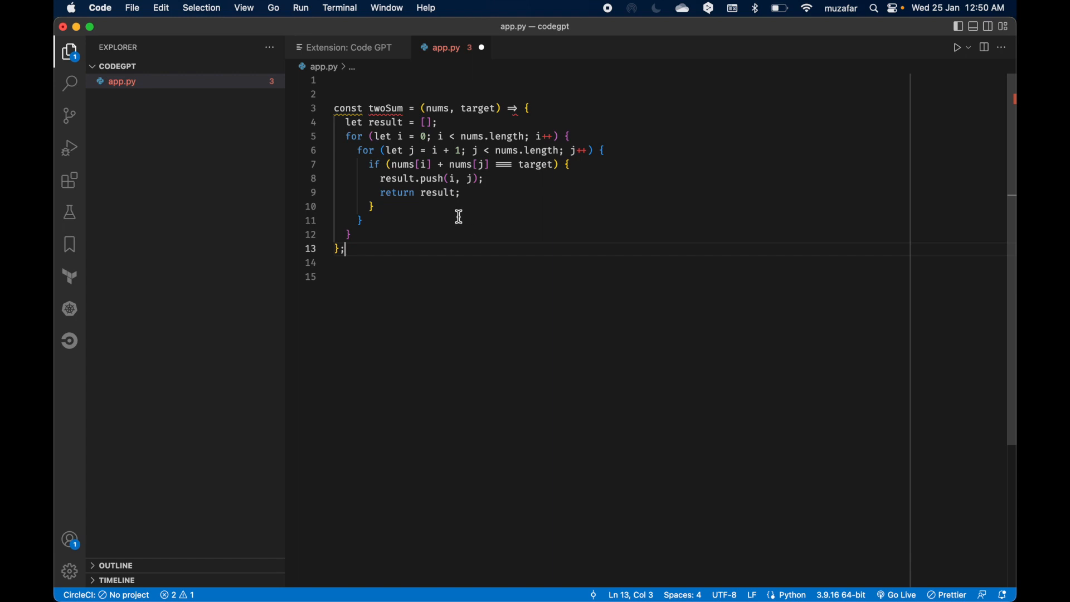
mouse_move(451, 179)
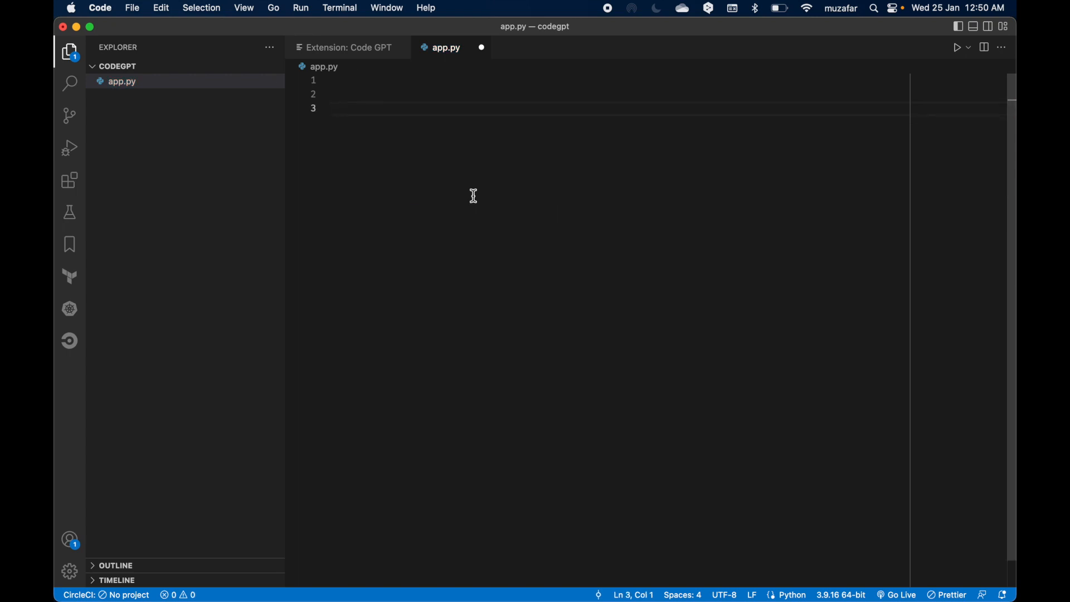
Run Ask CodeGPT from the Command Palette for a two sum problem solution in Python.
text(solve leetcode's two)
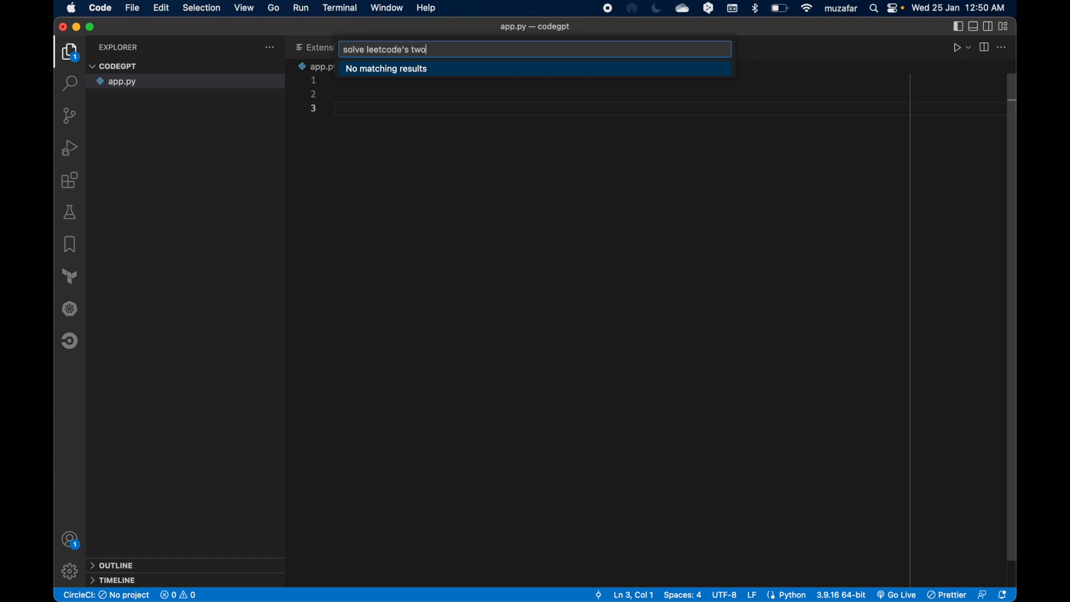
text(sum problem)
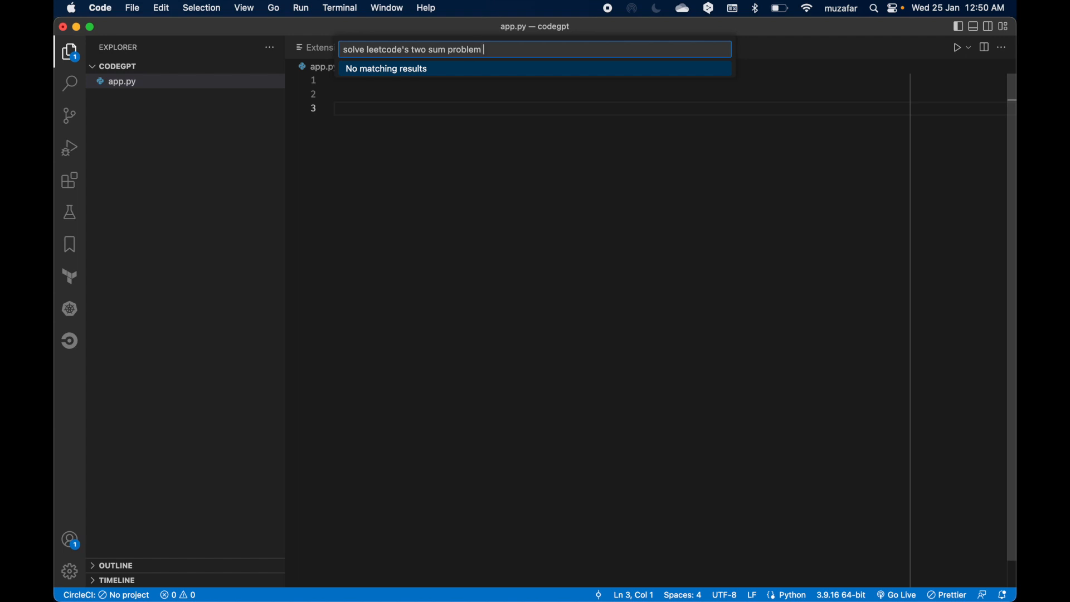
text(in pytho)
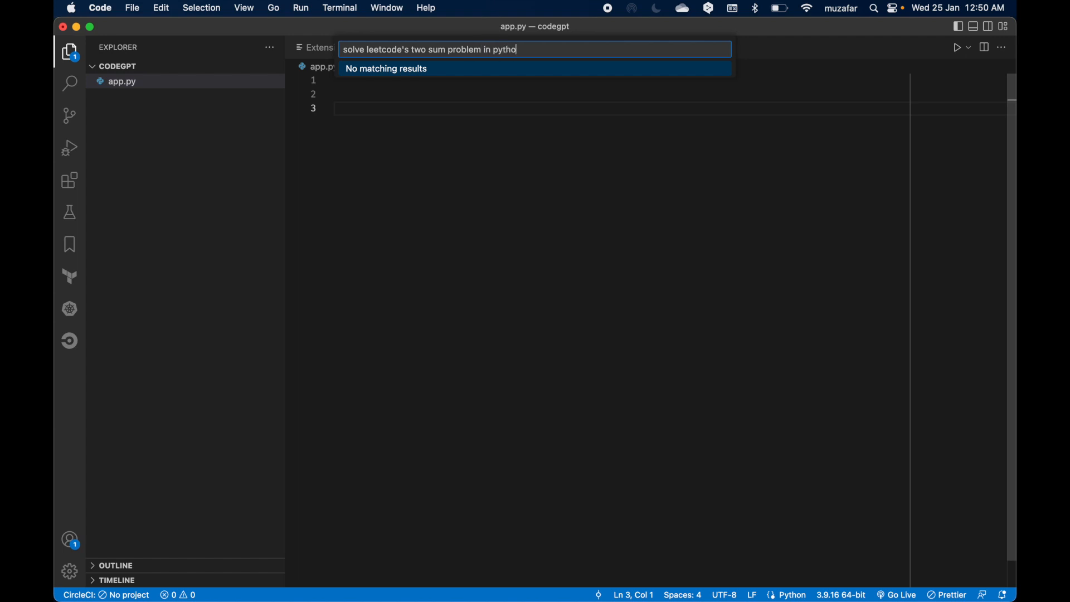
text(n)
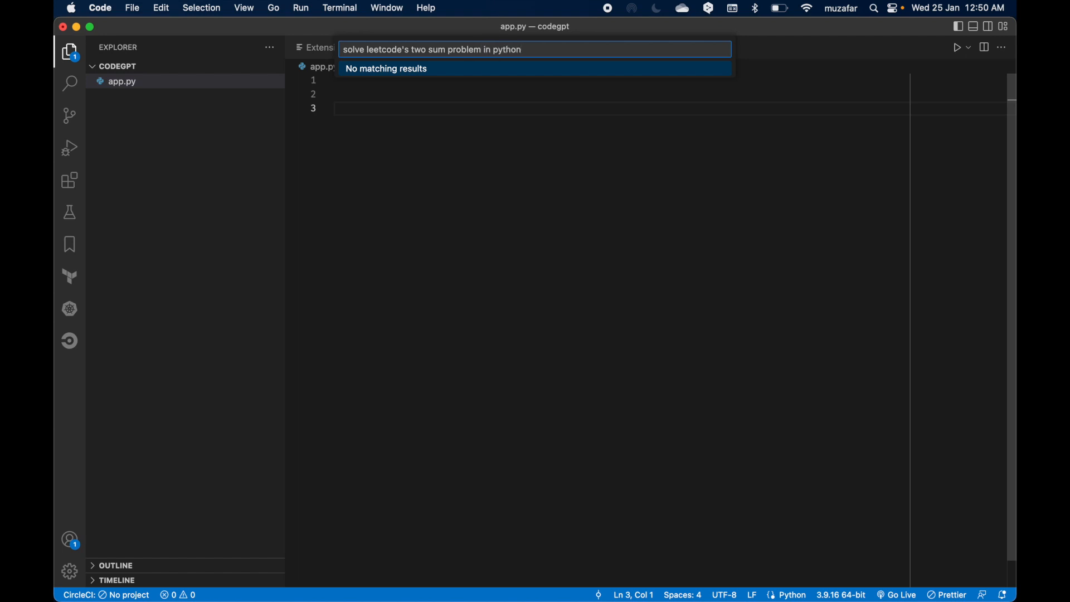
text(as)
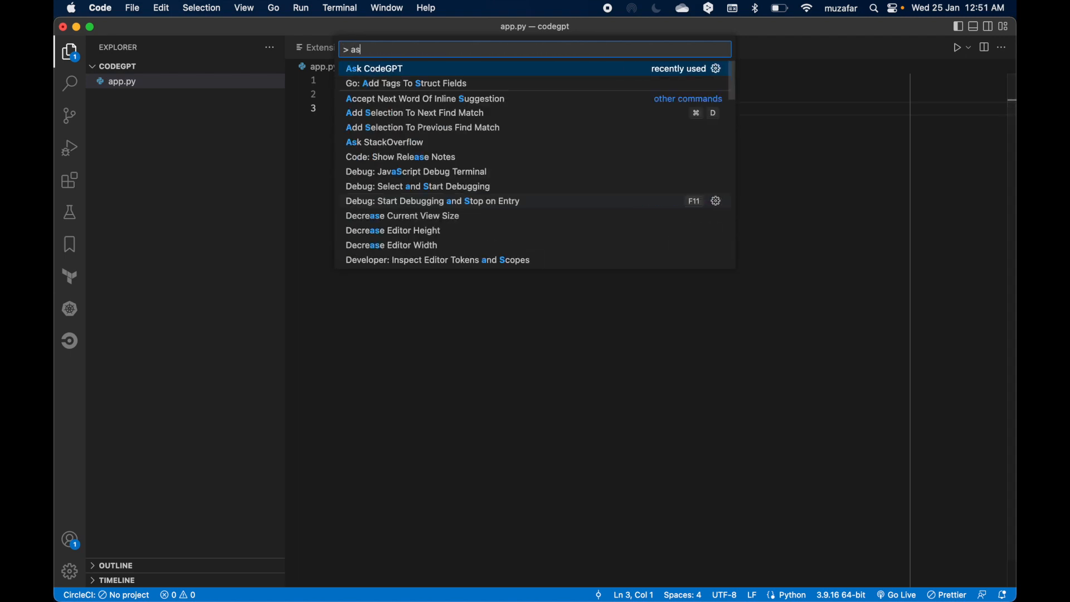
click(374, 68)
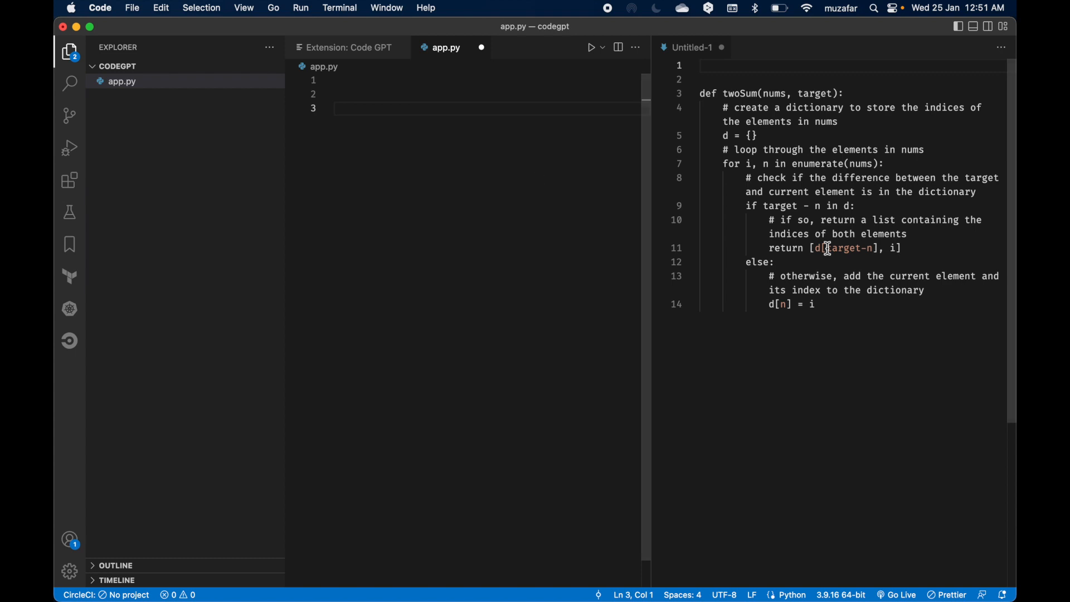
Select the whole generated twoSum solution for app.py and discard the untitled answer unsaved.
click(814, 303)
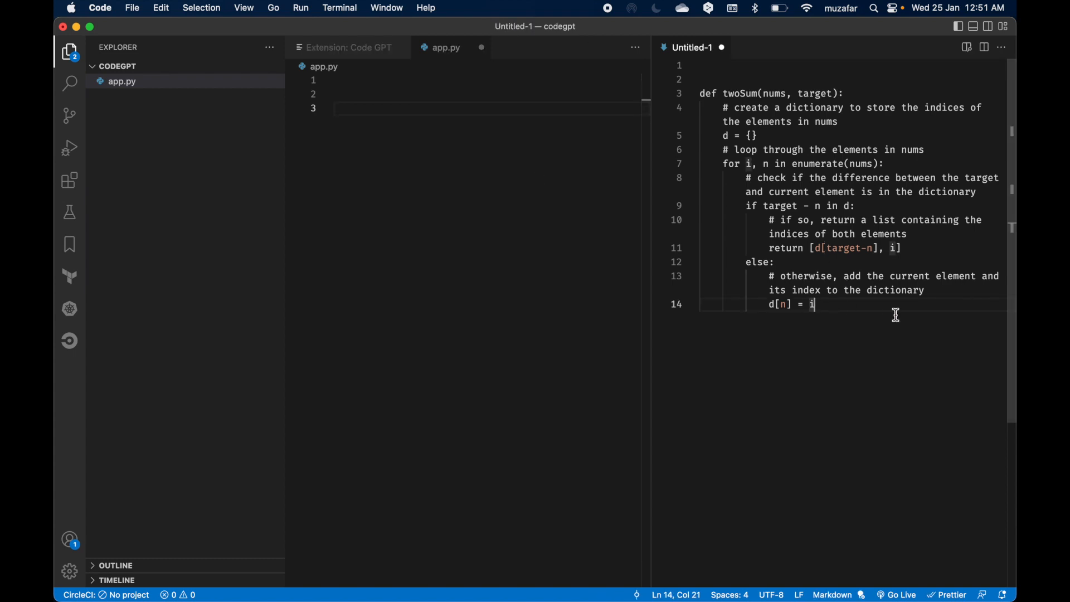
key(cmd+a)
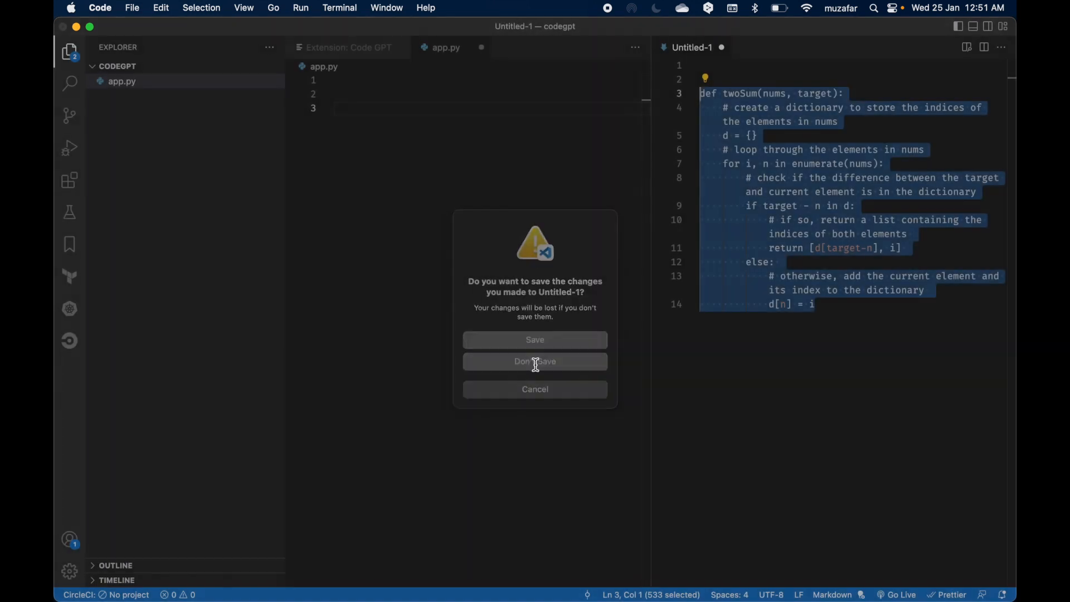
click(535, 361)
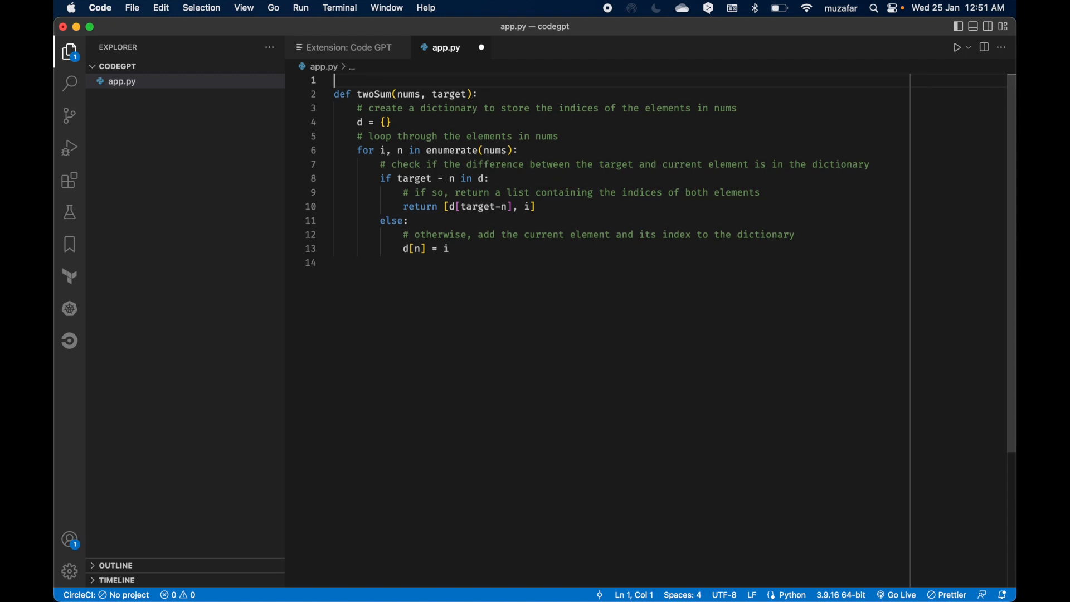
mouse_move(485, 230)
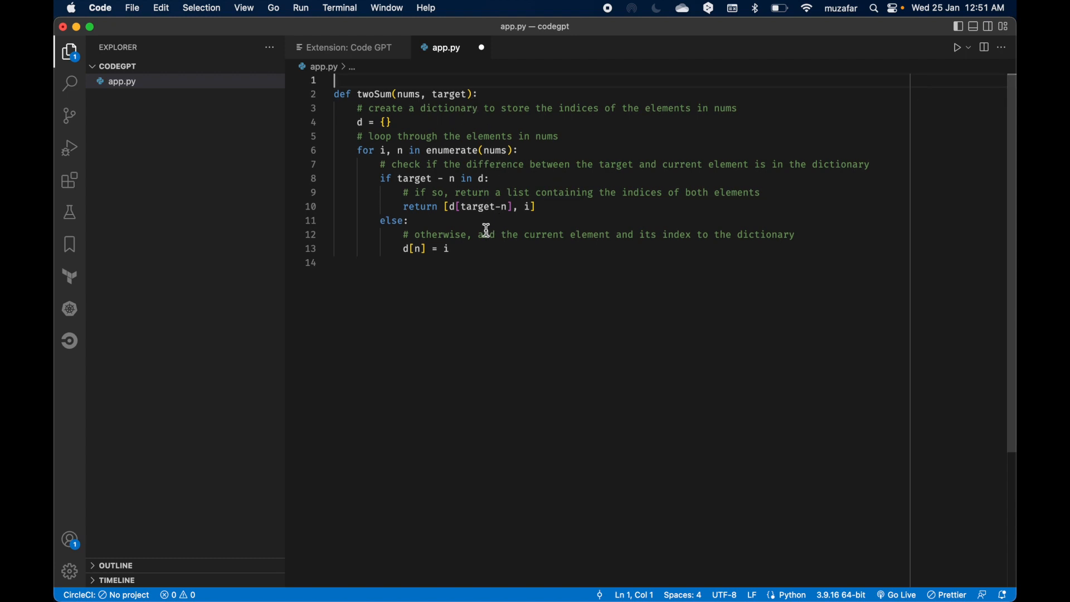
Have CodeGPT explain the selected twoSum function via Explain CodeGPT.
drag(334, 122, 448, 247)
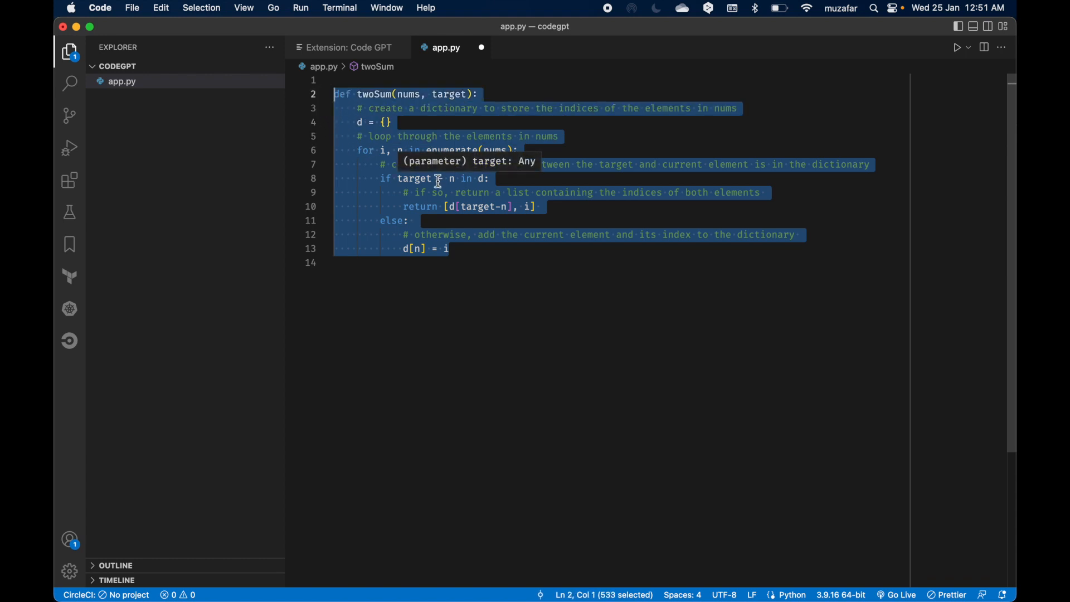
mouse_move(421, 136)
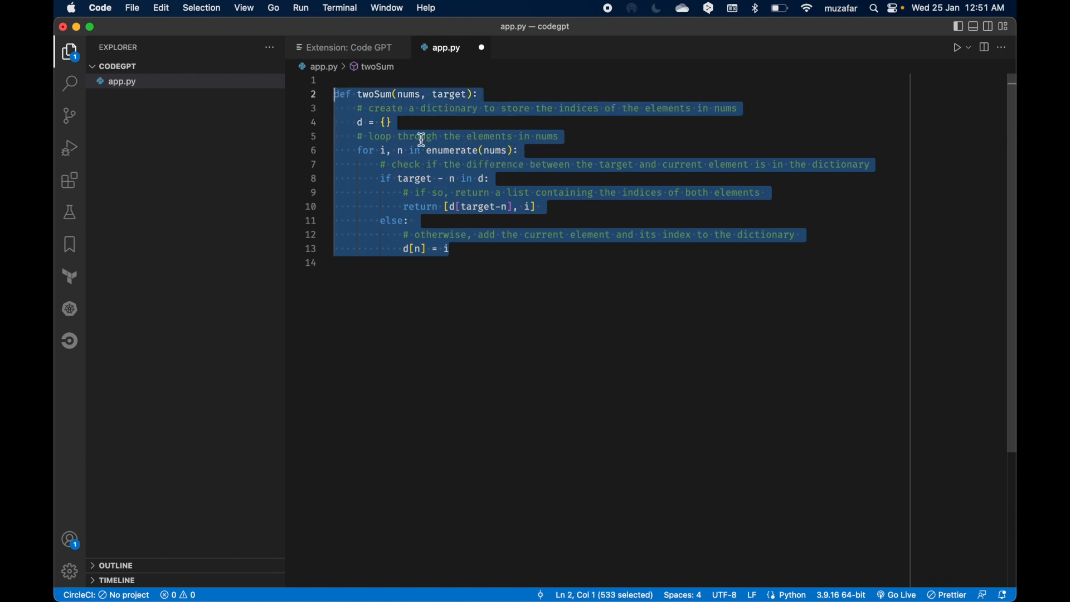
right_click(421, 140)
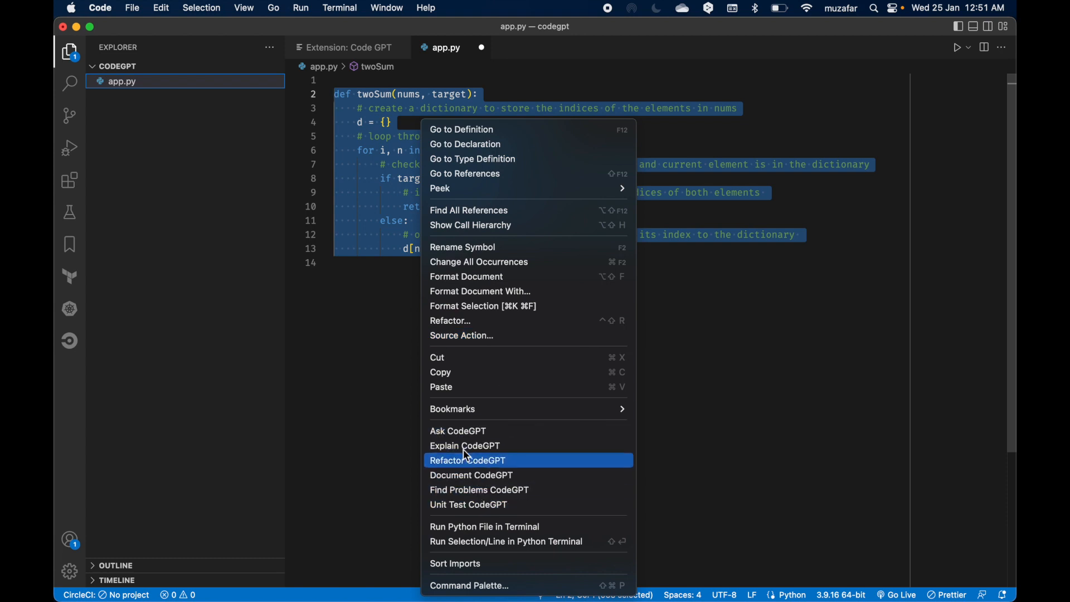
mouse_move(482, 430)
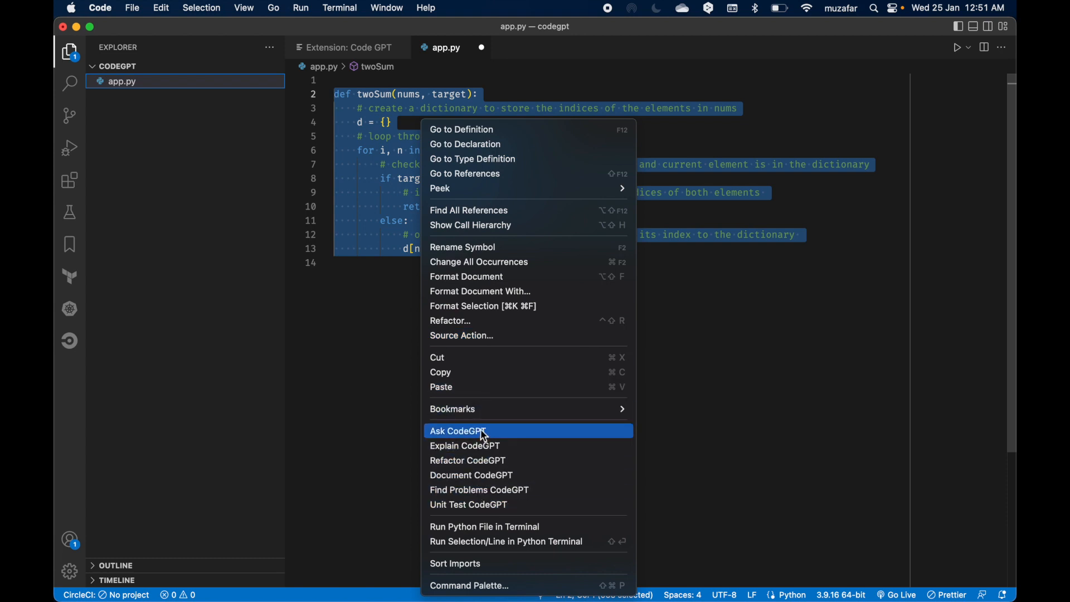
mouse_move(465, 446)
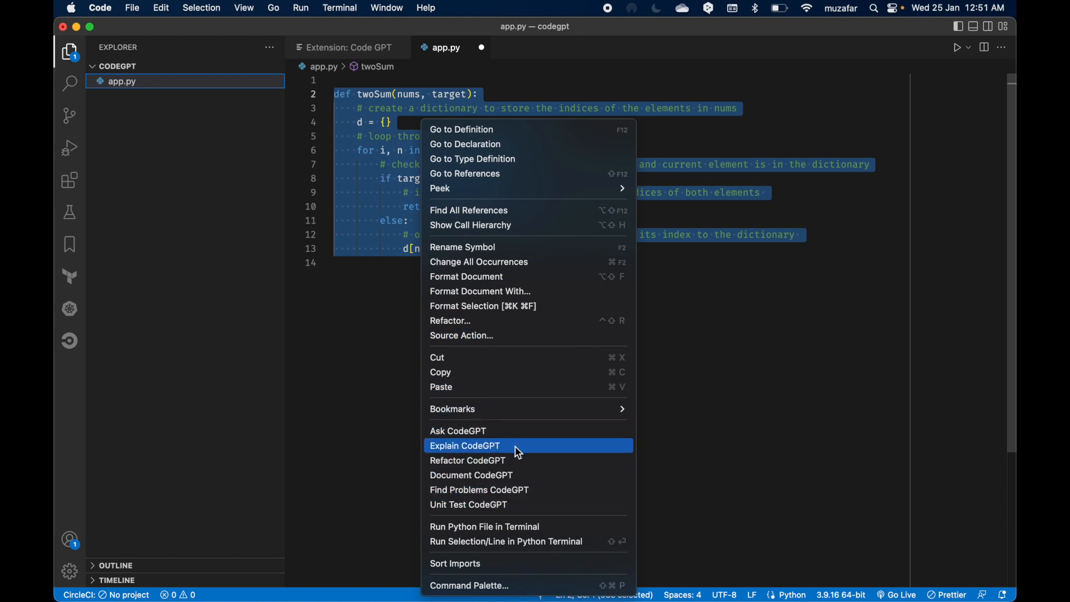
mouse_move(486, 460)
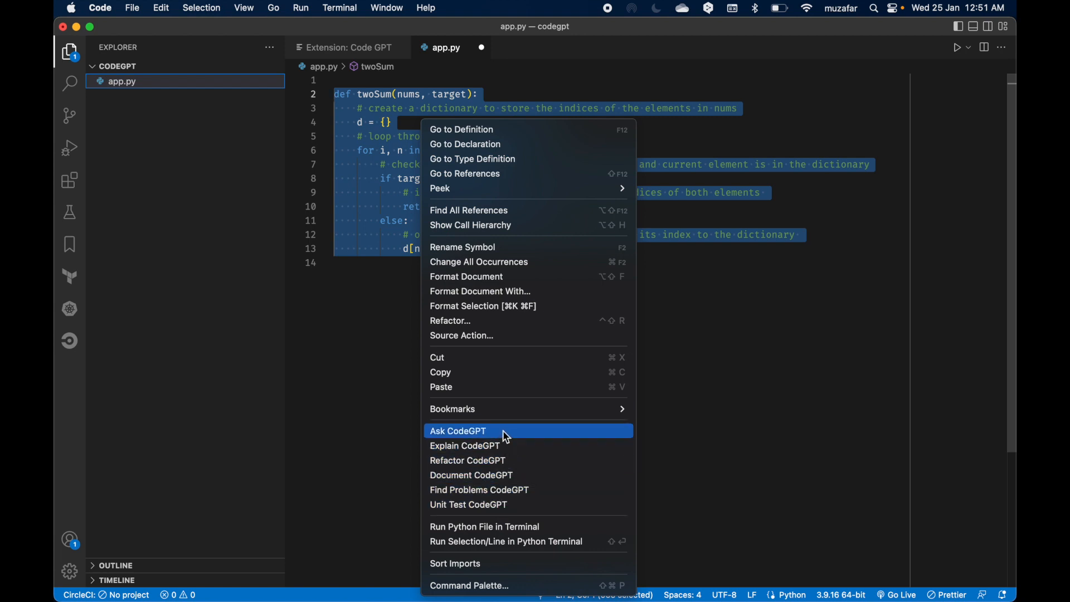
mouse_move(497, 475)
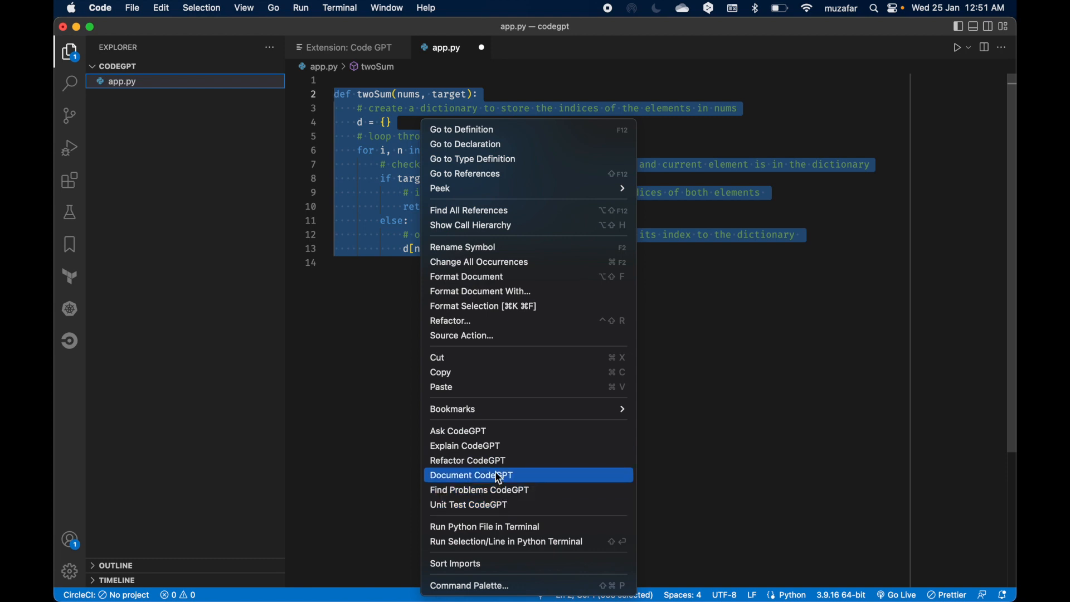
mouse_move(480, 489)
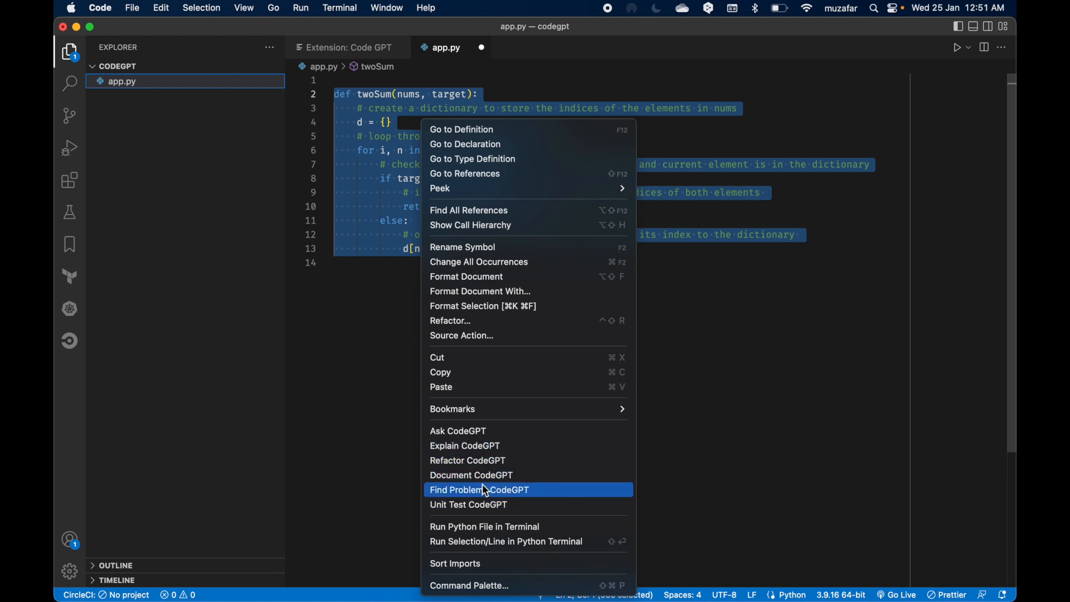
mouse_move(469, 437)
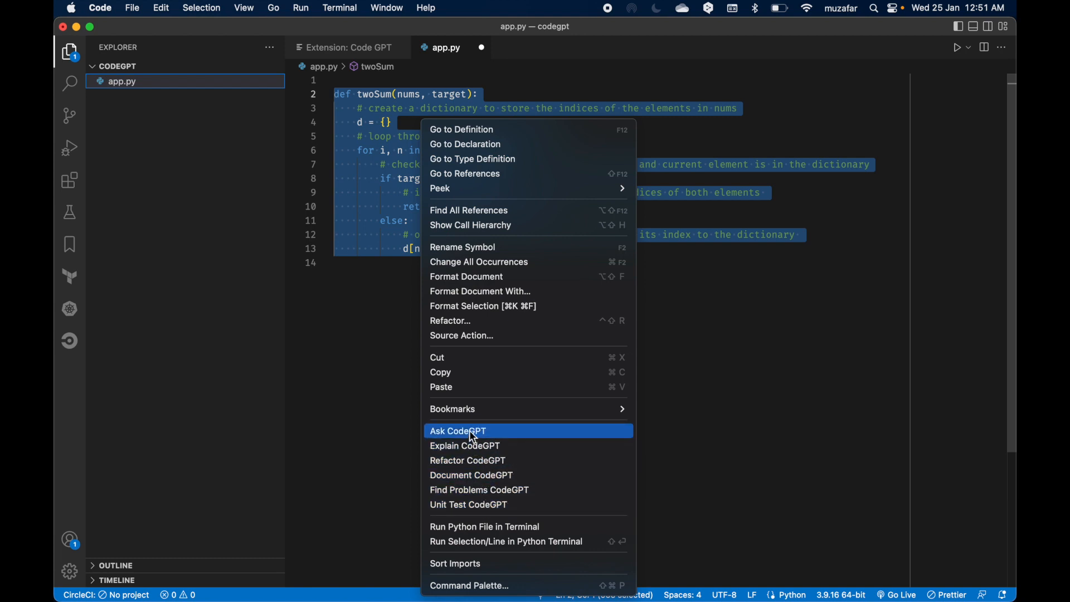
mouse_move(513, 436)
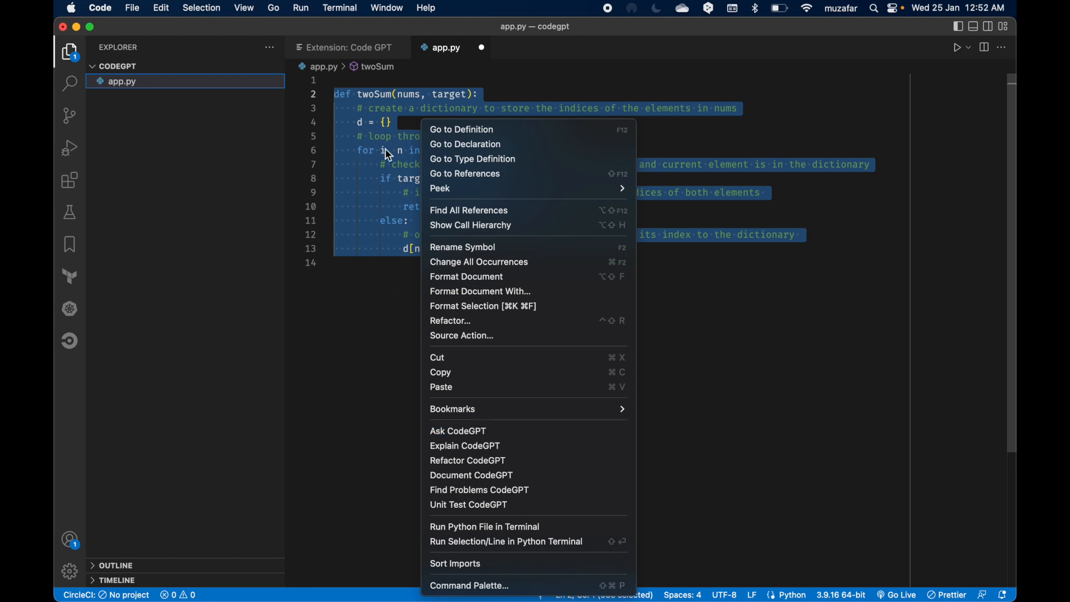
mouse_move(508, 434)
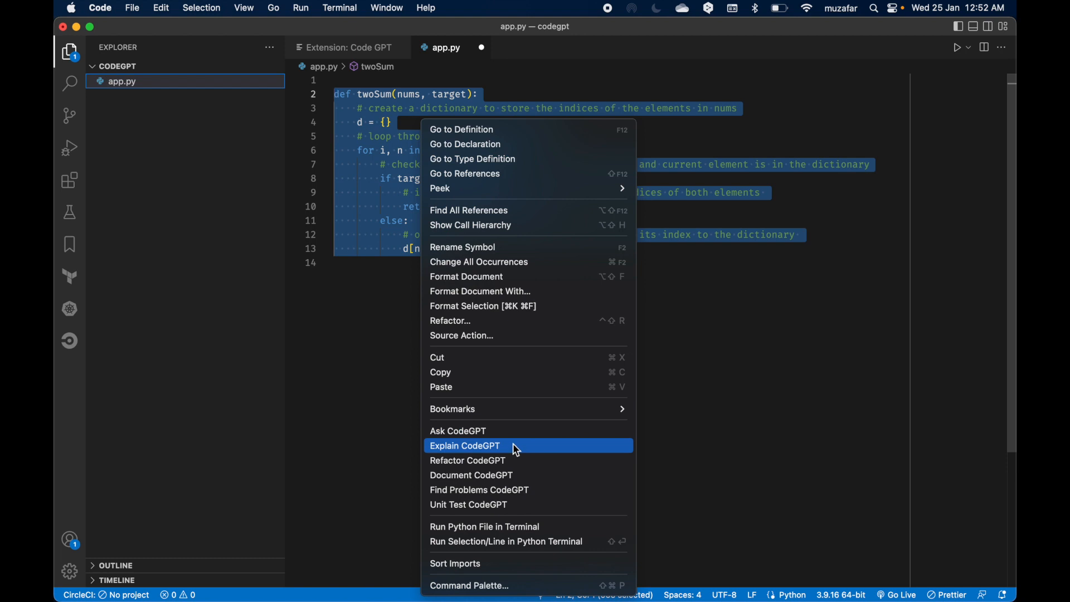
click(465, 446)
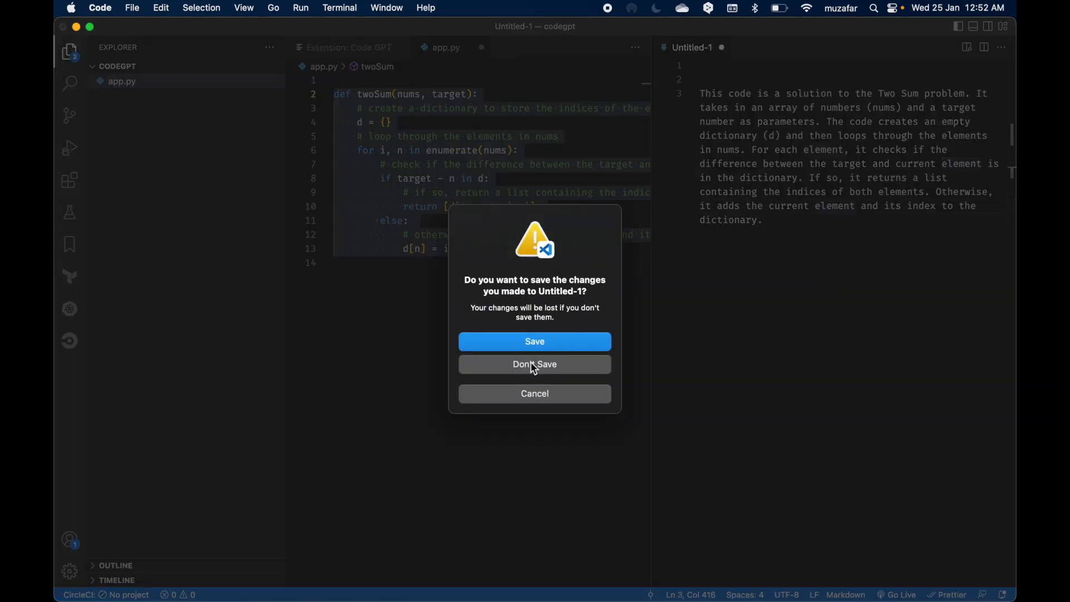
Discard the explanation, generate TestTwoSum unit tests with Unit Test CodeGPT, and close them.
click(534, 363)
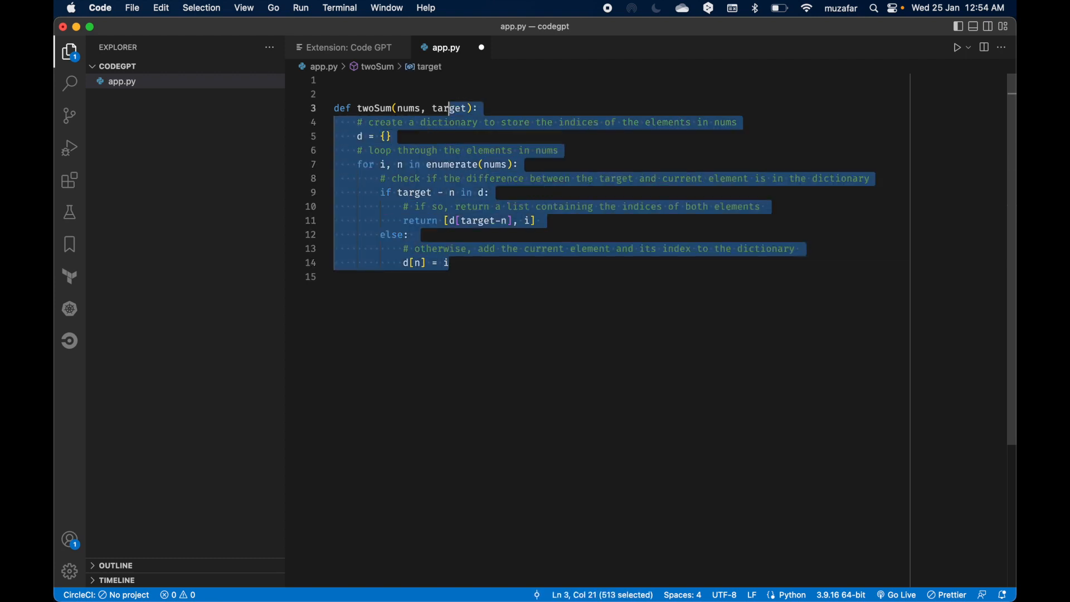
right_click(437, 193)
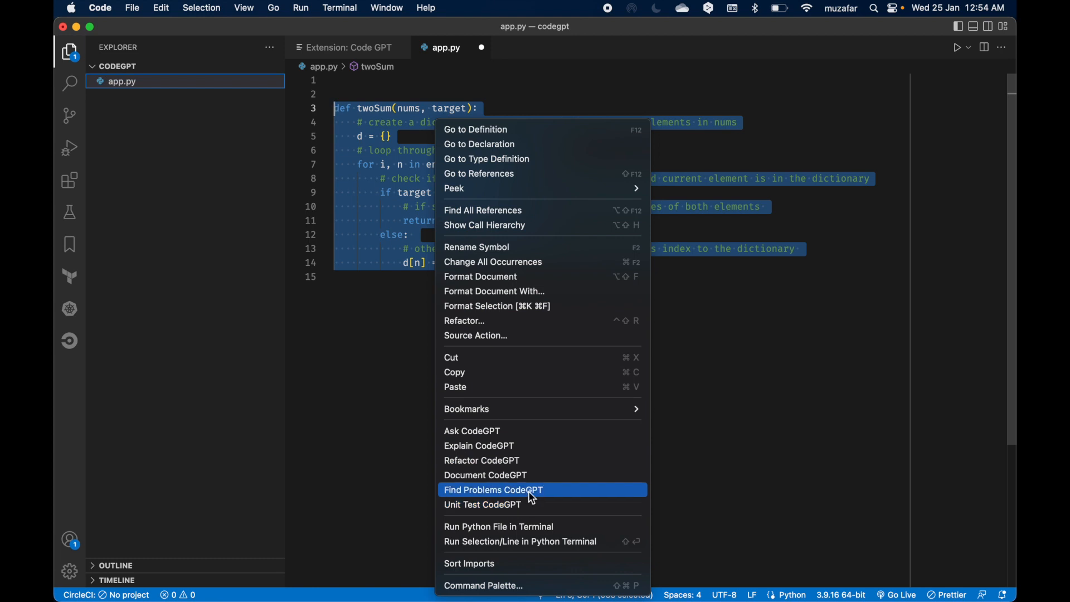
mouse_move(516, 475)
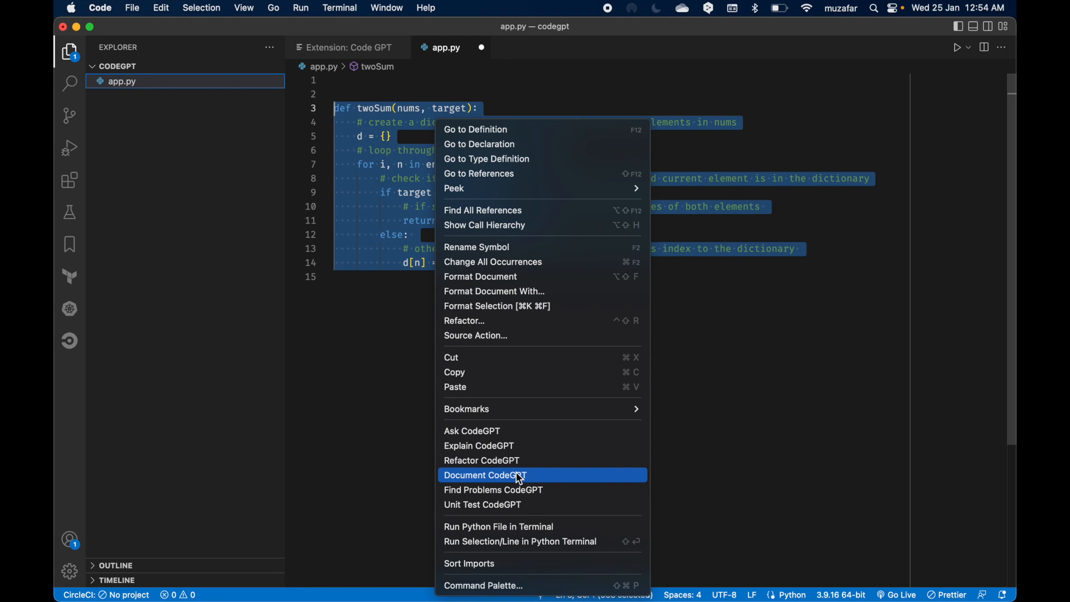
mouse_move(483, 504)
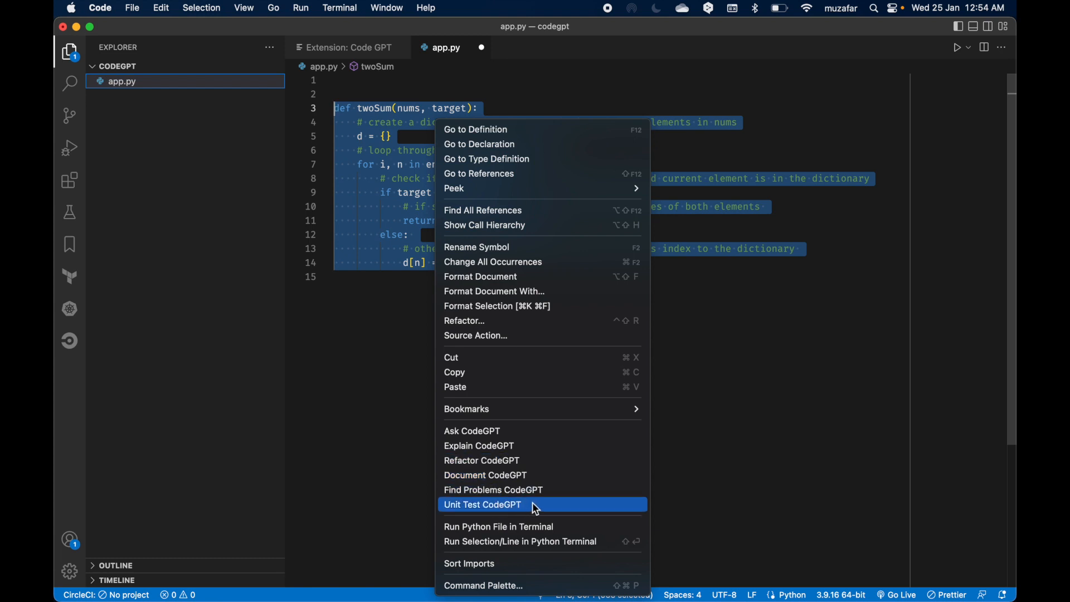
mouse_move(503, 512)
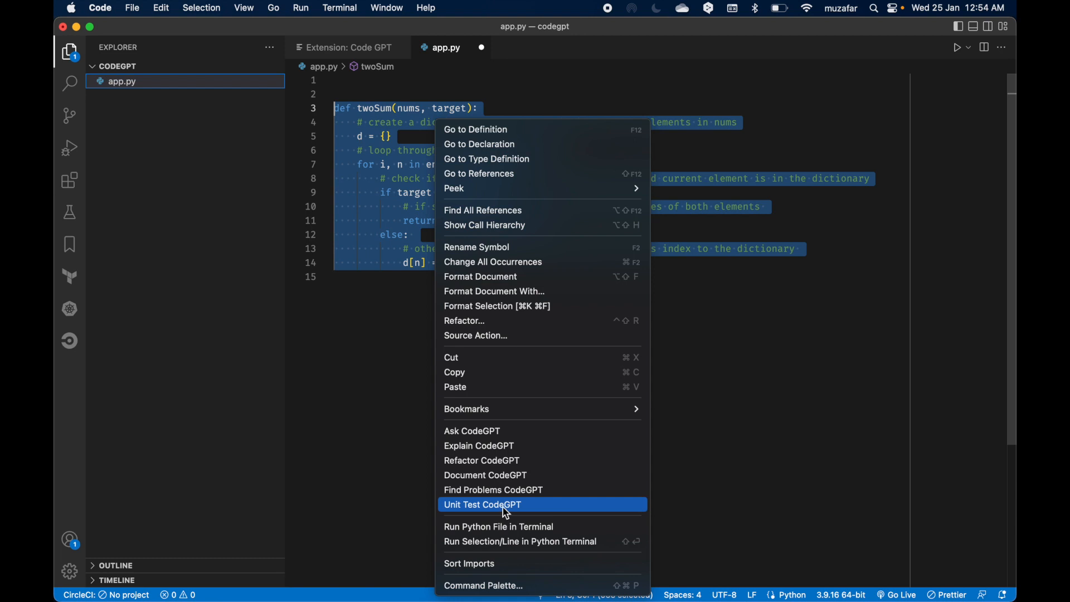
mouse_move(540, 508)
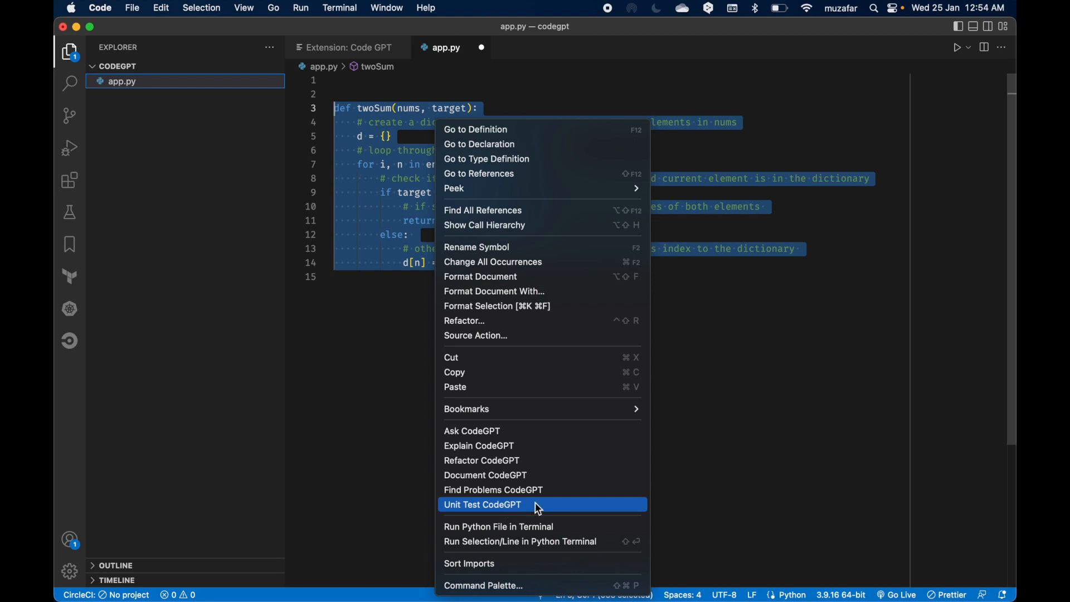
click(482, 504)
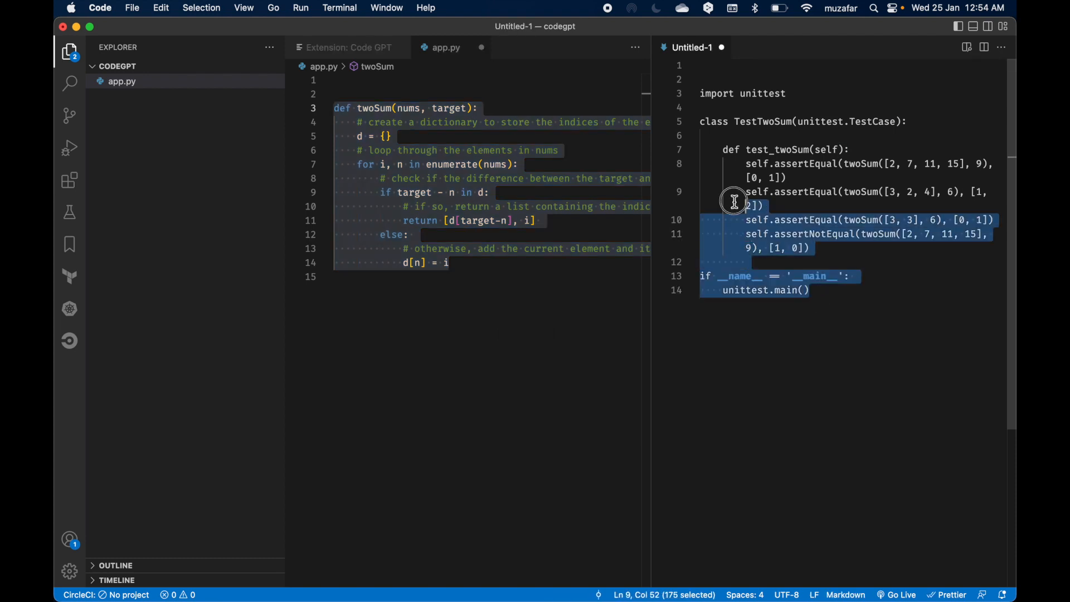
click(795, 164)
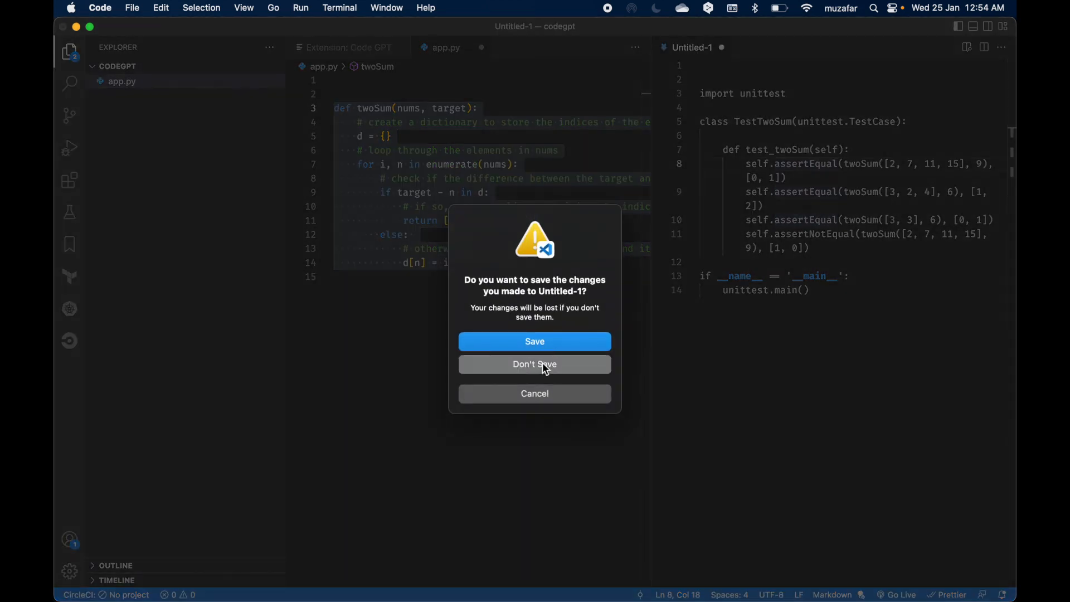
Discard the generated tests document without saving it.
click(535, 363)
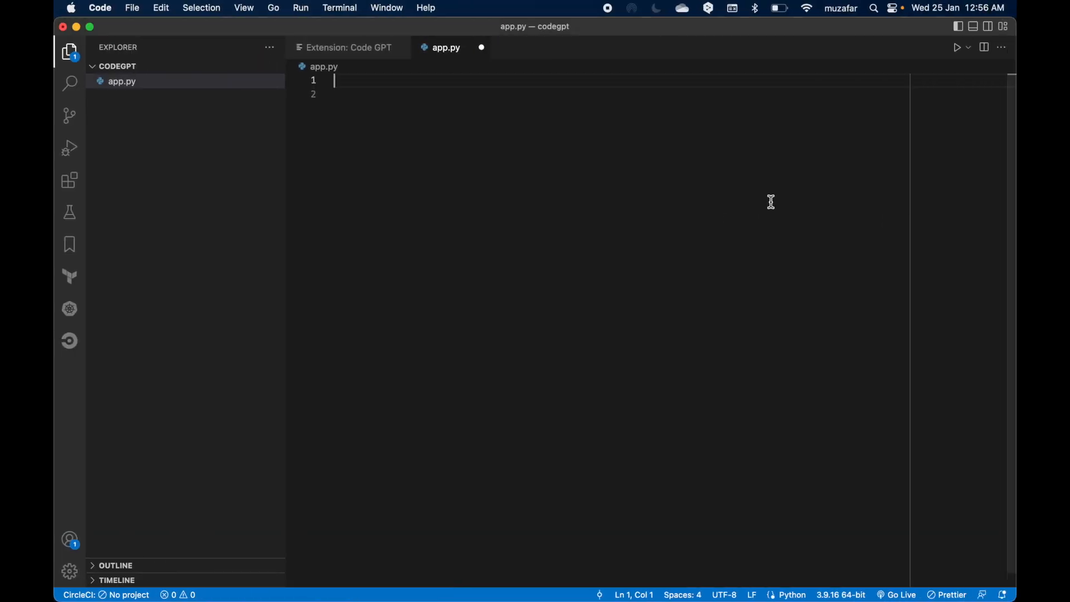
mouse_move(391, 85)
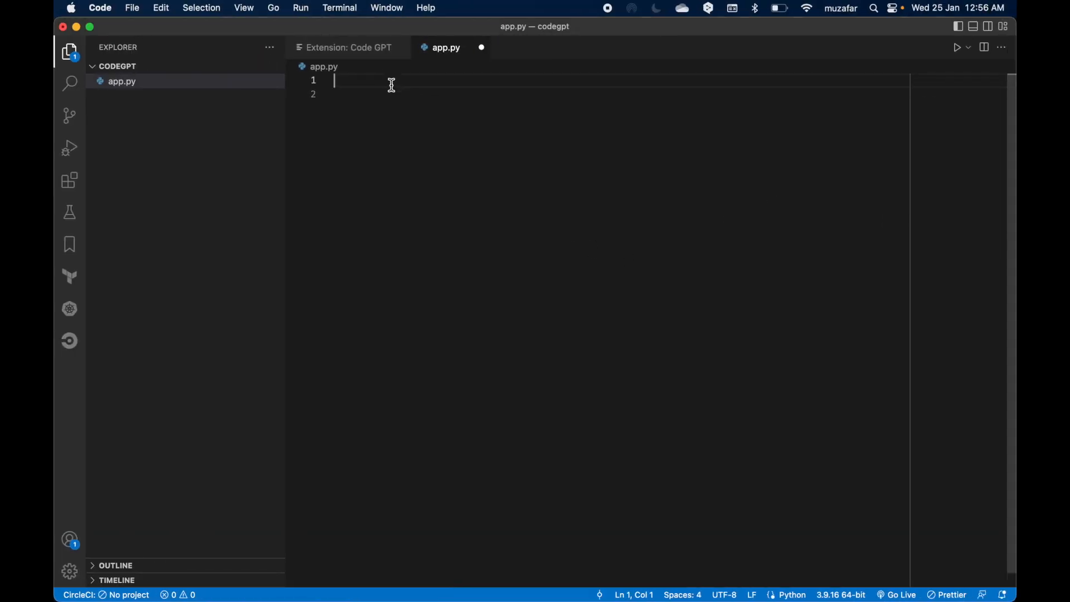
mouse_move(566, 172)
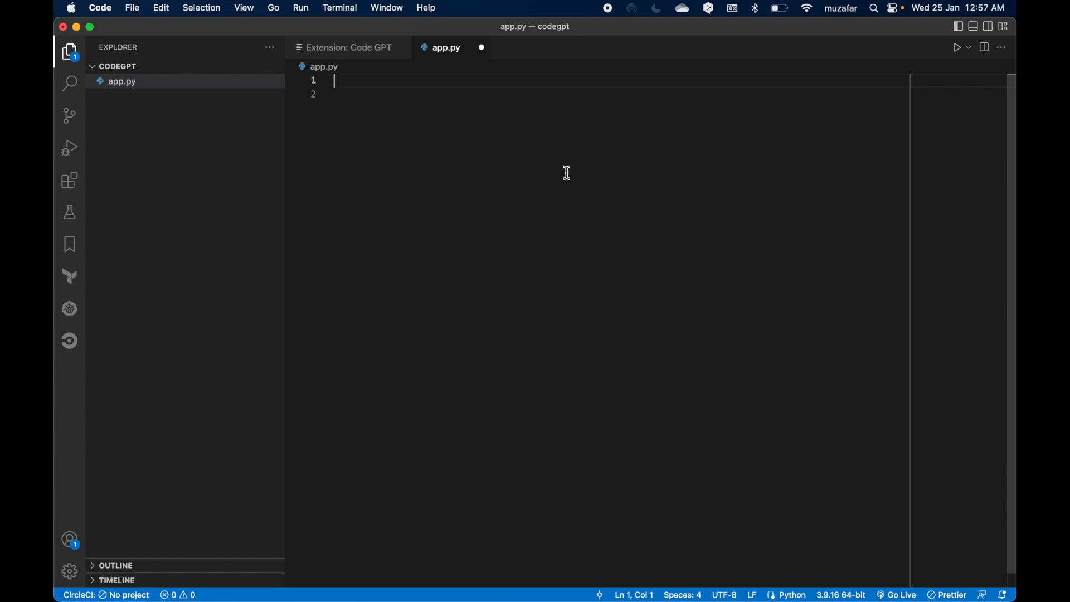
Run Ask StackOverflow from the Command Palette and search for 'python' questions.
key(cmd+shift+p)
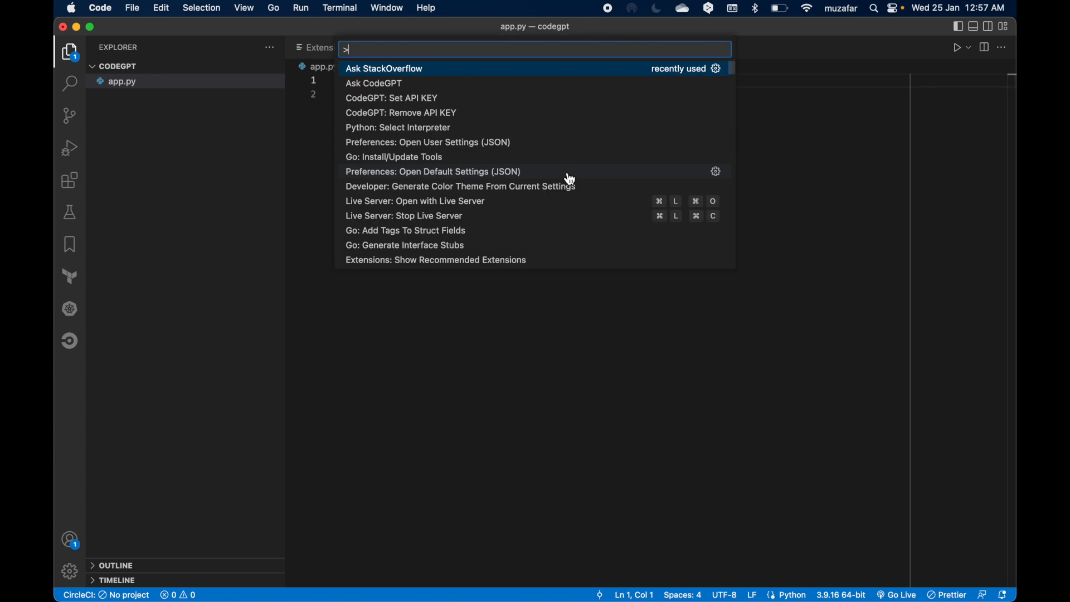
text(ask sta)
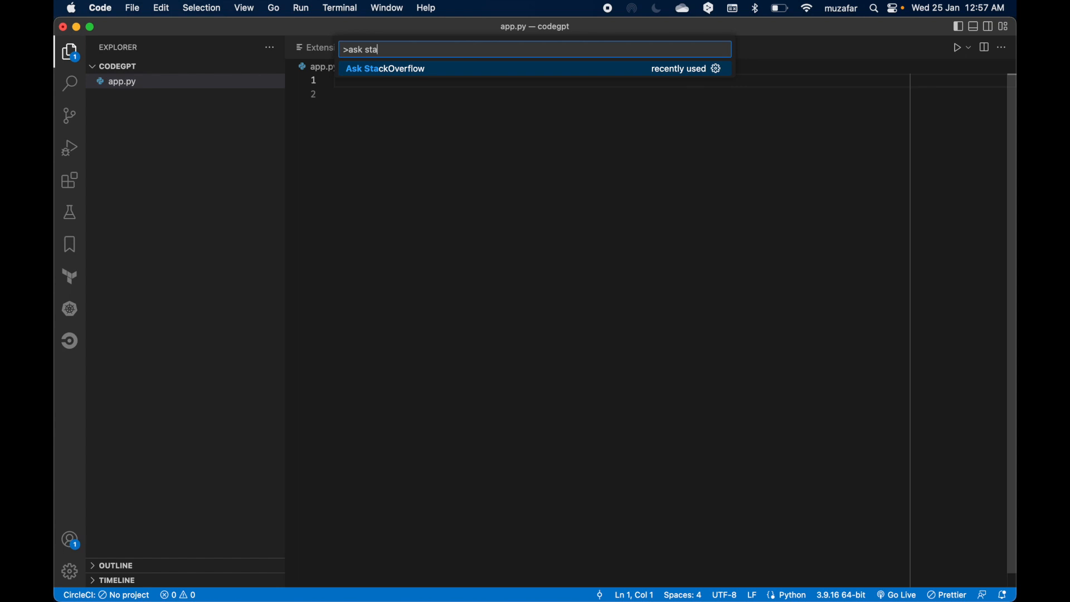
click(384, 68)
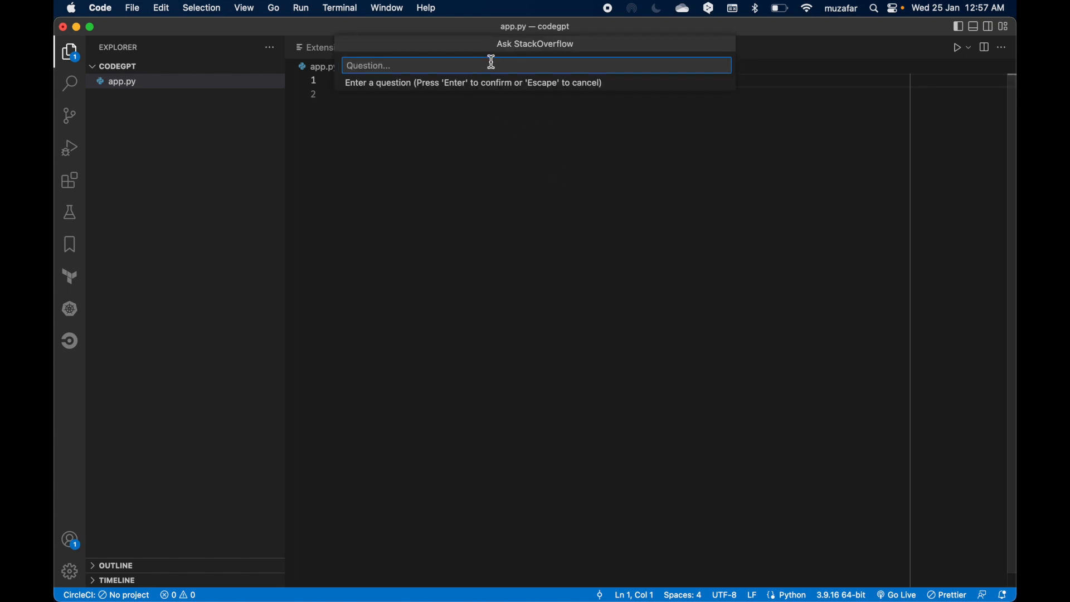
mouse_move(470, 66)
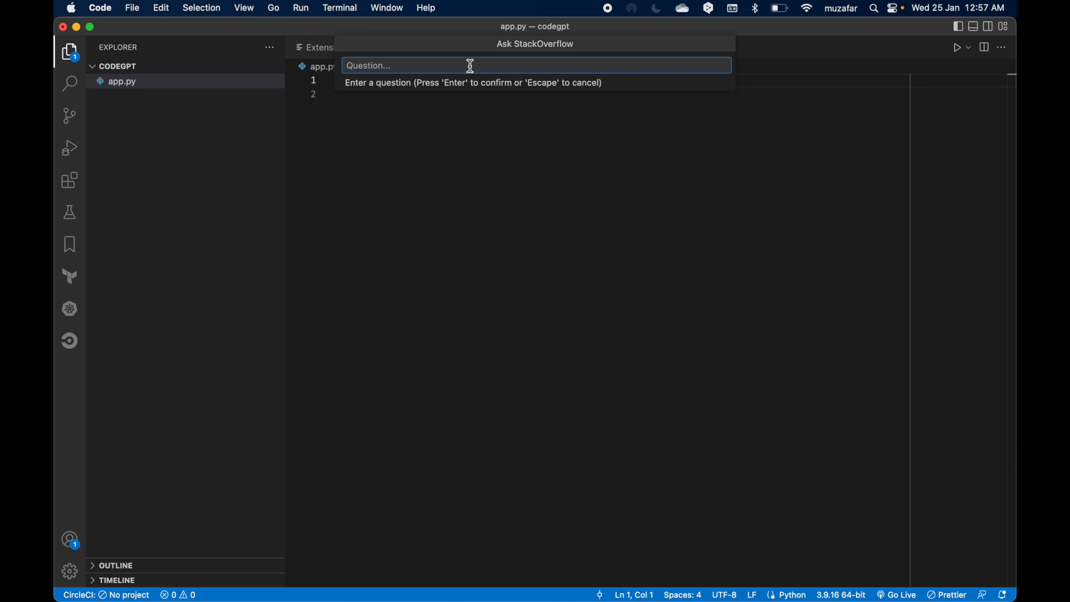
text(python)
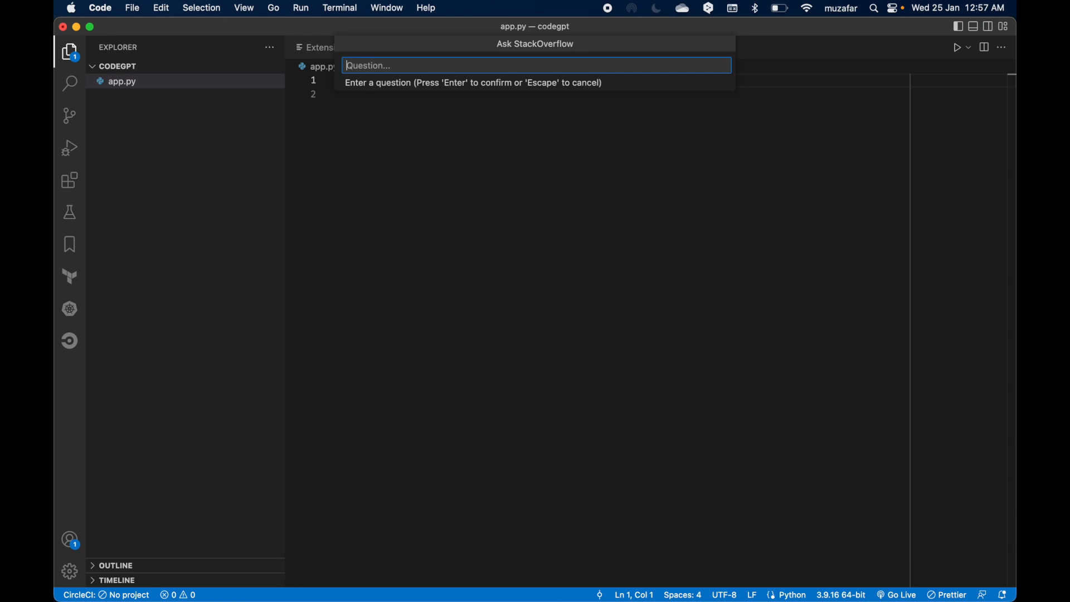
text(py)
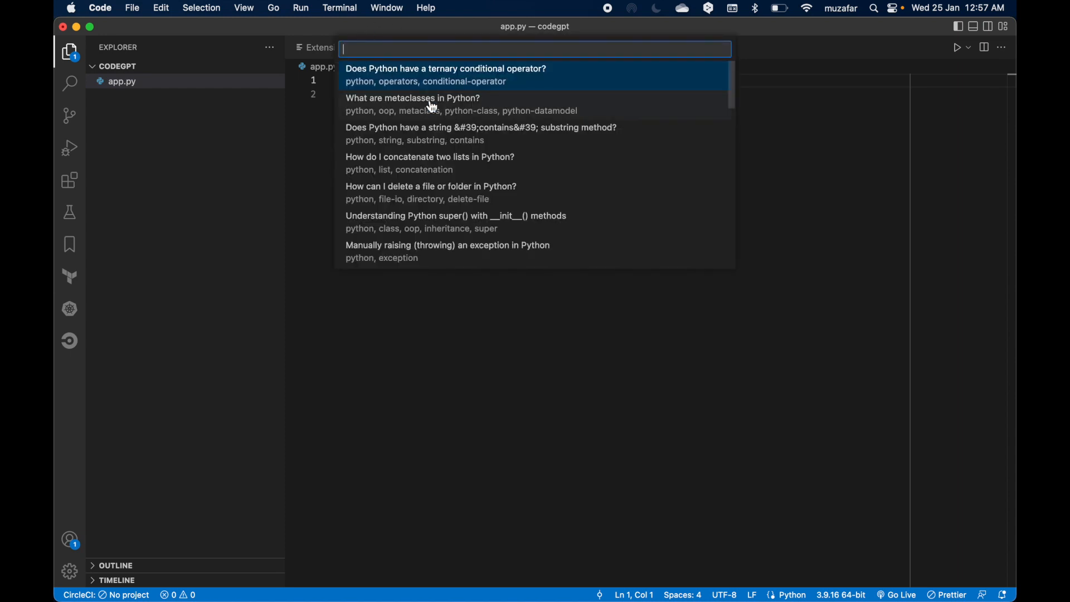
Scroll through the suggested Python StackOverflow questions down to reversing a string.
scroll(down, 3)
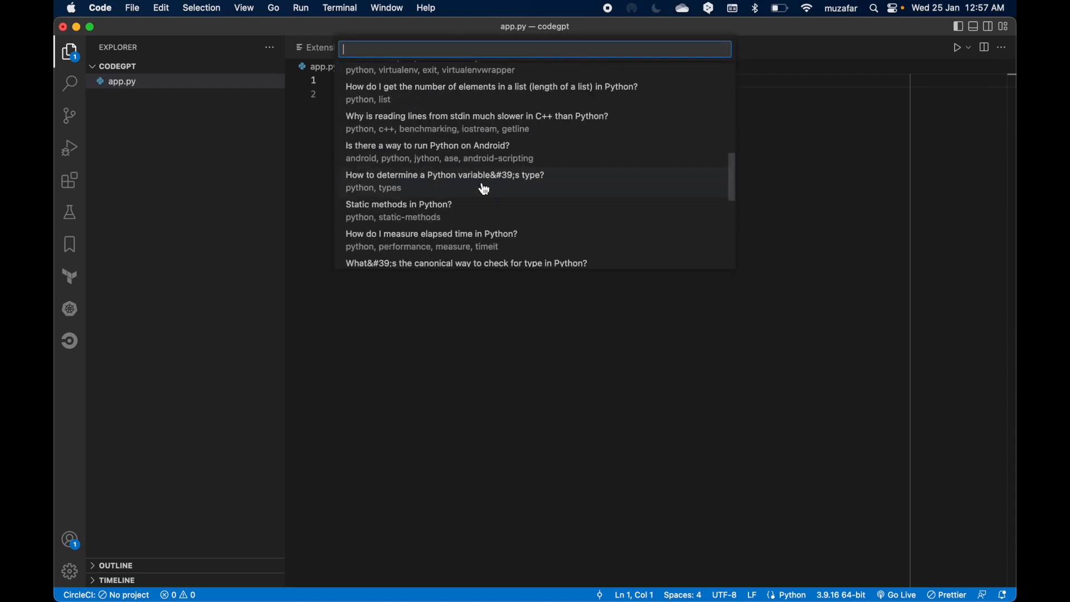
scroll(down, 3)
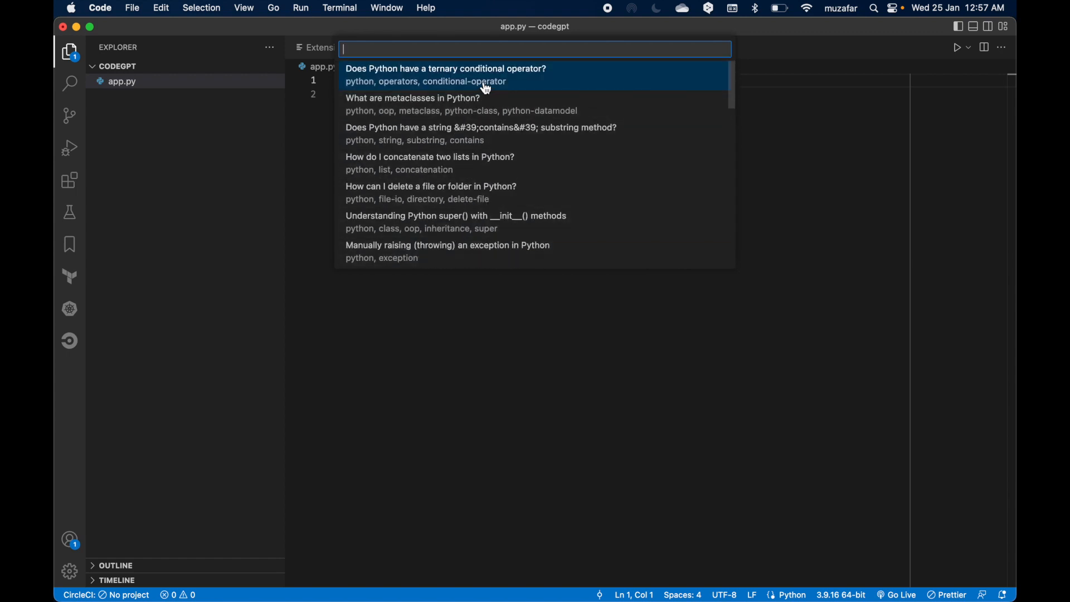
mouse_move(485, 89)
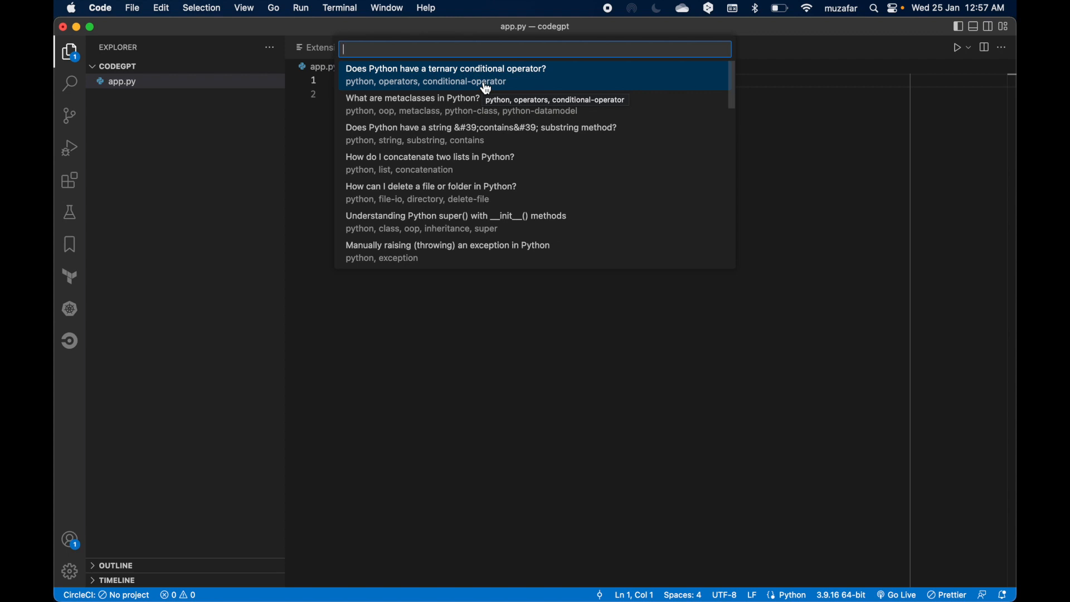
scroll(down, 3)
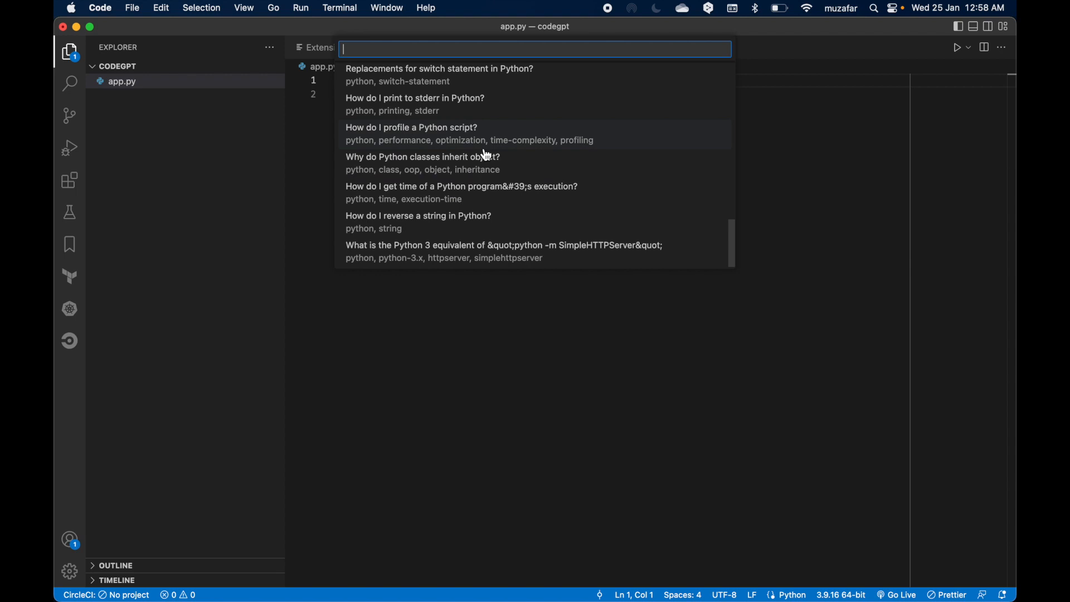
mouse_move(487, 170)
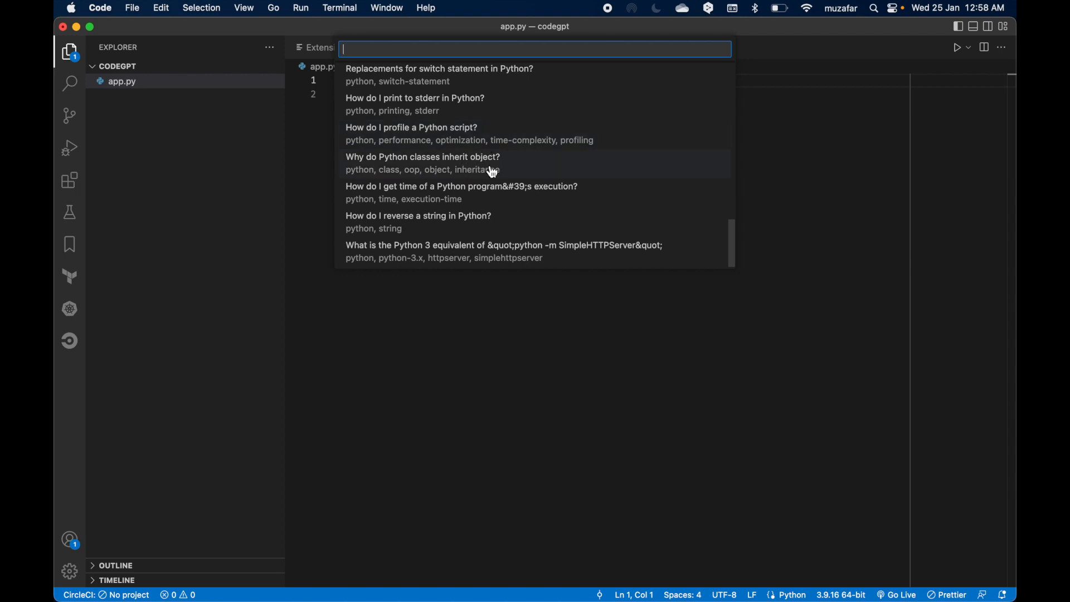
mouse_move(482, 167)
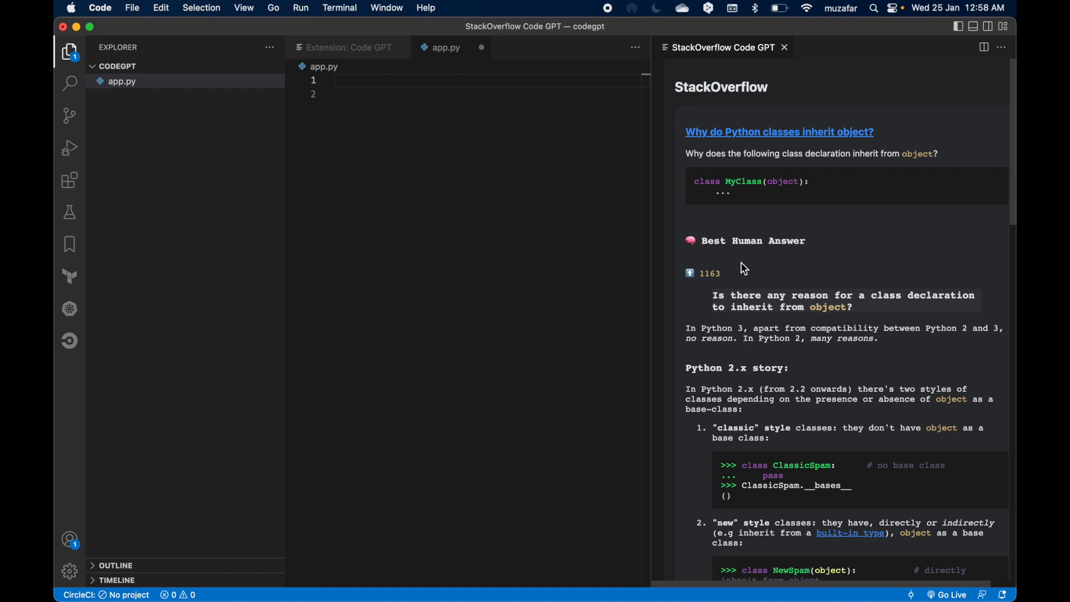
mouse_move(710, 142)
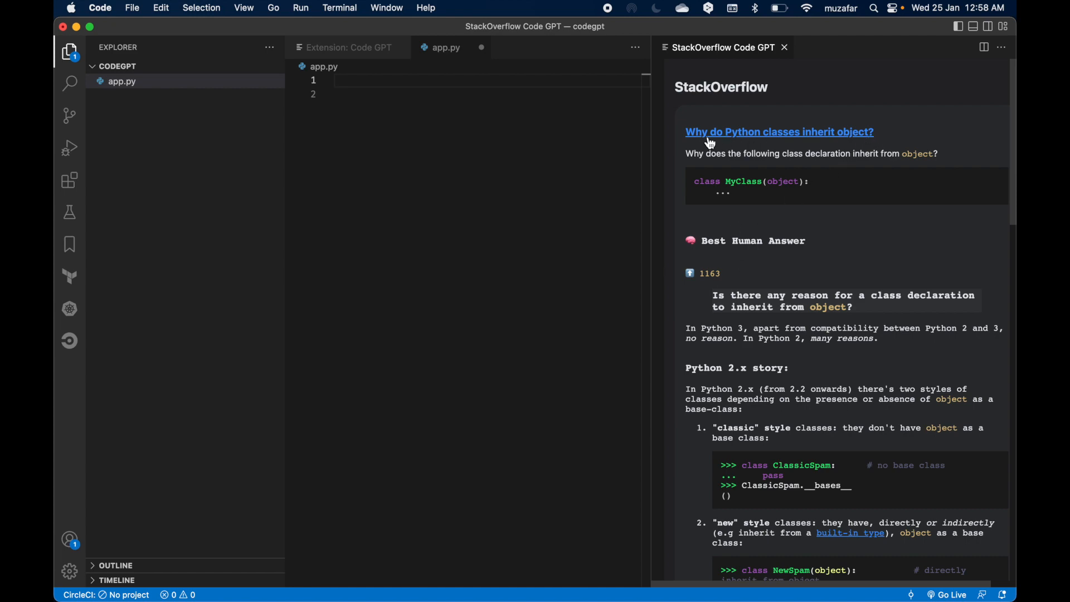
Review the human and Code GPT answers on inheriting object, then close the panel.
scroll(down, 3)
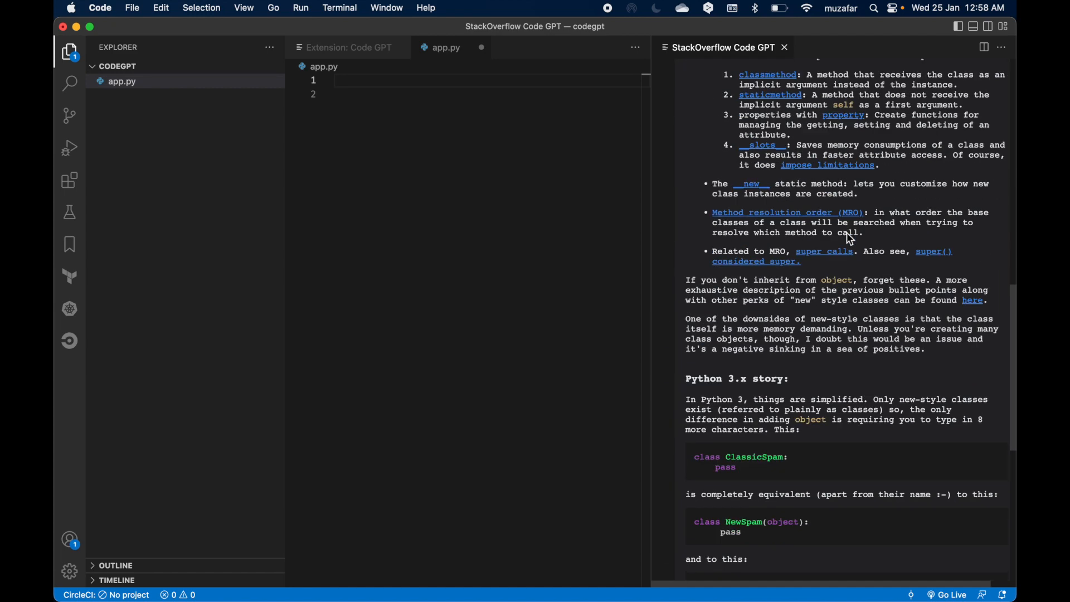
scroll(down, 3)
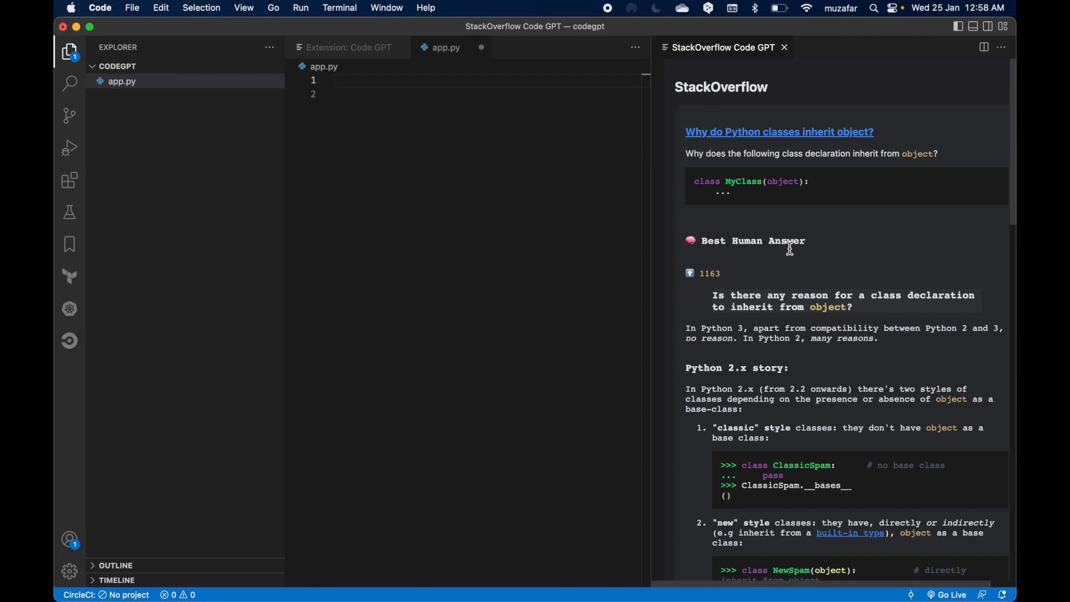
mouse_move(805, 286)
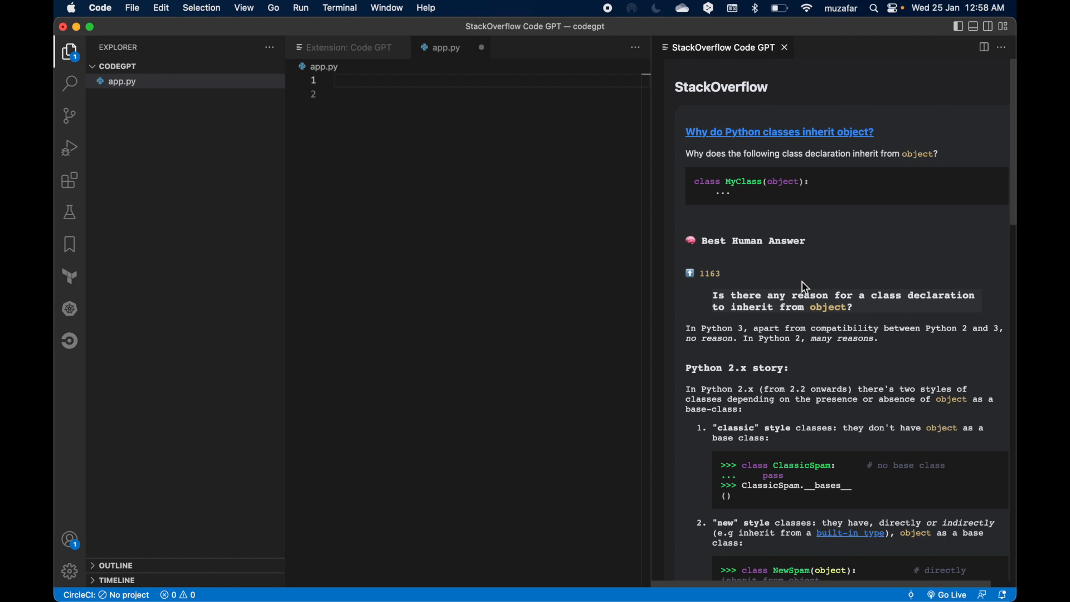
mouse_move(803, 246)
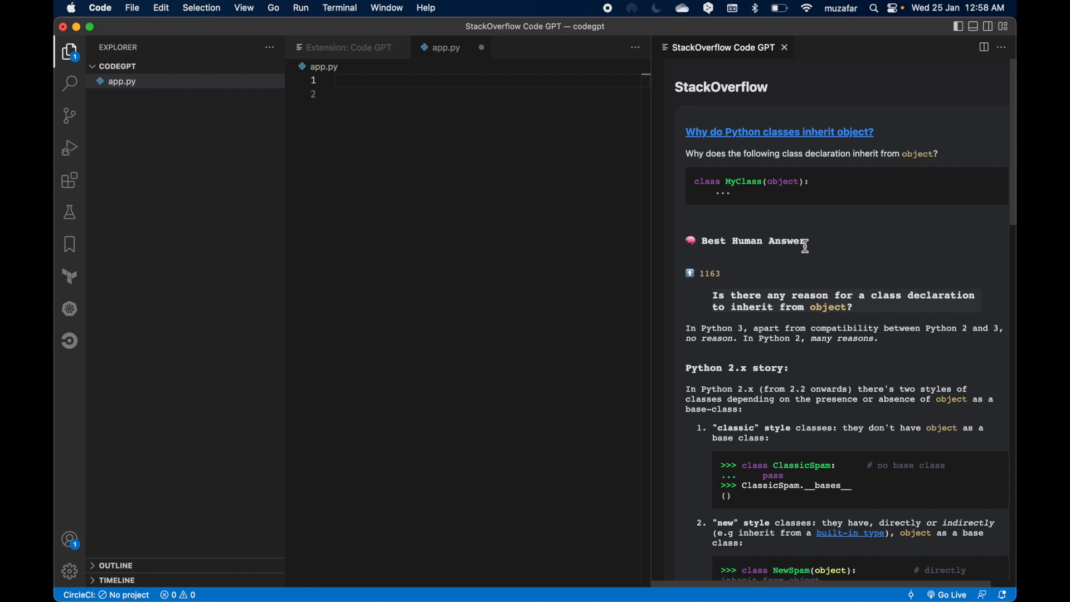
scroll(down, 3)
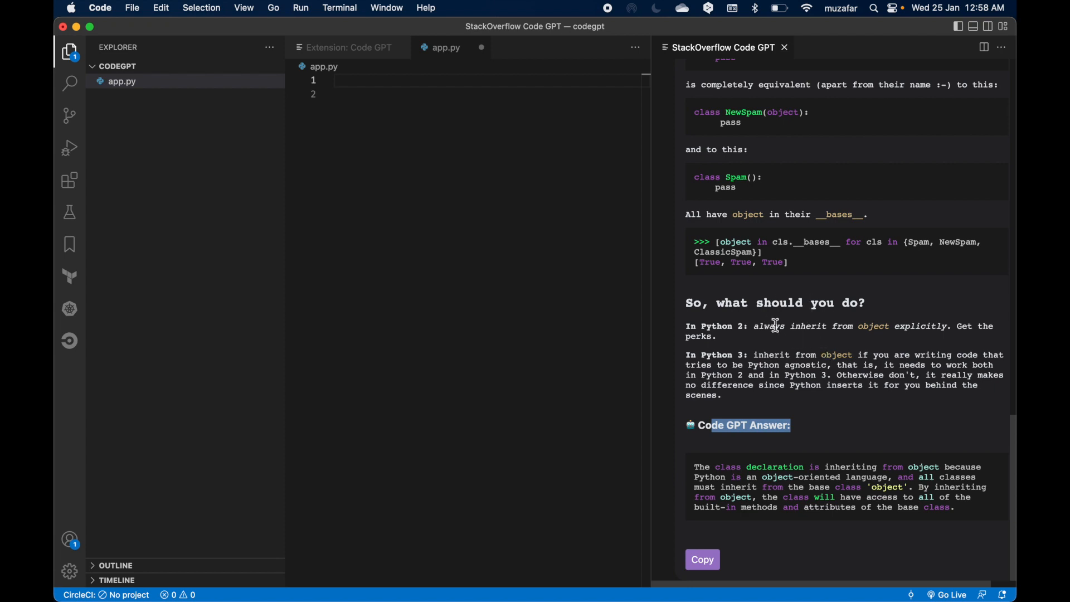
click(784, 47)
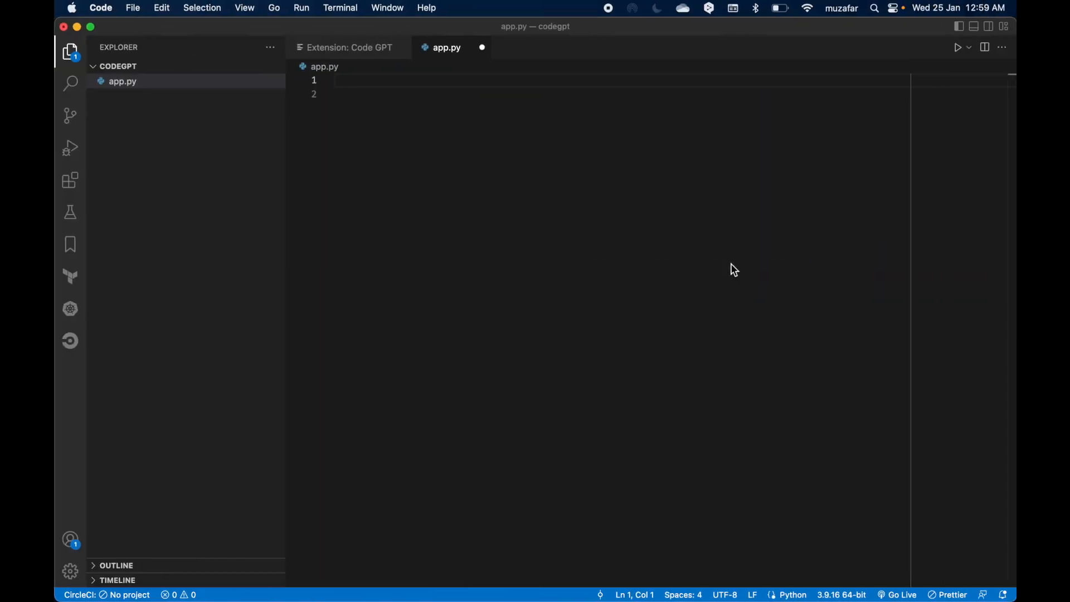
mouse_move(659, 219)
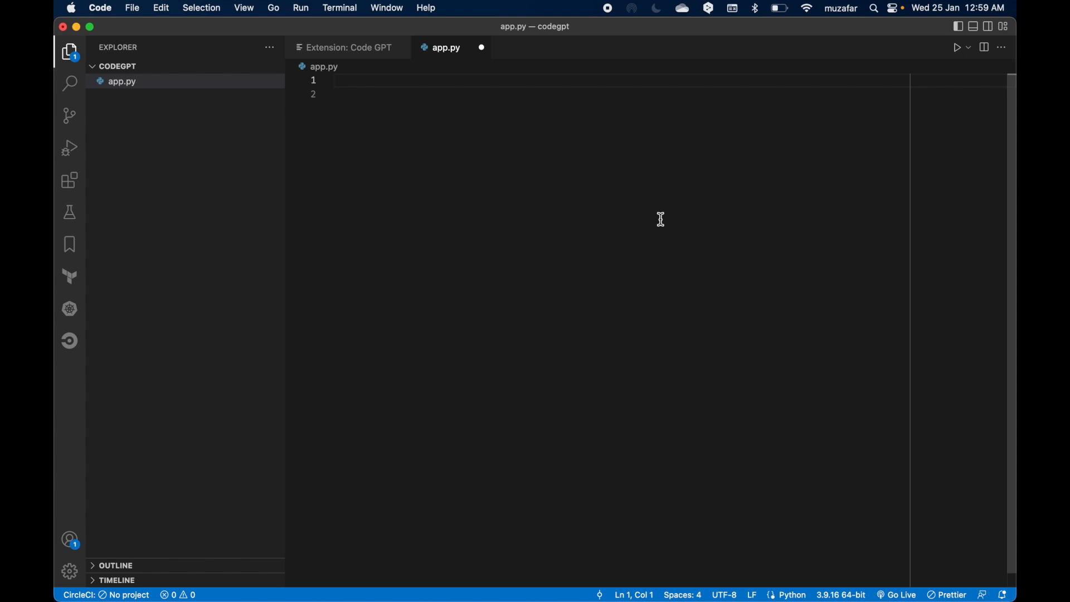
mouse_move(579, 212)
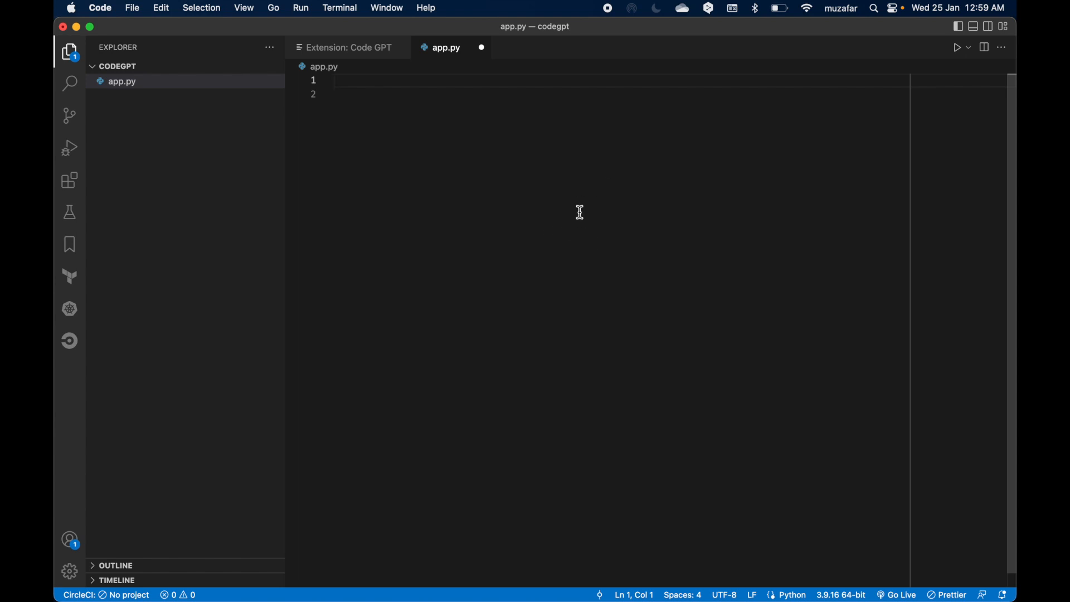
mouse_move(582, 219)
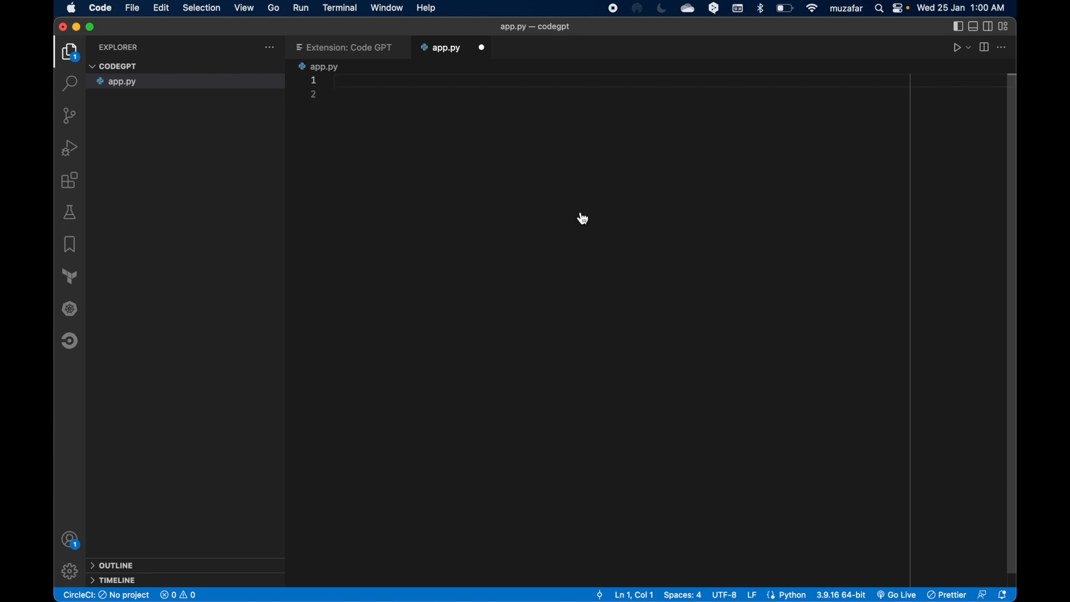
Remove the stored CodeGPT API key via the Command Palette.
key(cmd+shift+p)
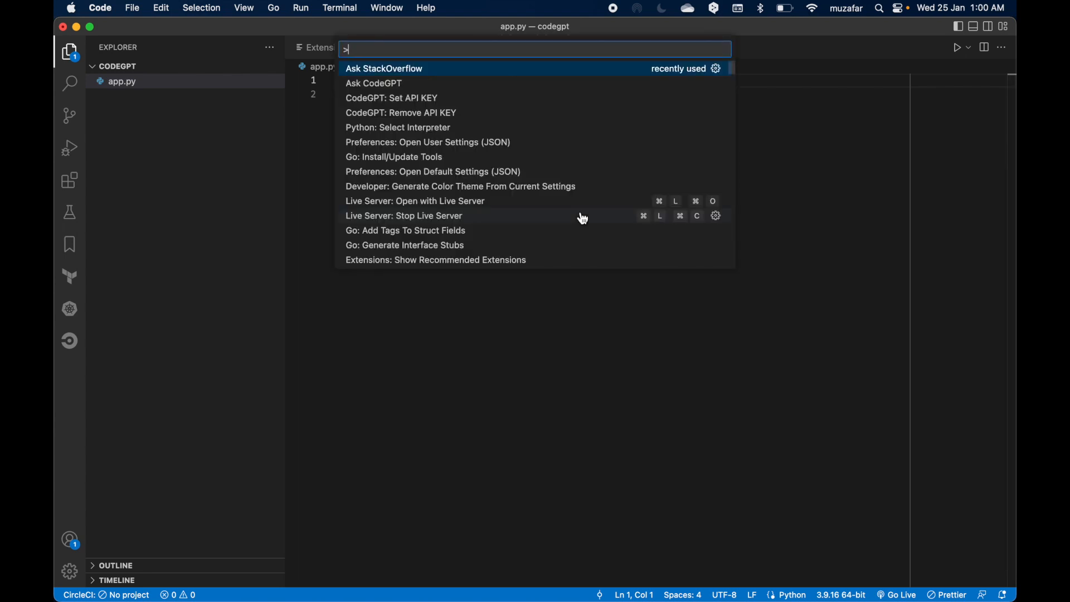
text(codegpt)
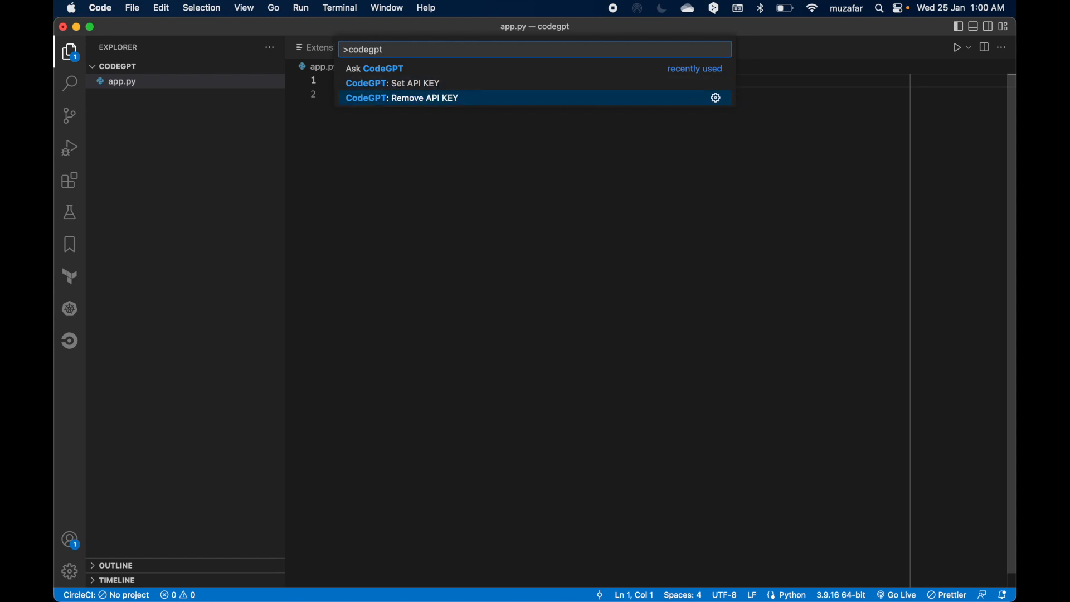
click(402, 98)
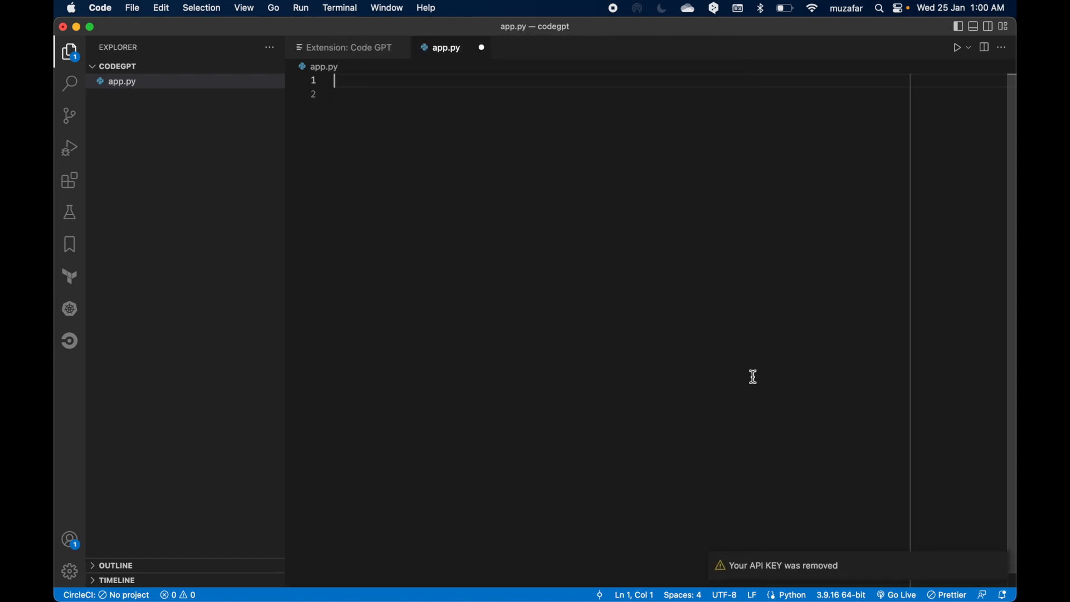
Write the '# two sum problem' comment in app.py and dismiss the API key request.
key(enter)
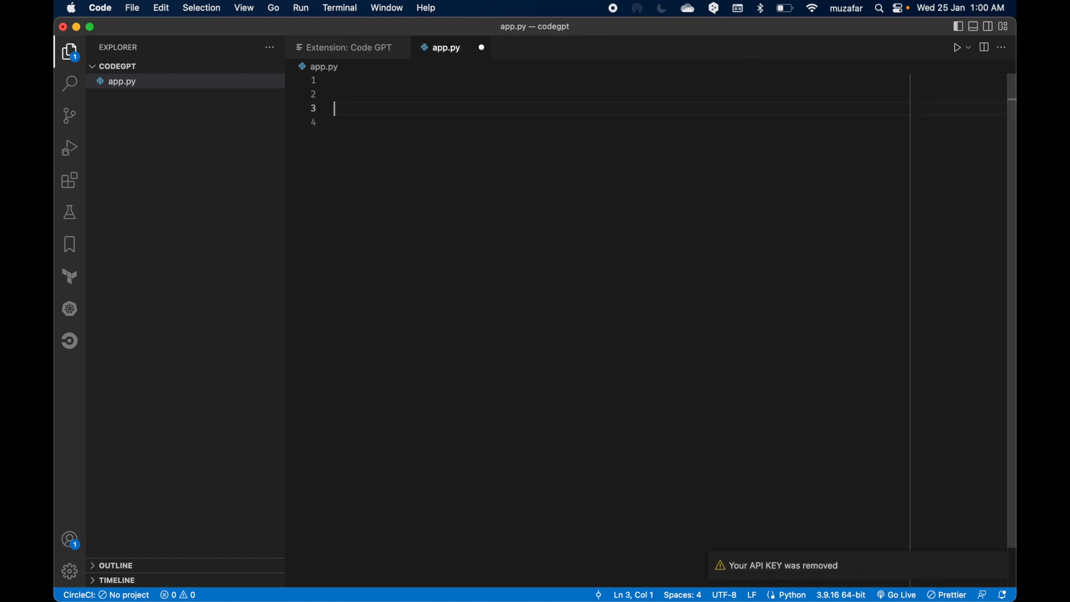
text(//)
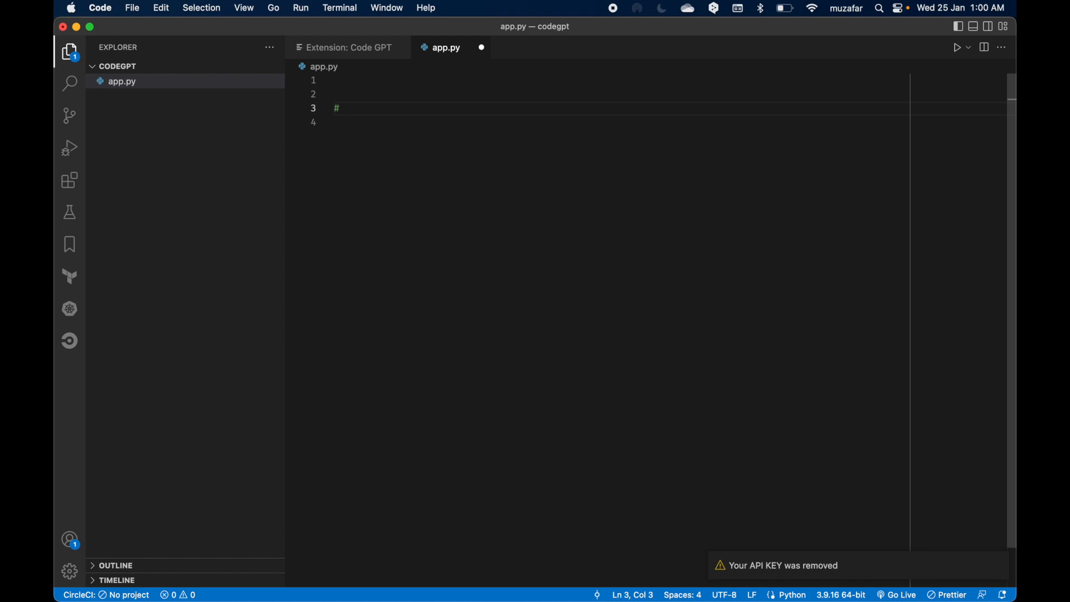
text(two s)
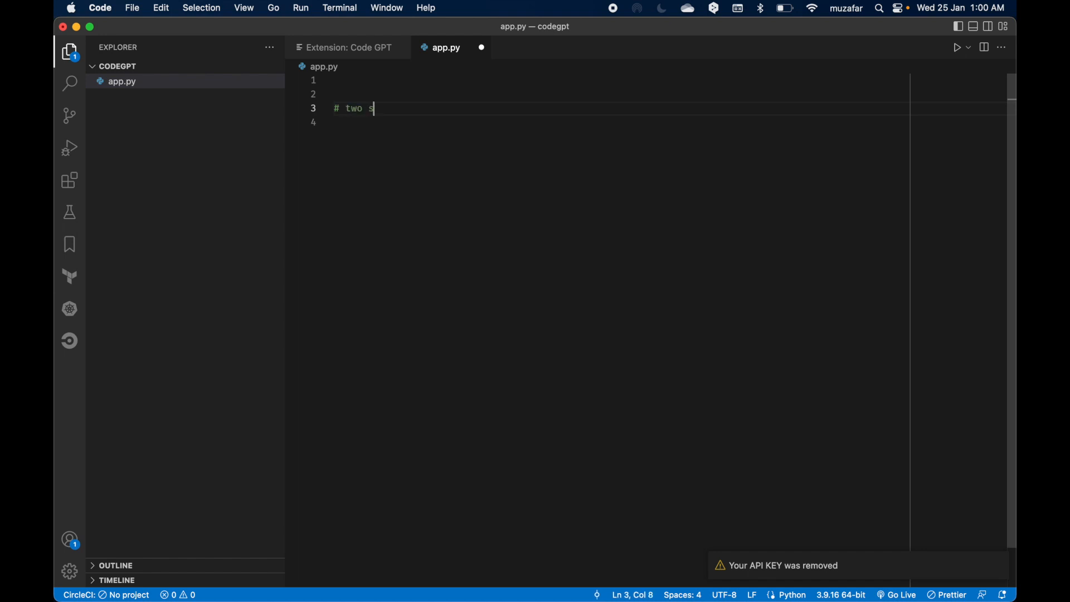
text(um problem)
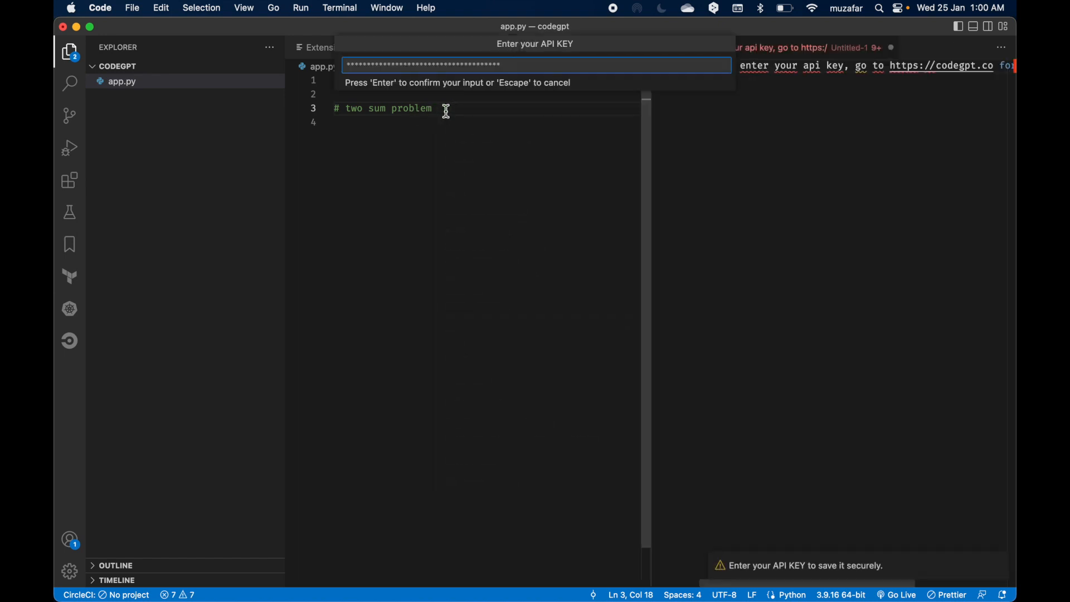
key(enter)
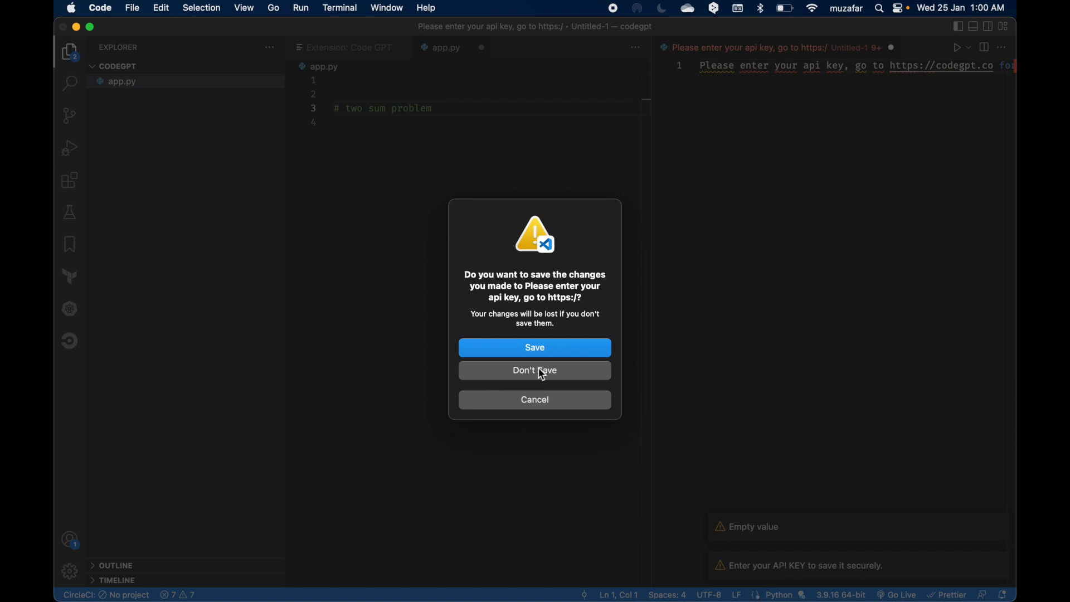
Discard the untitled API-key note unsaved and dismiss the notification toast.
click(534, 370)
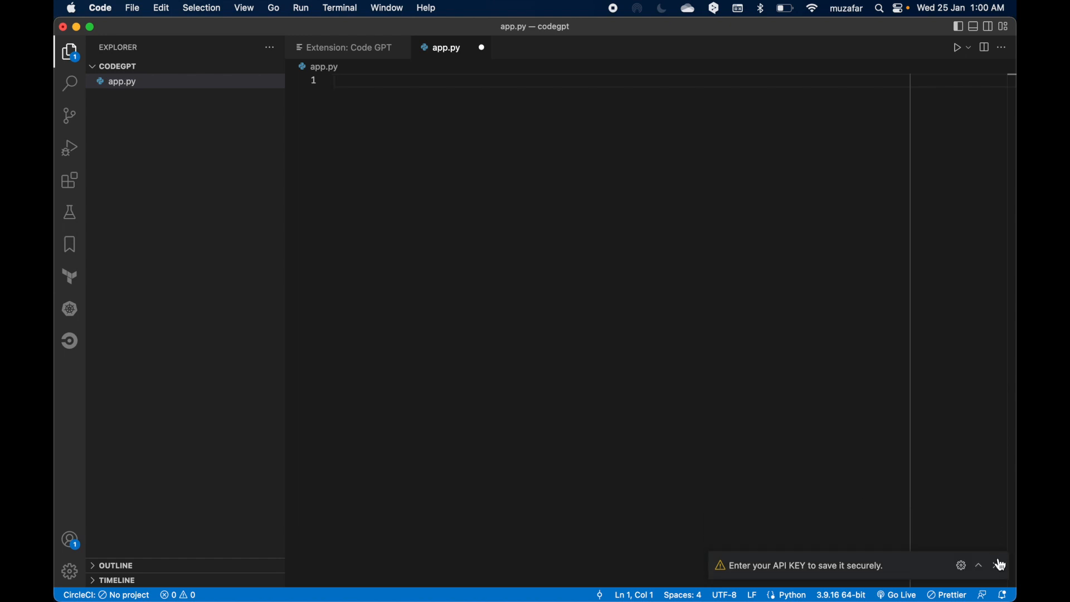
click(999, 565)
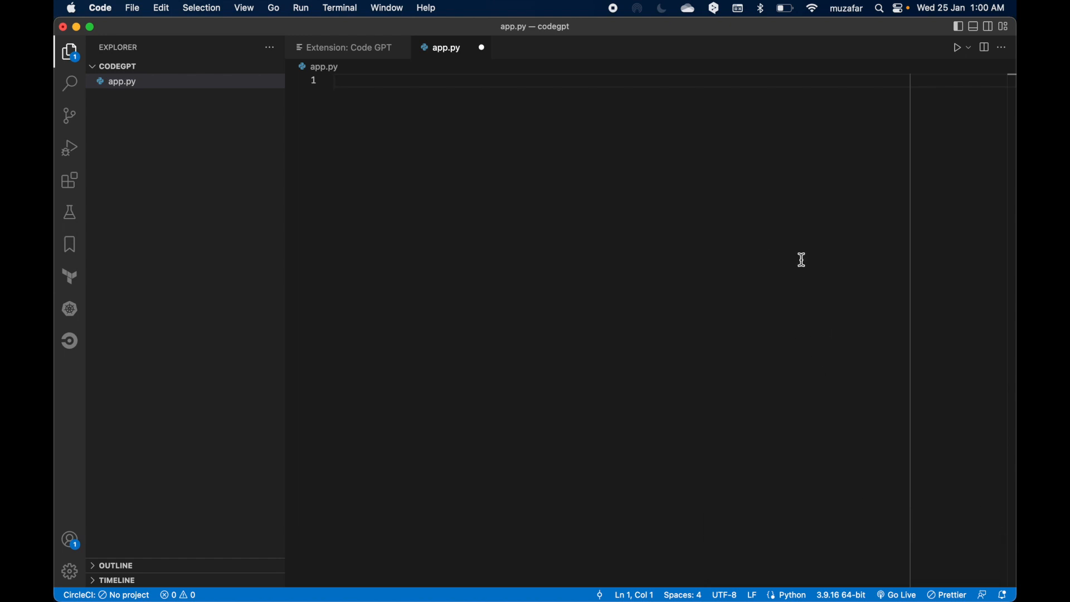
mouse_move(812, 260)
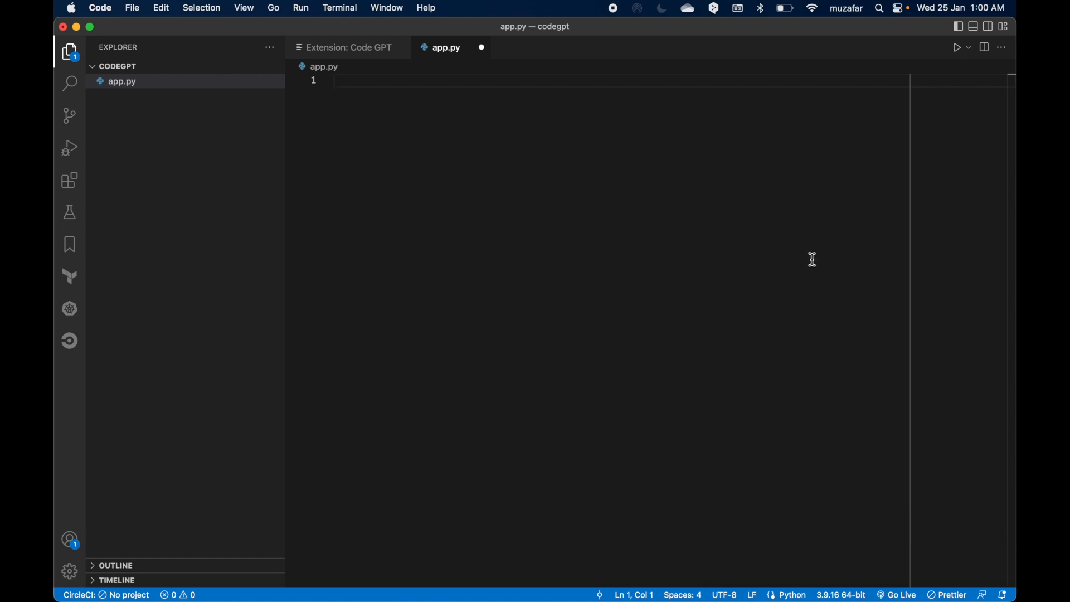
mouse_move(910, 311)
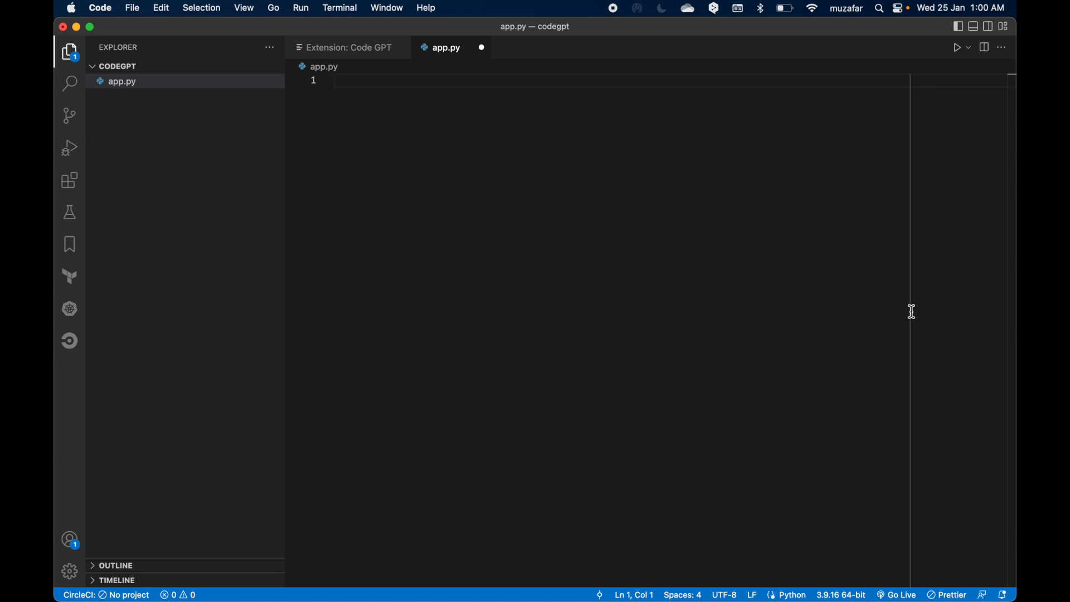
mouse_move(938, 313)
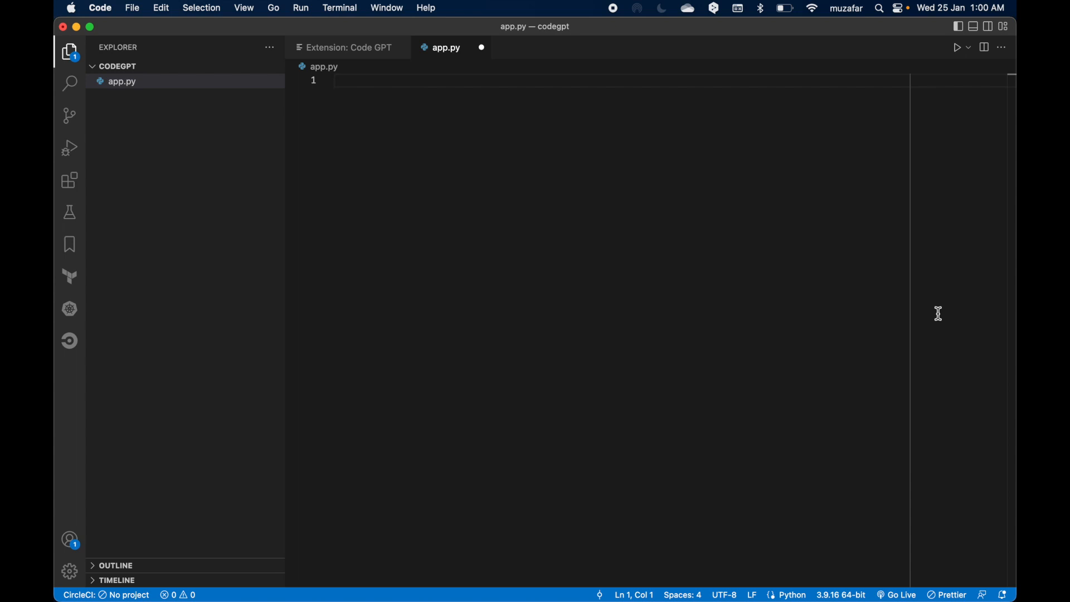
mouse_move(917, 312)
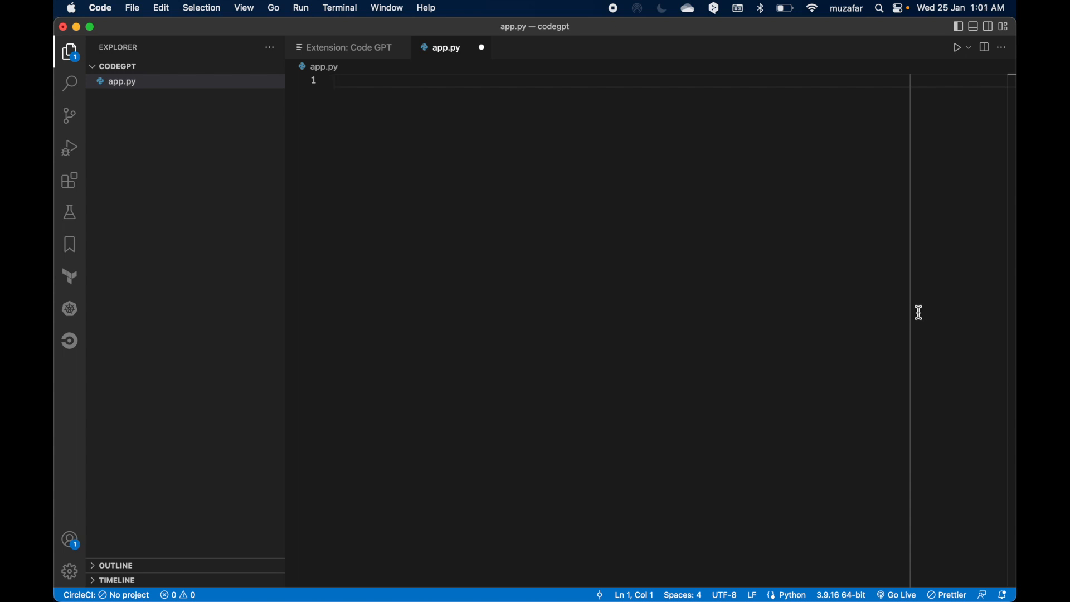